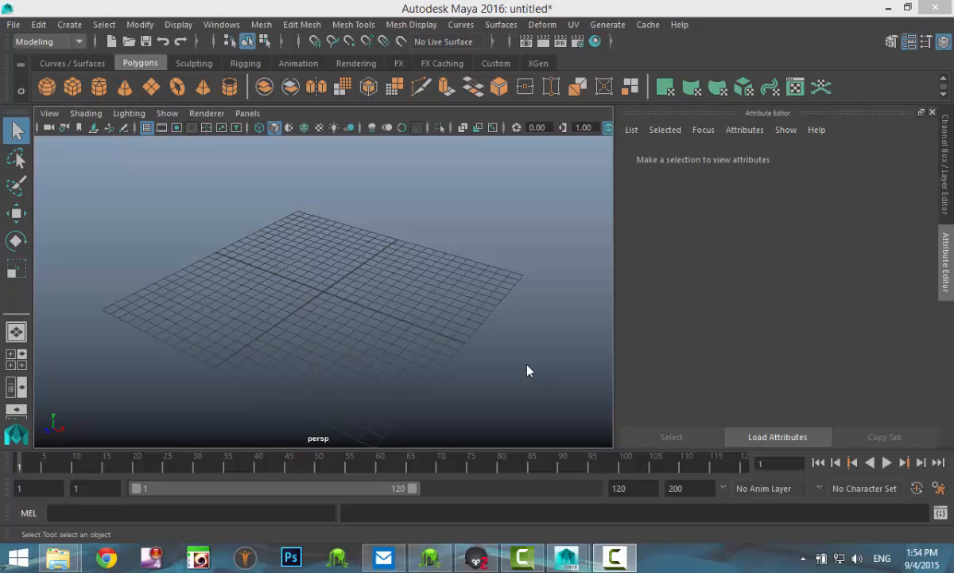
Step: Import wine bottle.jpg as a reference image plane from the four-view layout
{"action": "left_click", "coordinate": [16, 355]}
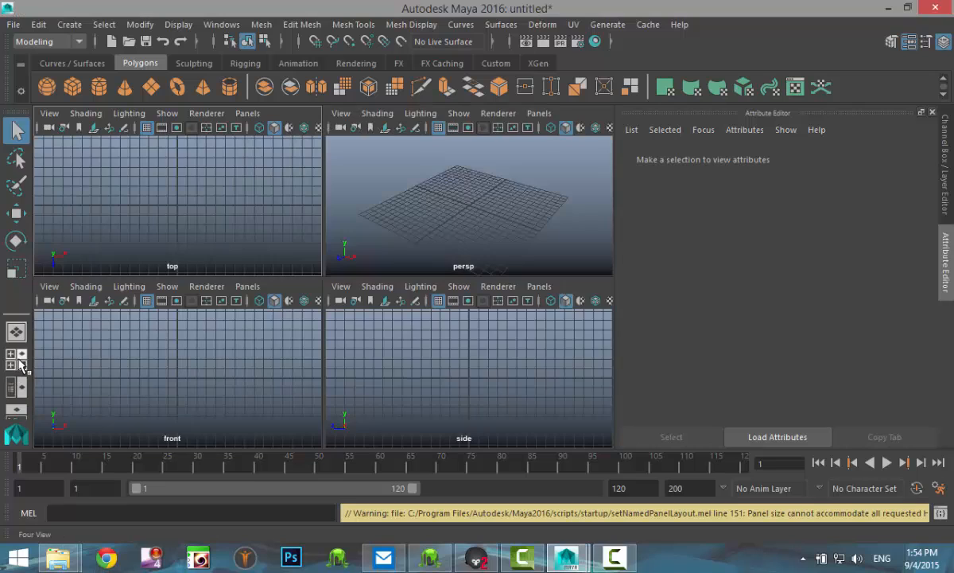
{"action": "left_click", "coordinate": [48, 287]}
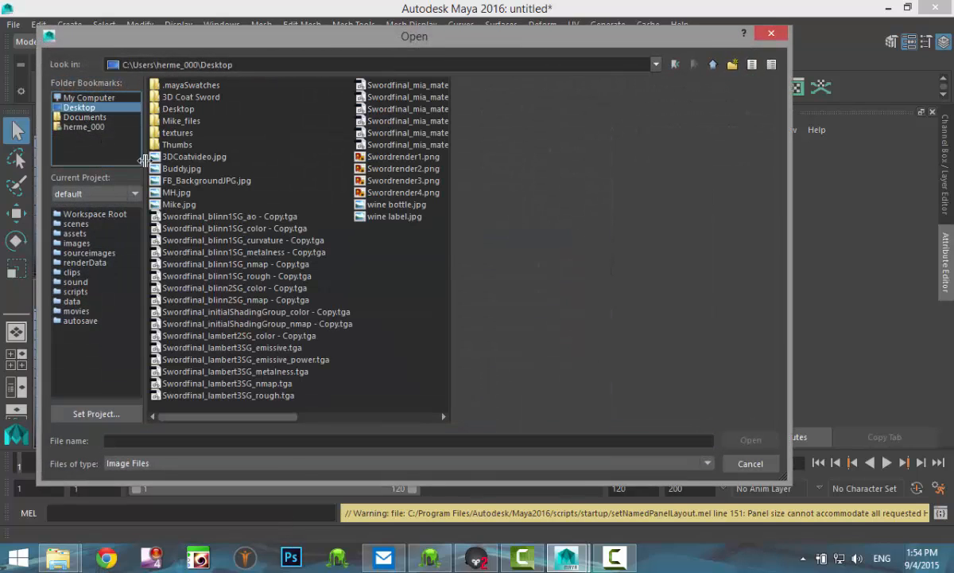
{"action": "left_click", "coordinate": [396, 204]}
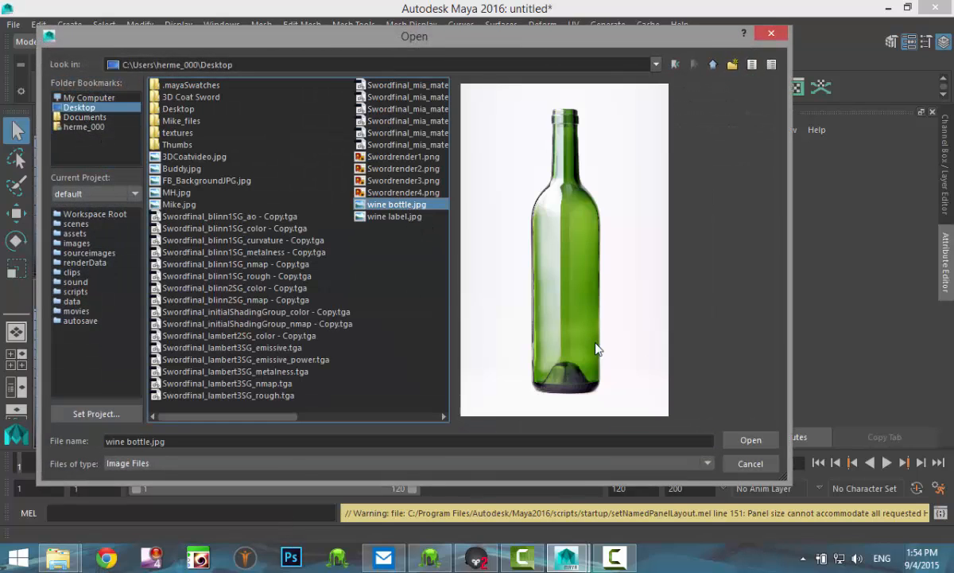
{"action": "left_click", "coordinate": [749, 463]}
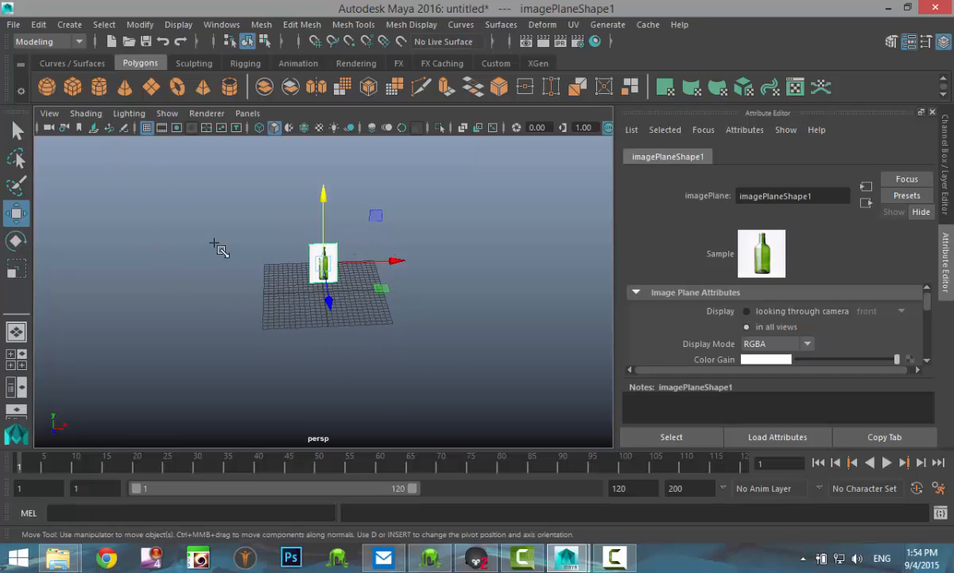
Step: Create a polygon cylinder over the bottle reference with 20 axis and 7 height subdivisions
{"action": "left_click", "coordinate": [72, 86]}
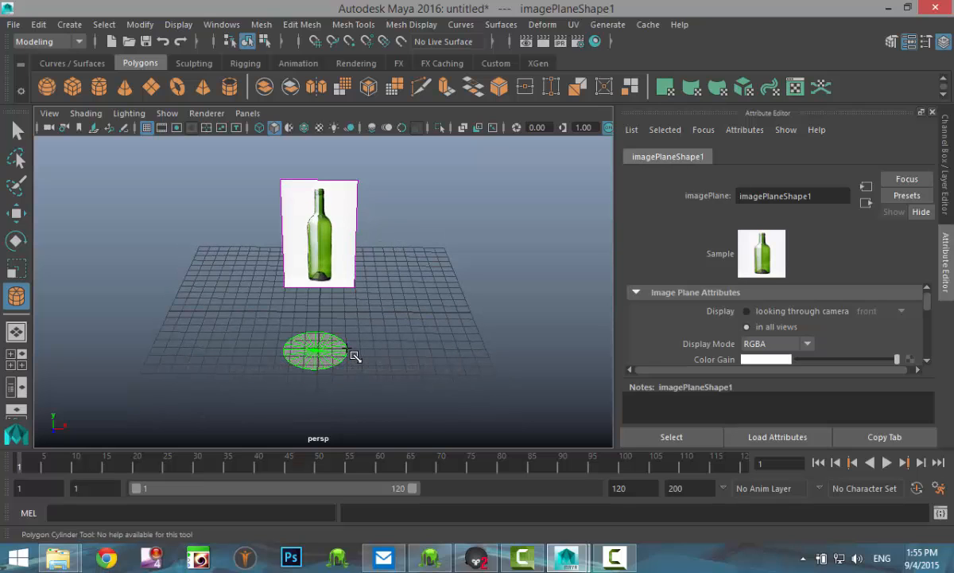
{"action": "left_click_drag", "start_coordinate": [315, 352], "coordinate": [315, 230]}
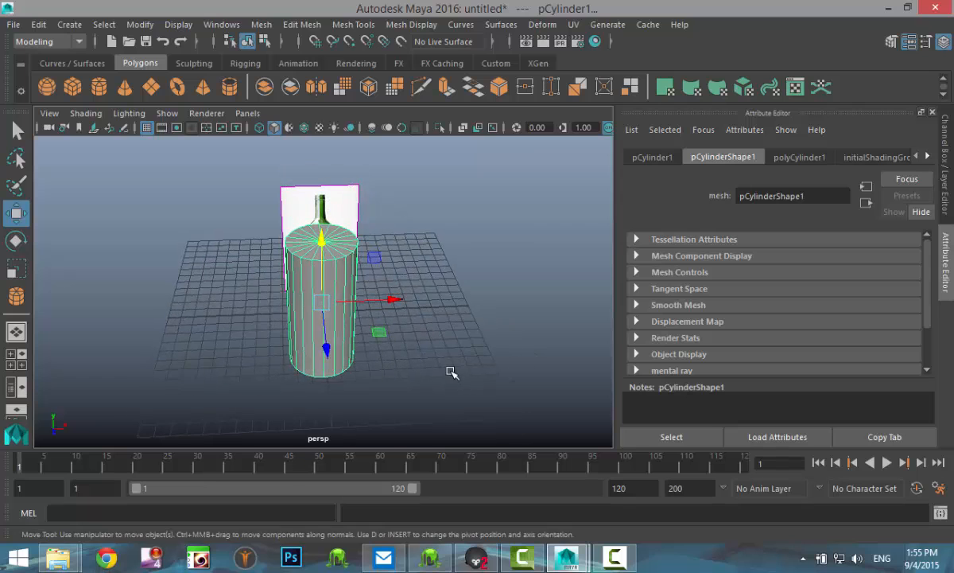
{"action": "left_click", "coordinate": [798, 156]}
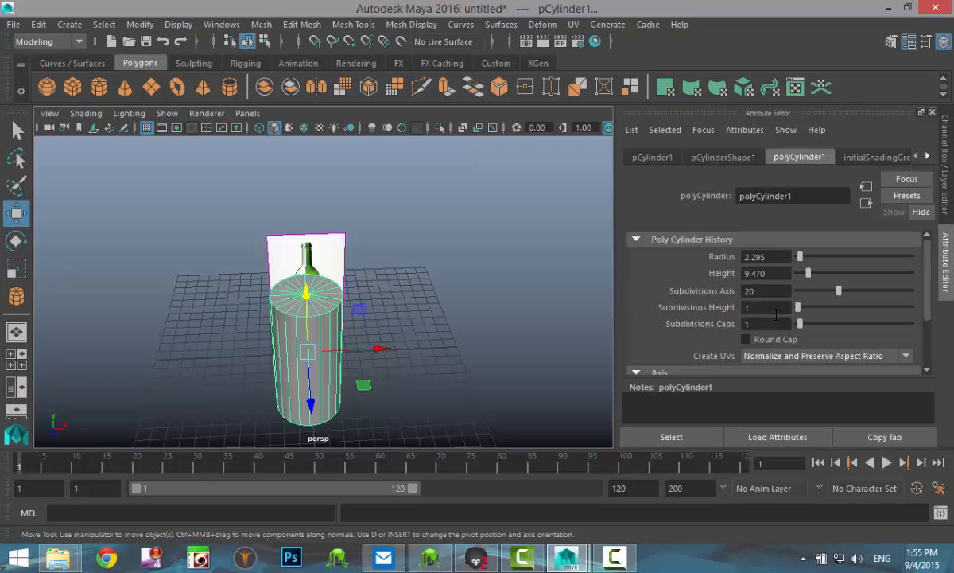
{"action": "left_click_drag", "start_coordinate": [799, 307], "coordinate": [815, 307]}
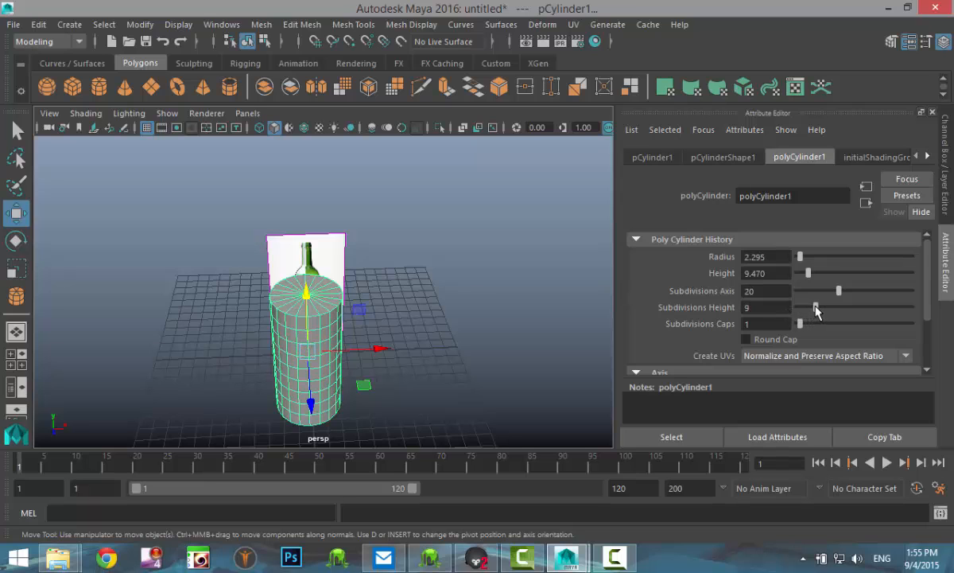
{"action": "left_click_drag", "start_coordinate": [819, 307], "coordinate": [810, 307]}
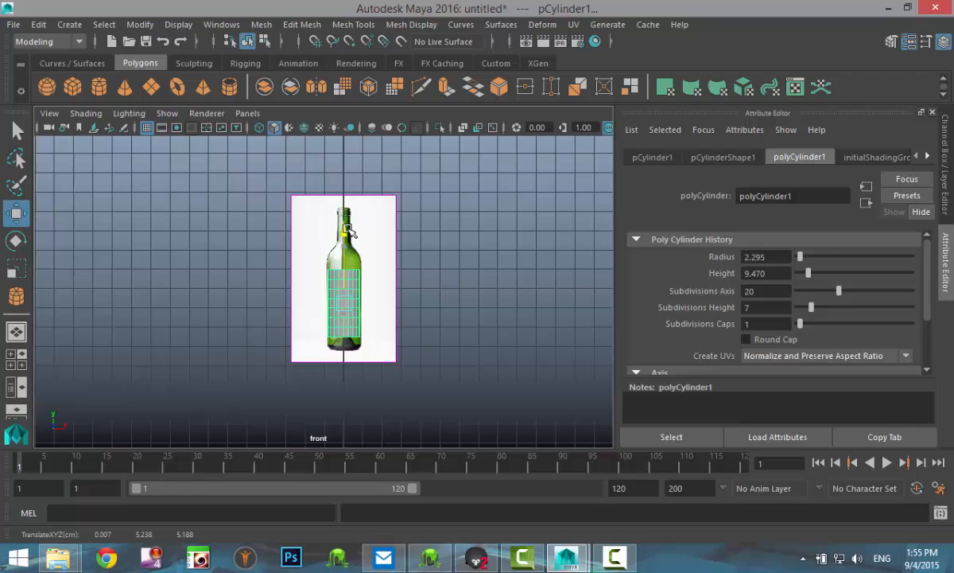
{"action": "left_click", "coordinate": [343, 278]}
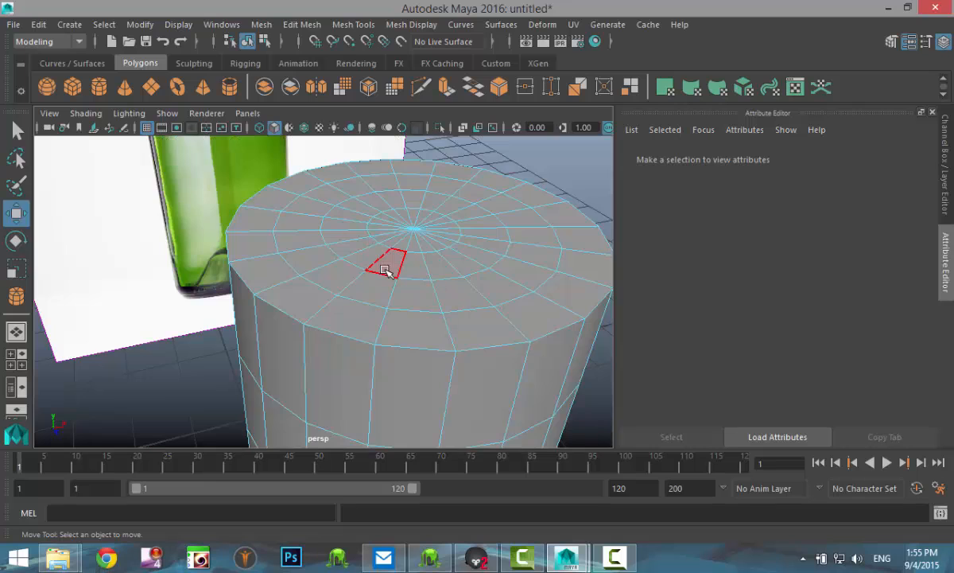
Step: Select and delete the cylinder's top cap faces, leaving an open rim
{"action": "left_click", "coordinate": [389, 263]}
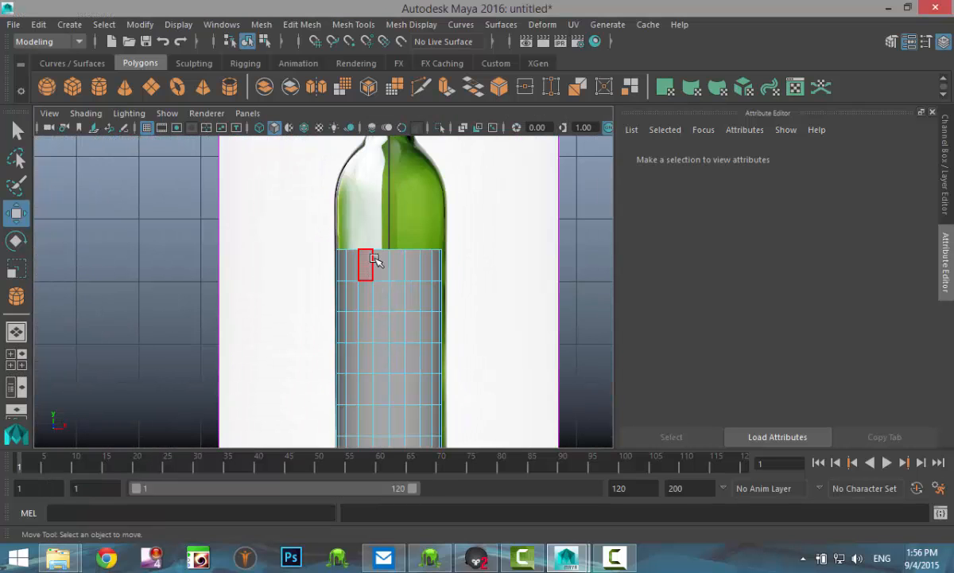
{"action": "right_click", "coordinate": [379, 263]}
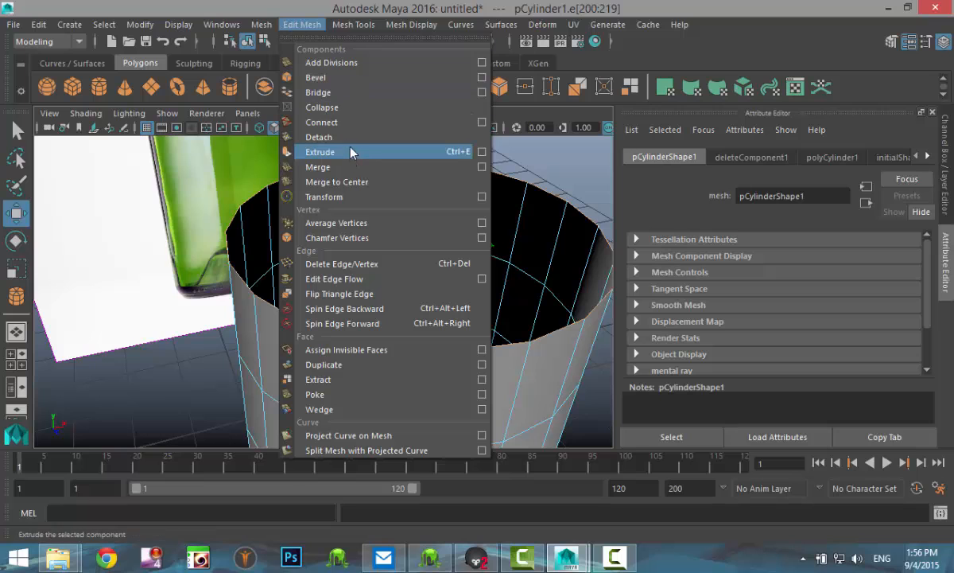
Step: Extrude the top rim upward in rings, scaling each to form the shoulder and neck
{"action": "left_click", "coordinate": [319, 151]}
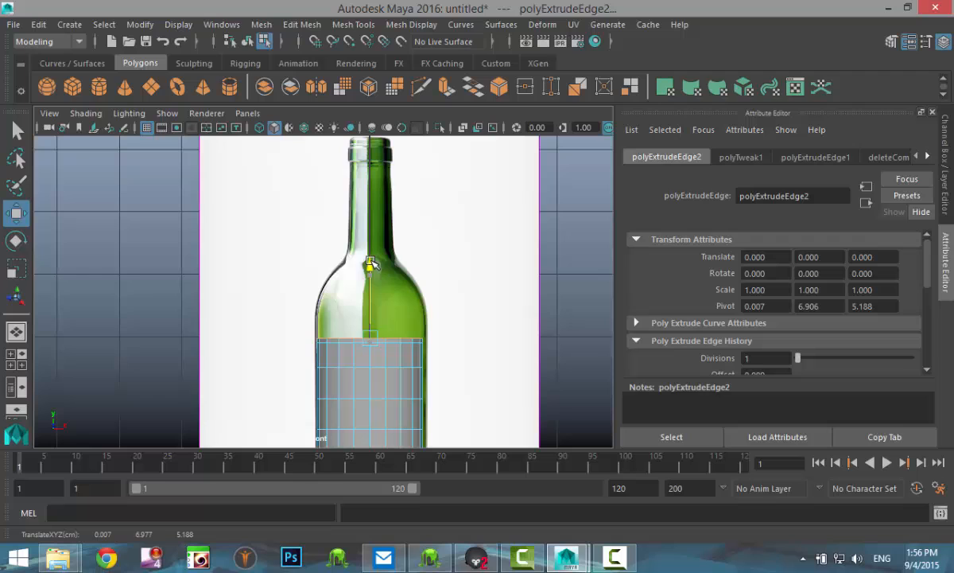
{"action": "left_click", "coordinate": [369, 265]}
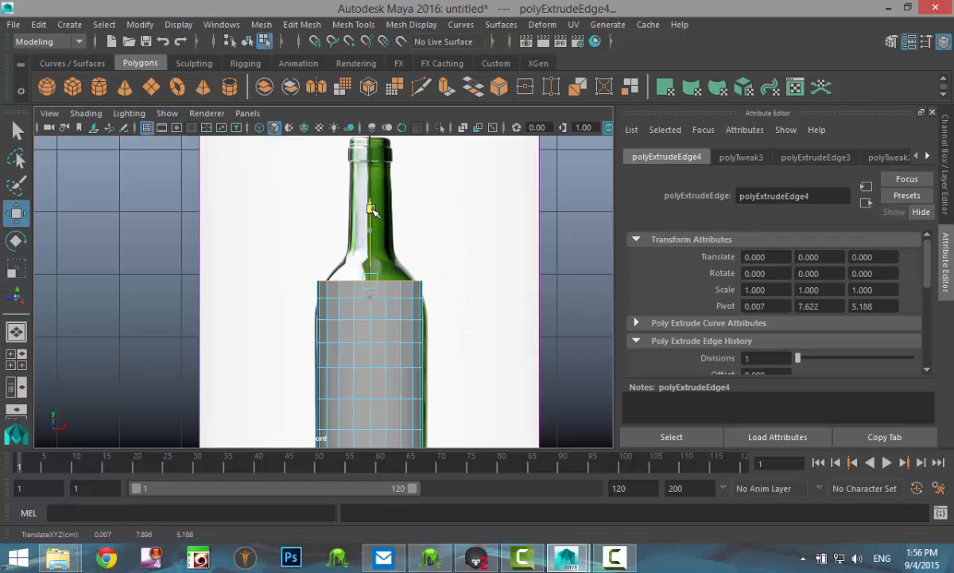
{"action": "left_click", "coordinate": [16, 268]}
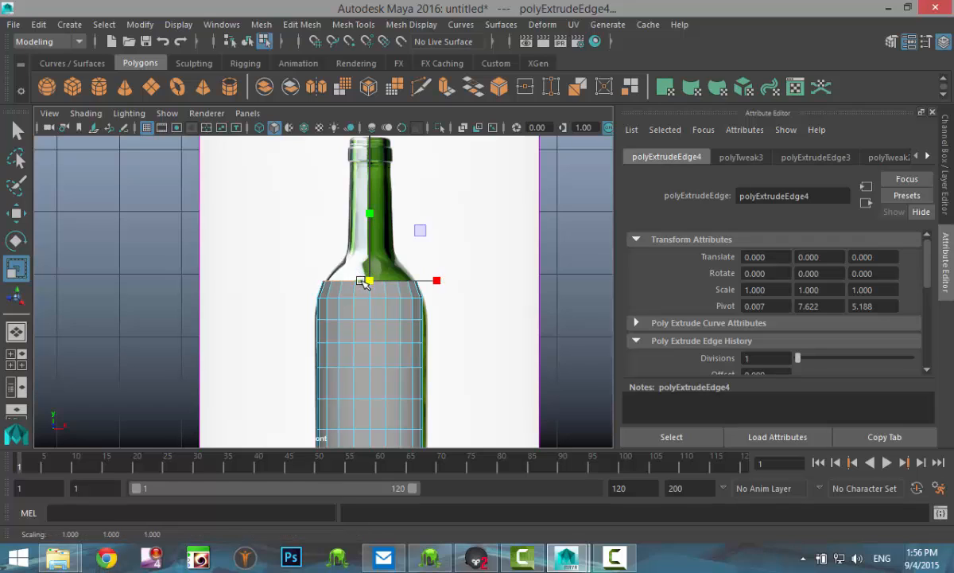
{"action": "left_click_drag", "start_coordinate": [369, 283], "coordinate": [369, 197]}
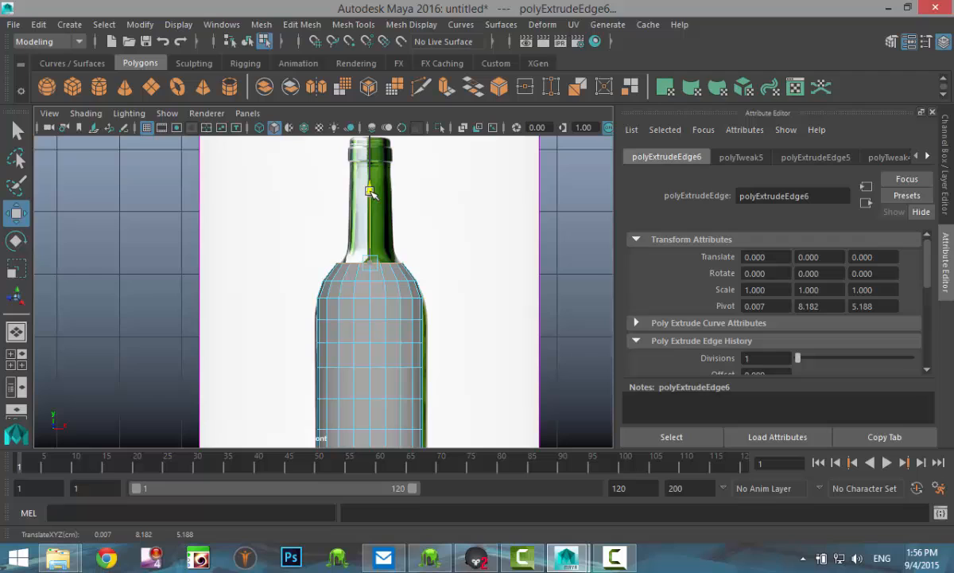
{"action": "left_click", "coordinate": [16, 267]}
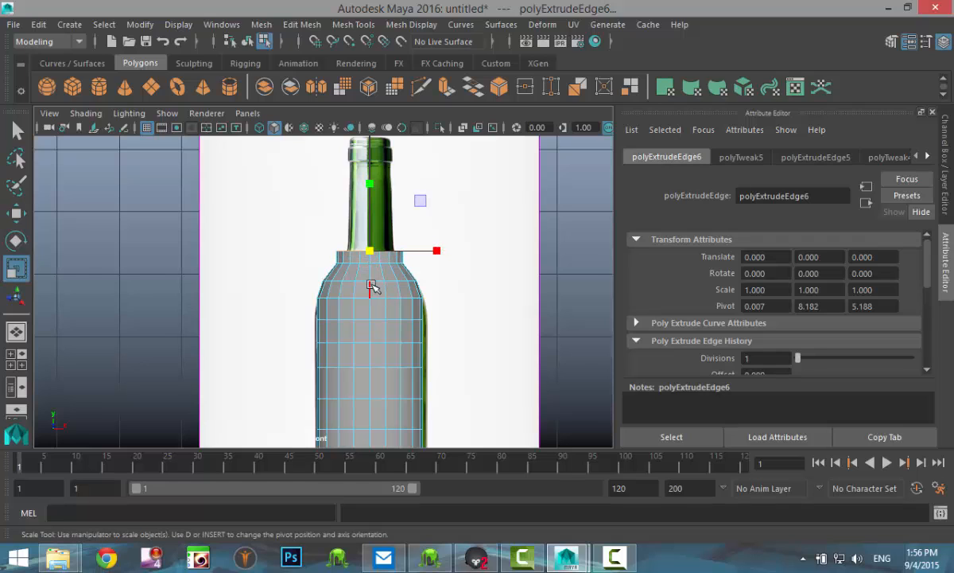
{"action": "left_click_drag", "start_coordinate": [373, 286], "coordinate": [363, 251]}
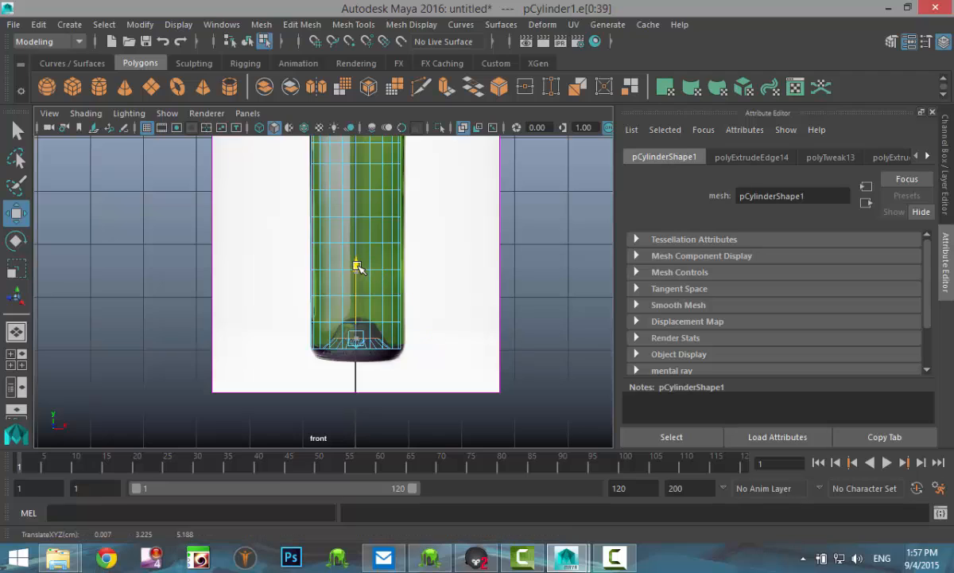
Step: Move the bottom centre vertex up into the bottle to form the concave punt
{"action": "left_click_drag", "start_coordinate": [357, 267], "coordinate": [356, 252]}
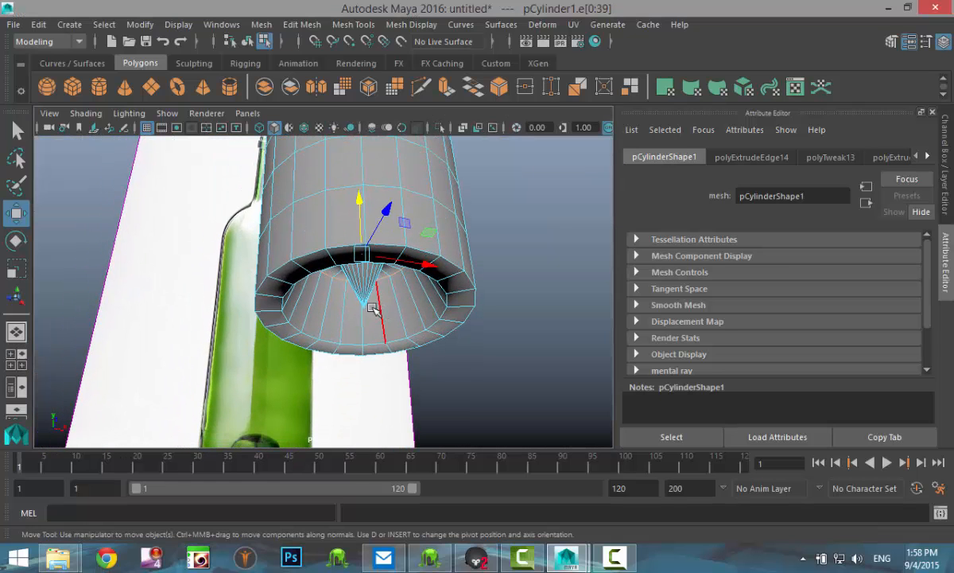
{"action": "right_click", "coordinate": [369, 305]}
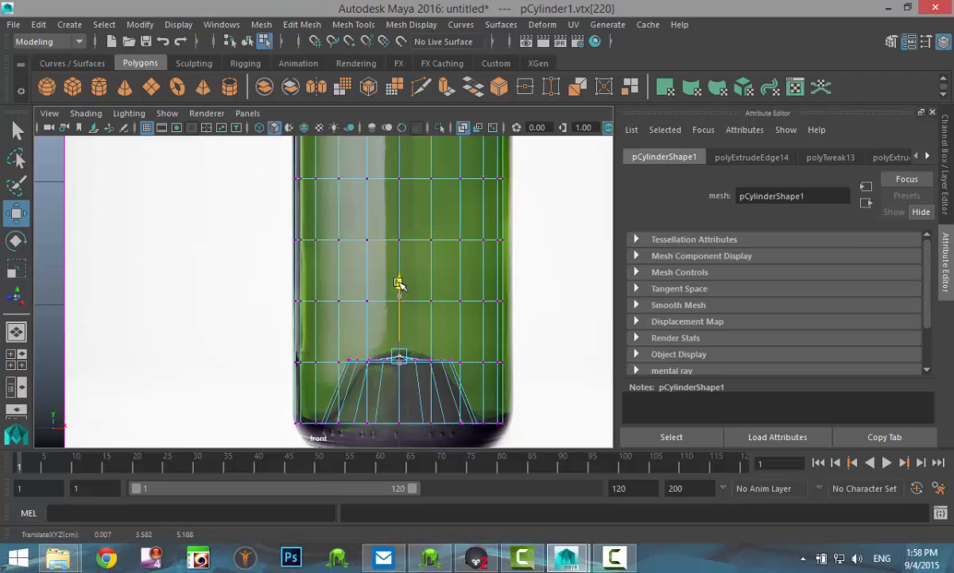
{"action": "left_click_drag", "start_coordinate": [398, 283], "coordinate": [397, 288]}
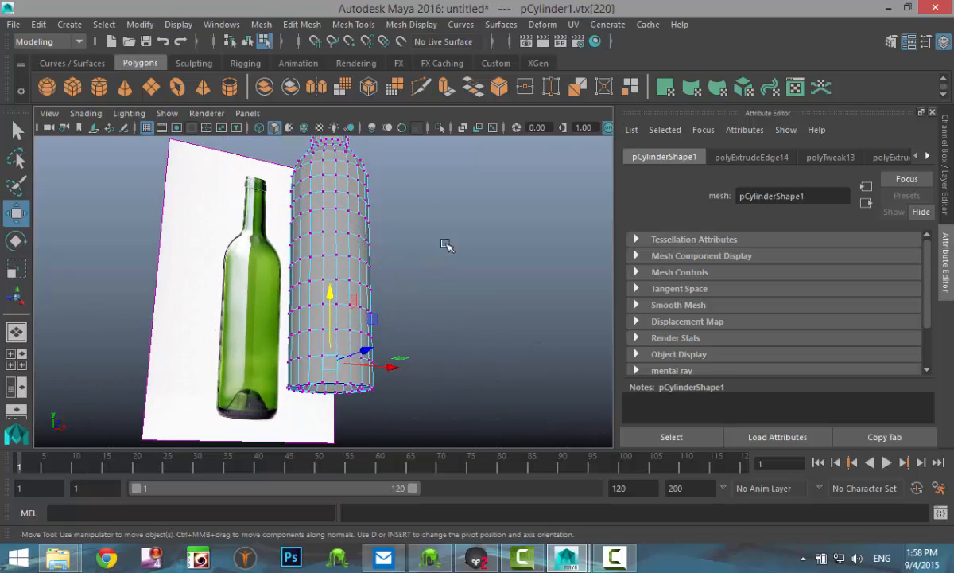
Step: Insert supporting edge loops around the bottle's base rim with Insert Edge Loop
{"action": "left_click", "coordinate": [353, 25]}
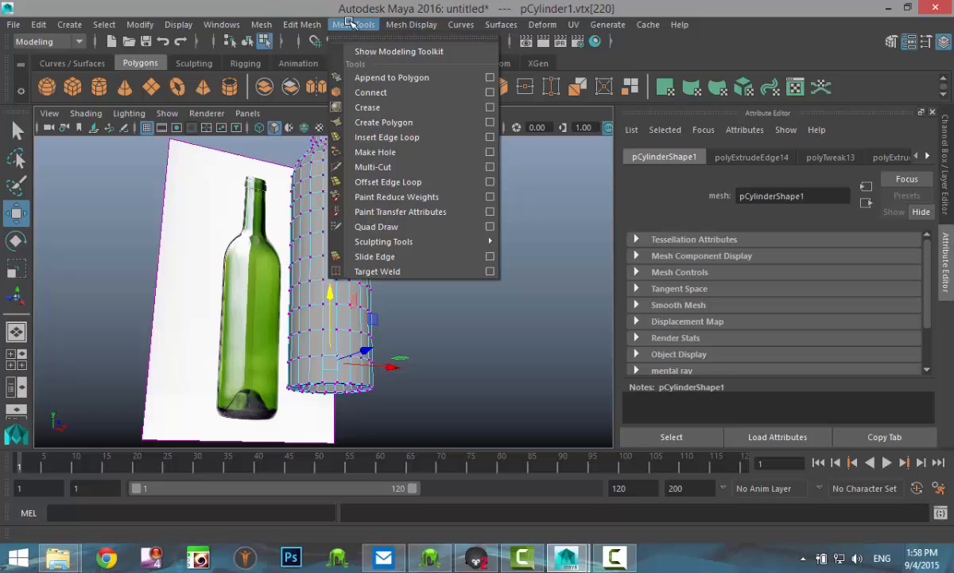
{"action": "left_click", "coordinate": [385, 137]}
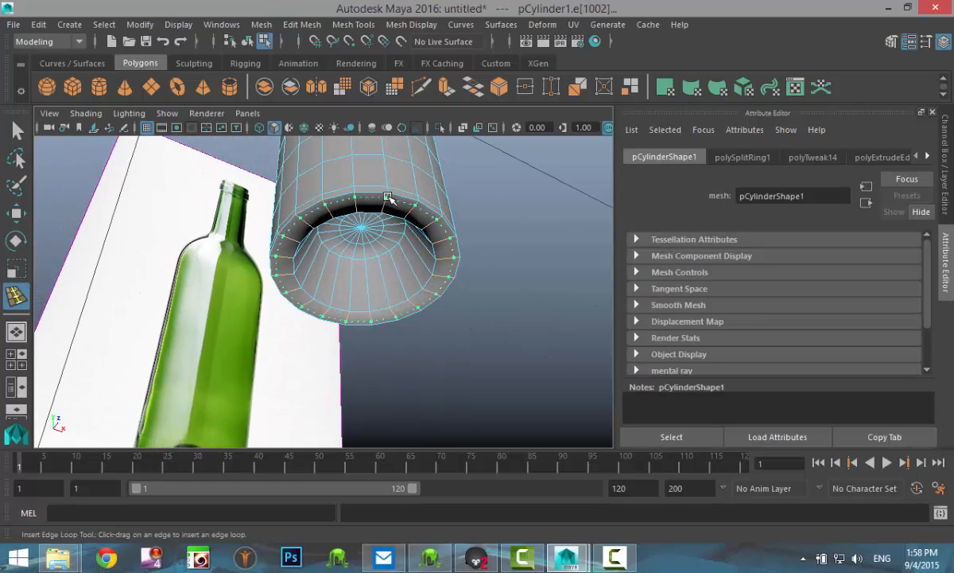
{"action": "left_click", "coordinate": [385, 209]}
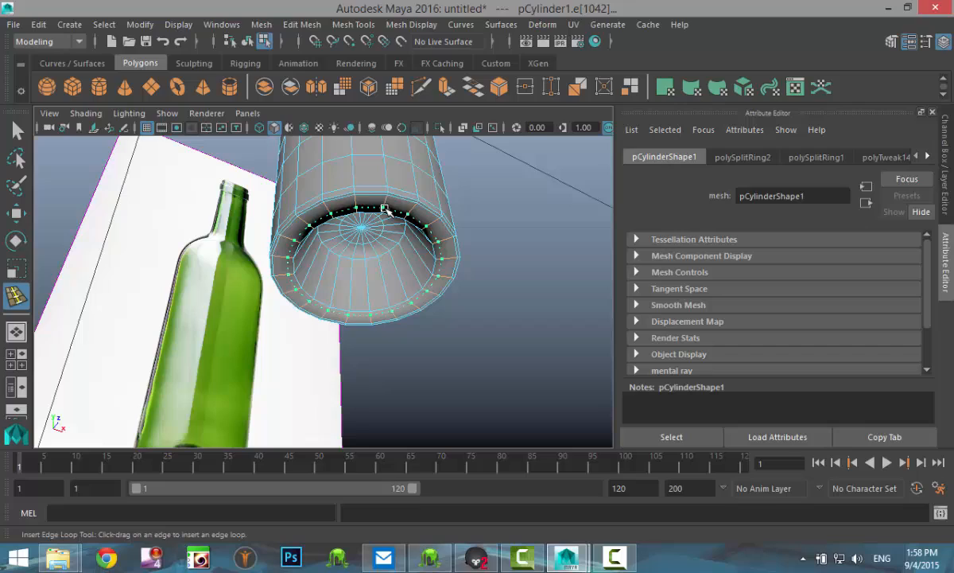
{"action": "left_click_drag", "start_coordinate": [382, 222], "coordinate": [465, 293]}
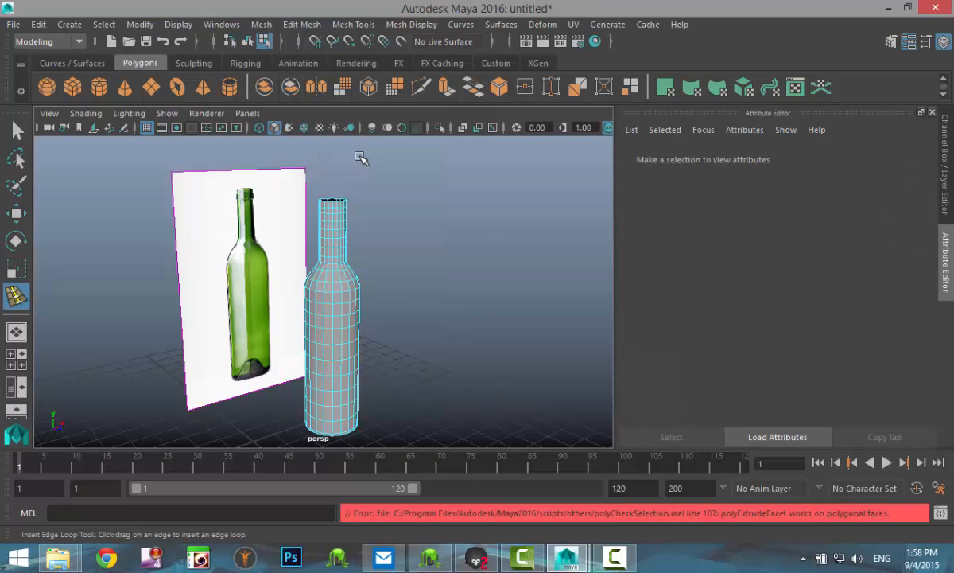
{"action": "mouse_move", "coordinate": [427, 322]}
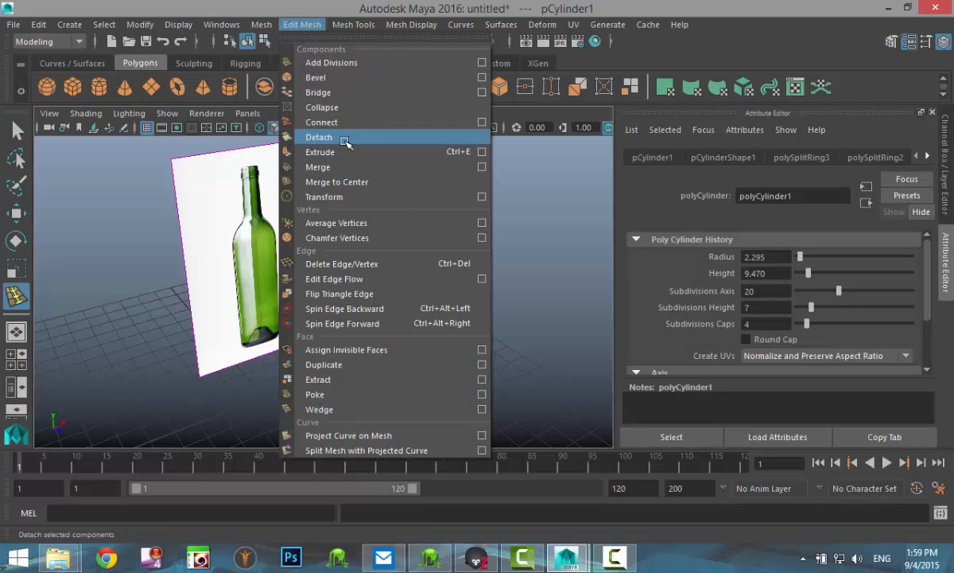
Step: Detach the selected top parts and add an edge loop around the bottle body
{"action": "left_click", "coordinate": [319, 137]}
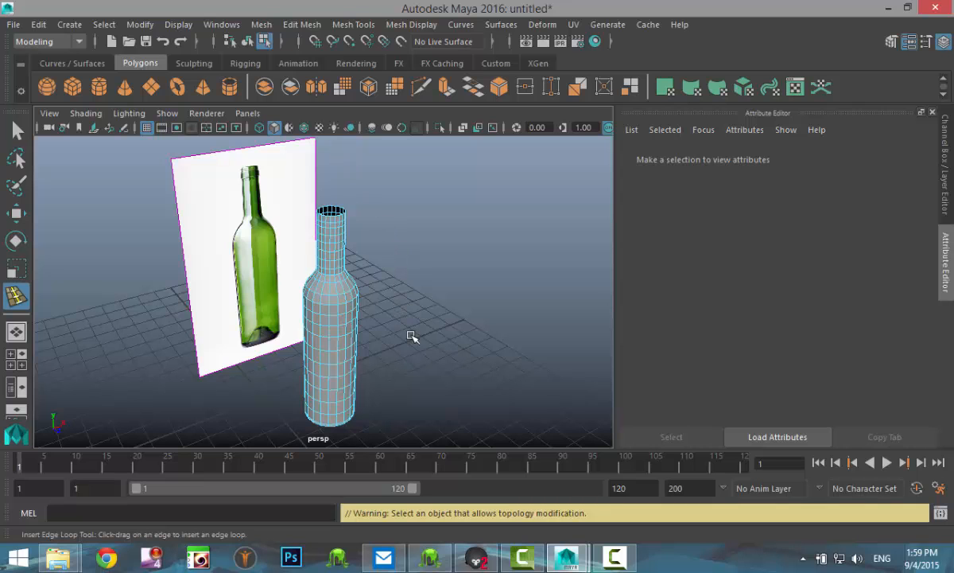
{"action": "left_click_drag", "start_coordinate": [412, 335], "coordinate": [458, 261]}
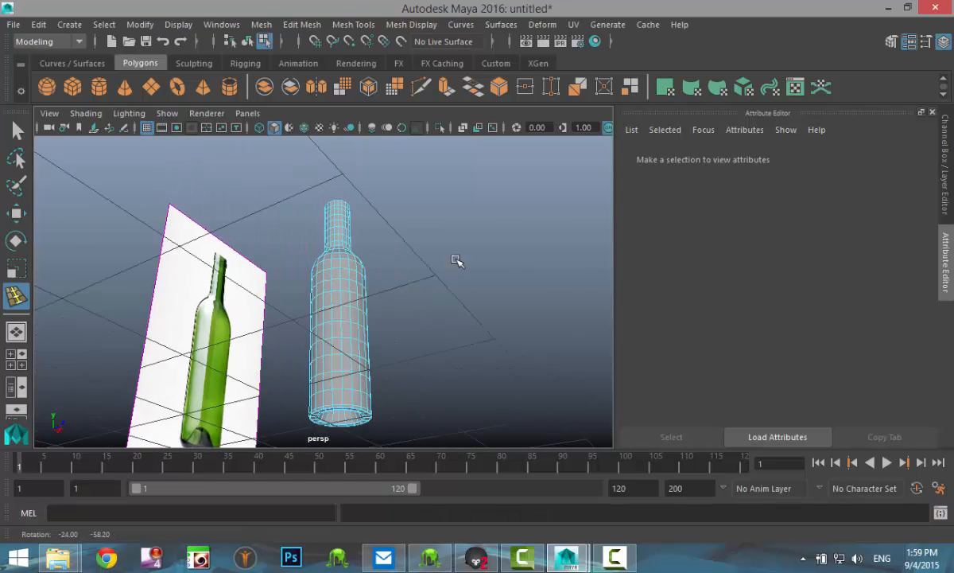
{"action": "right_click", "coordinate": [334, 318]}
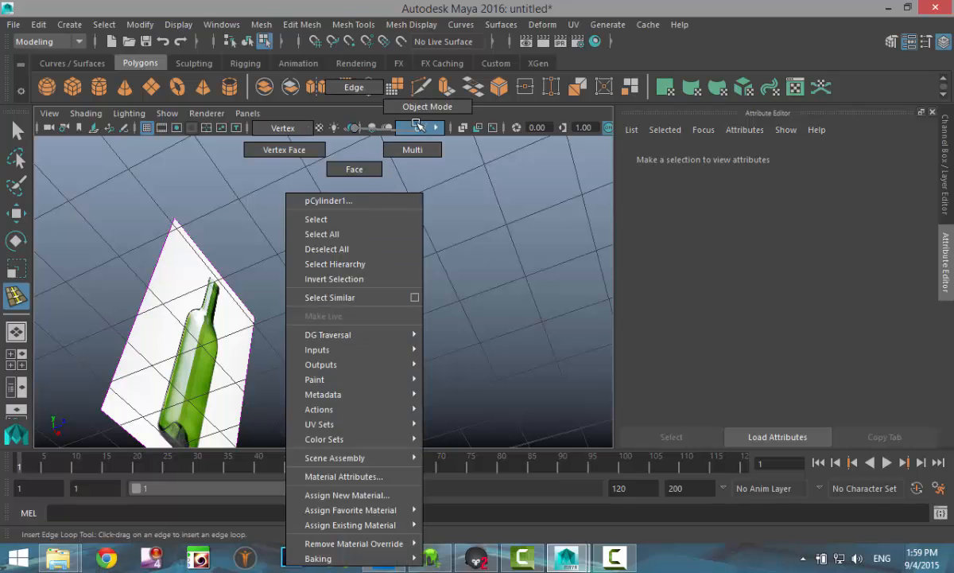
{"action": "left_click", "coordinate": [315, 220]}
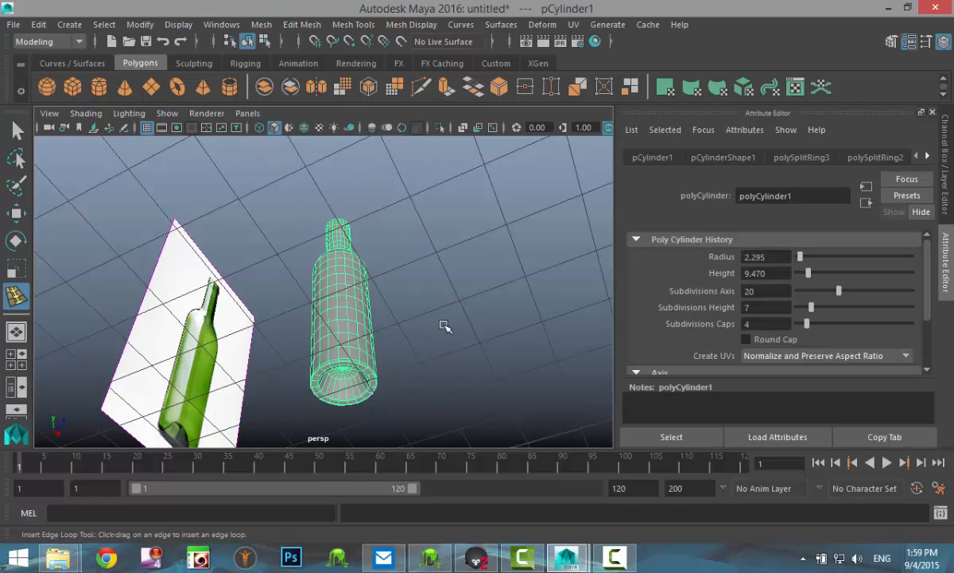
{"action": "left_click", "coordinate": [303, 26]}
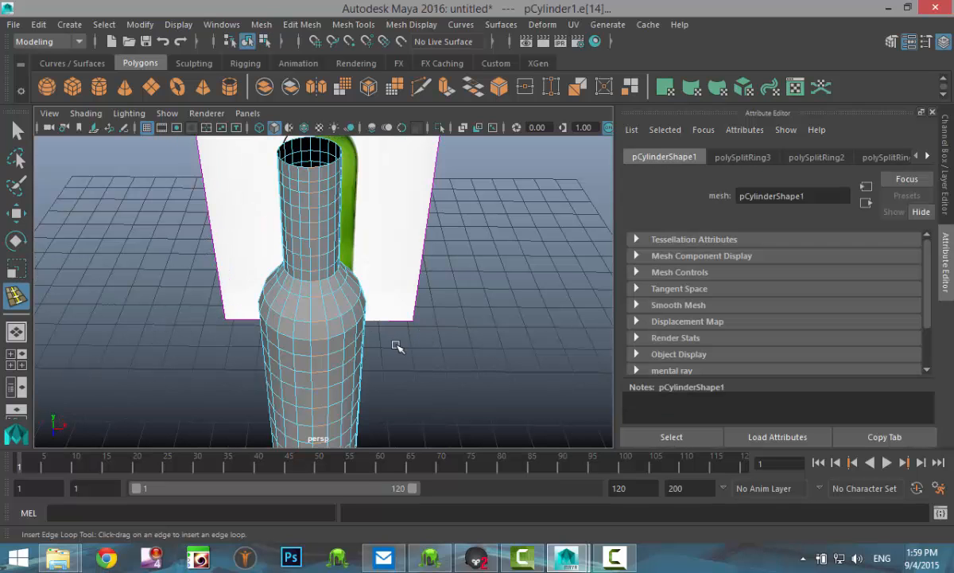
{"action": "left_click_drag", "start_coordinate": [398, 346], "coordinate": [422, 342]}
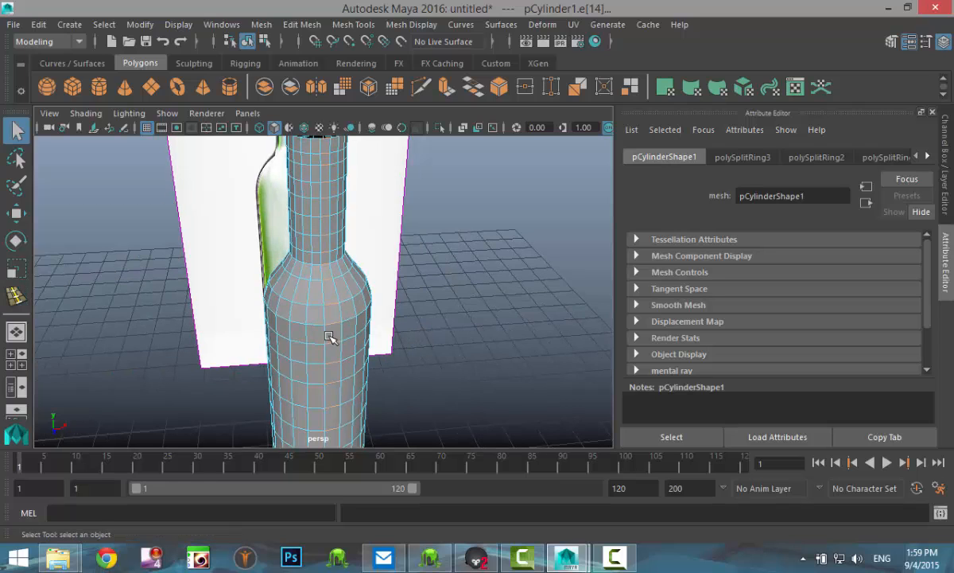
Step: Detach the neck top and extrude the open rim with 0.04 wall thickness
{"action": "right_click", "coordinate": [331, 337]}
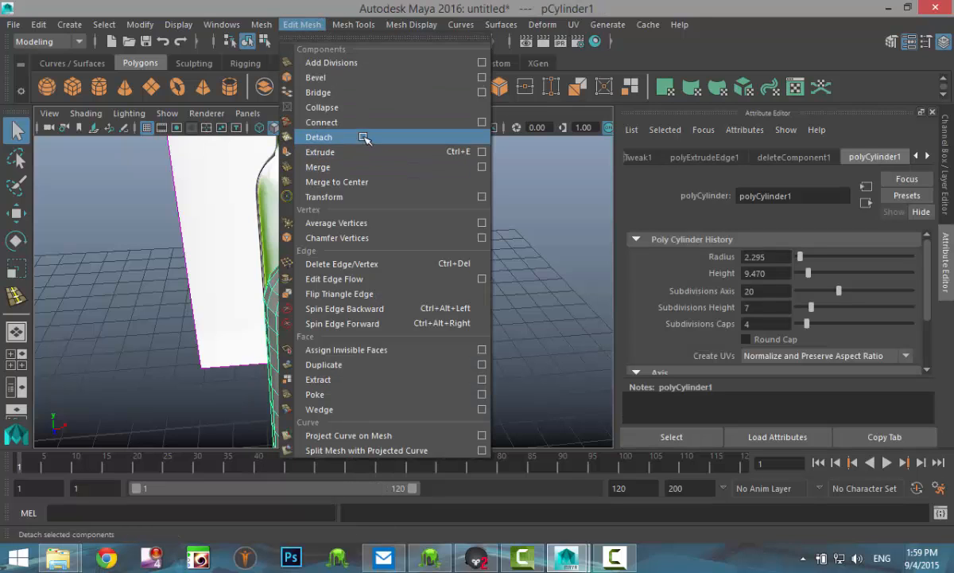
{"action": "left_click", "coordinate": [322, 153]}
{"action": "type", "text": "0.04"}
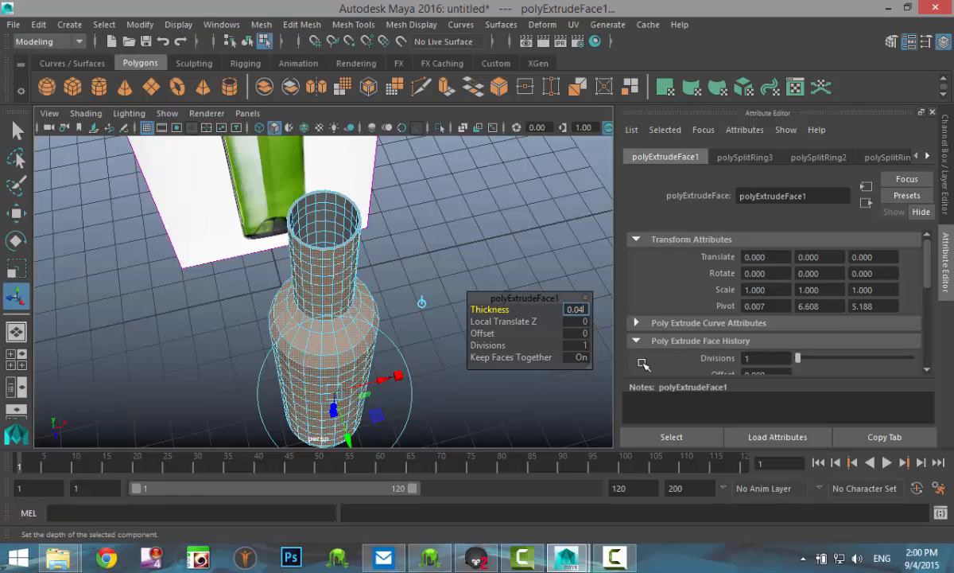
{"action": "left_click", "coordinate": [450, 235]}
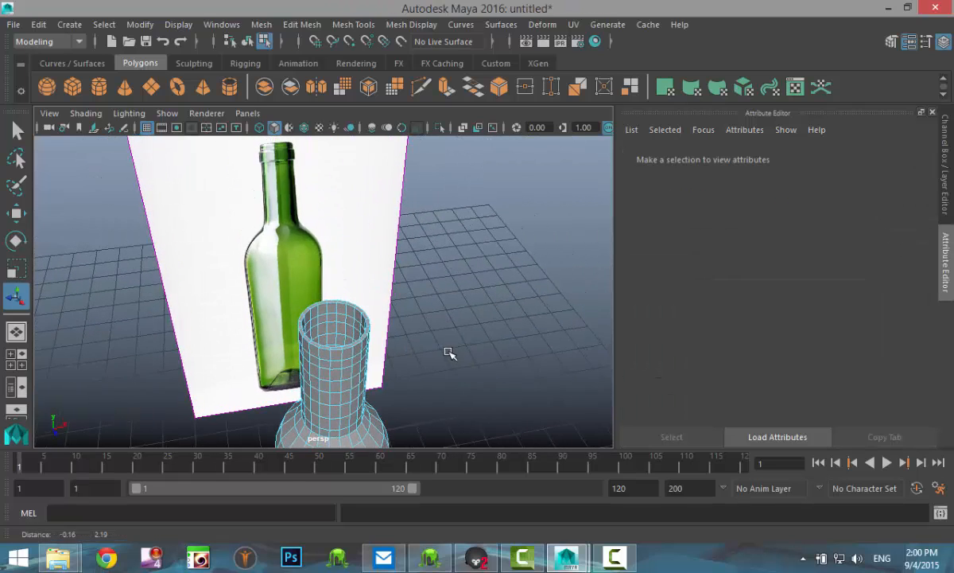
{"action": "left_click_drag", "start_coordinate": [449, 353], "coordinate": [395, 326]}
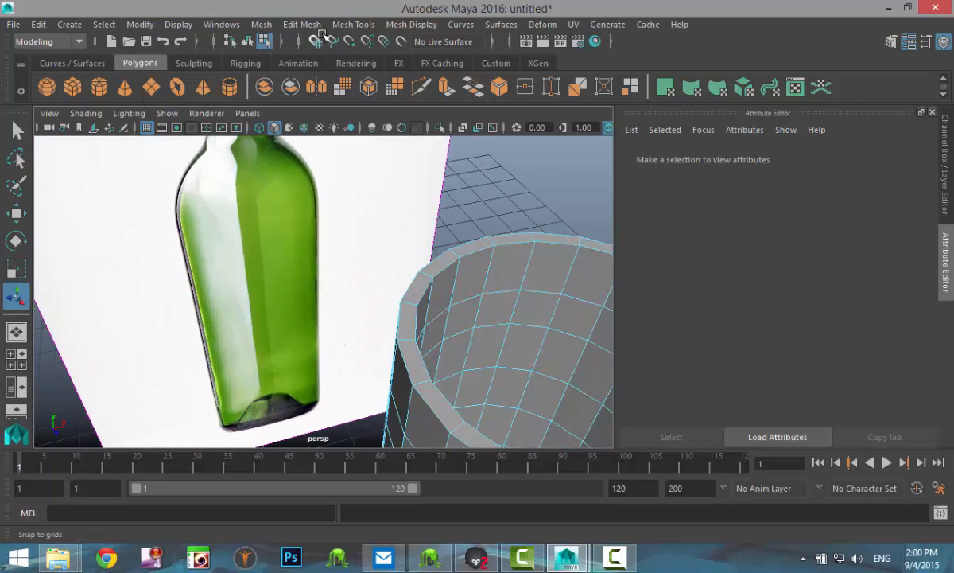
Step: Insert an edge loop around the thickened neck close to its rim
{"action": "left_click", "coordinate": [353, 24]}
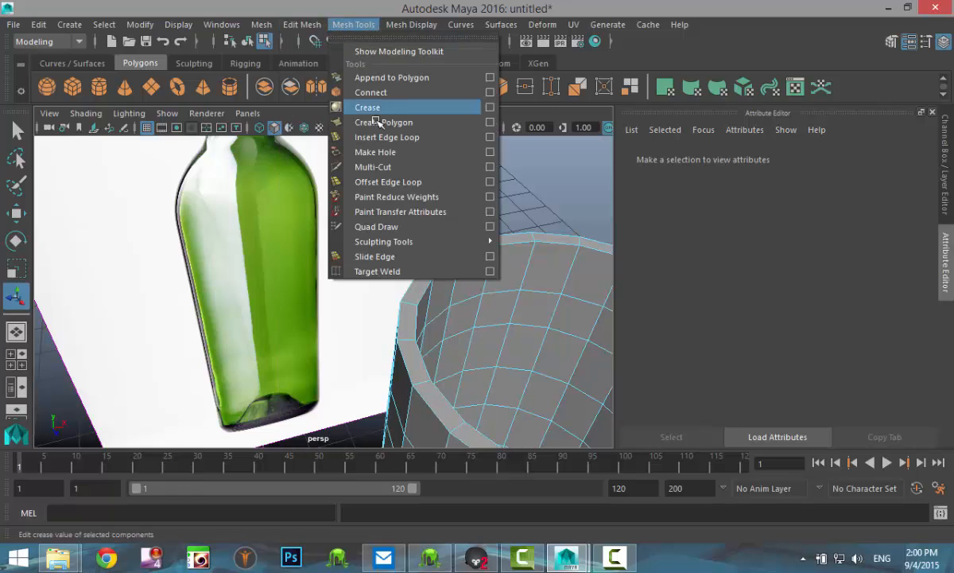
{"action": "left_click", "coordinate": [387, 137]}
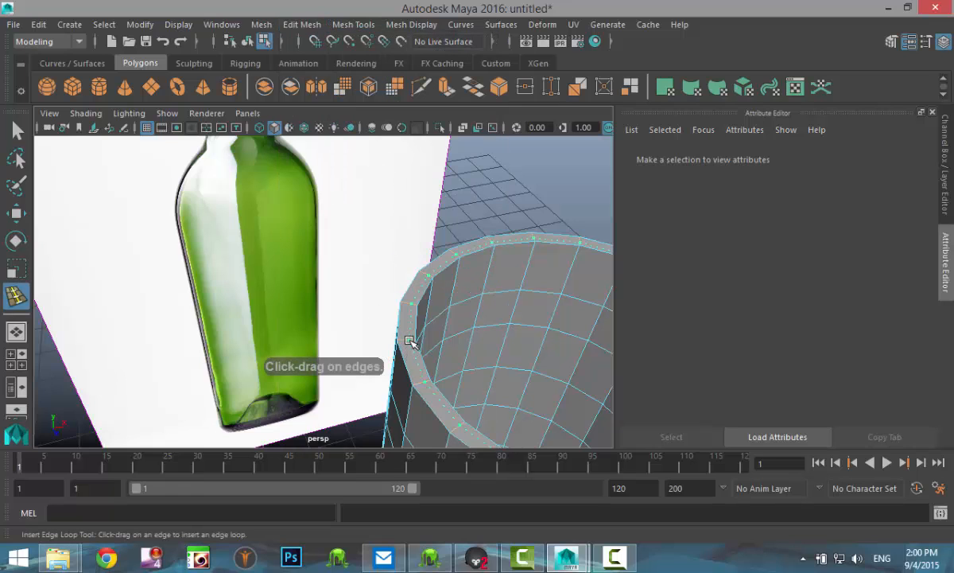
{"action": "left_click", "coordinate": [406, 343]}
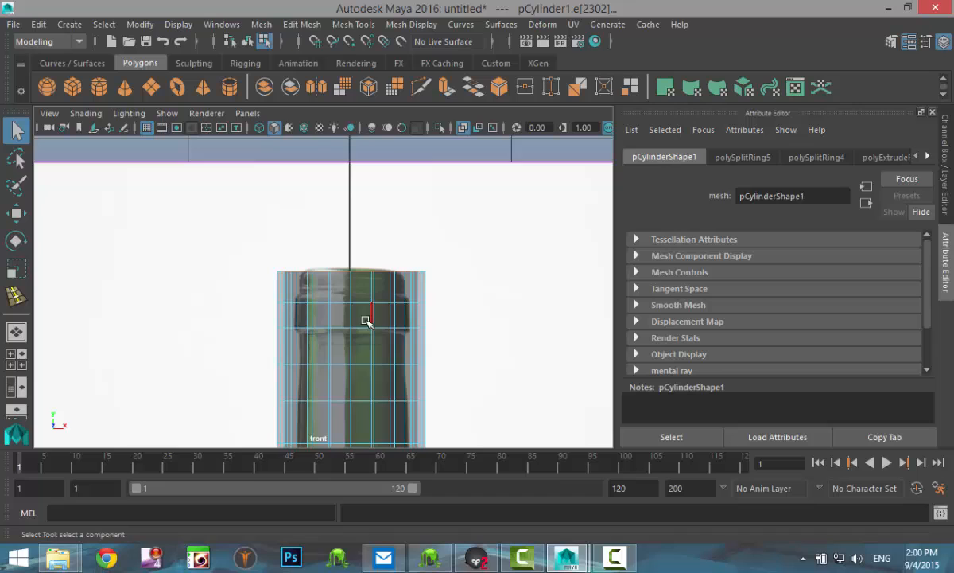
Step: Detach and extrude the neck ring outward into a raised lip below the opening
{"action": "left_click", "coordinate": [363, 316]}
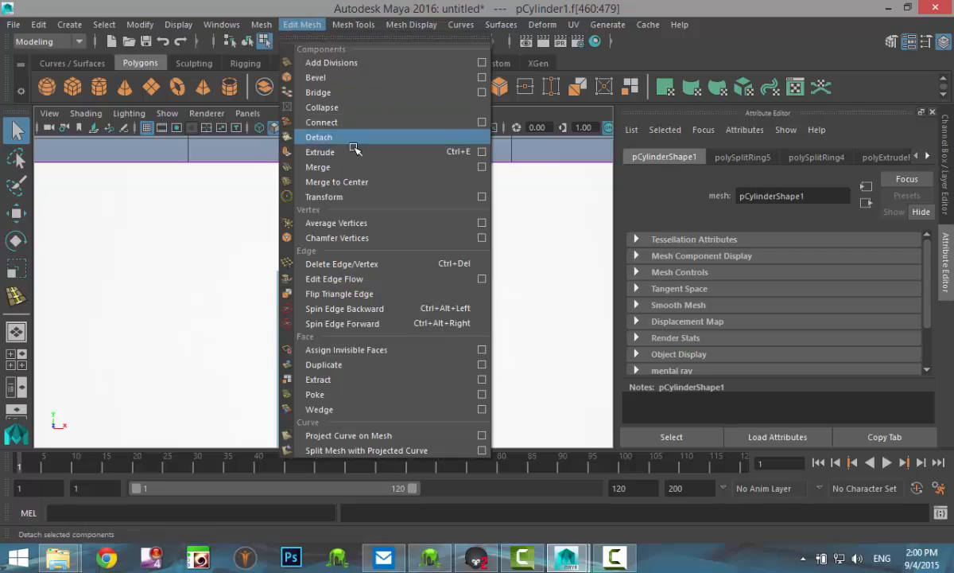
{"action": "left_click", "coordinate": [320, 151]}
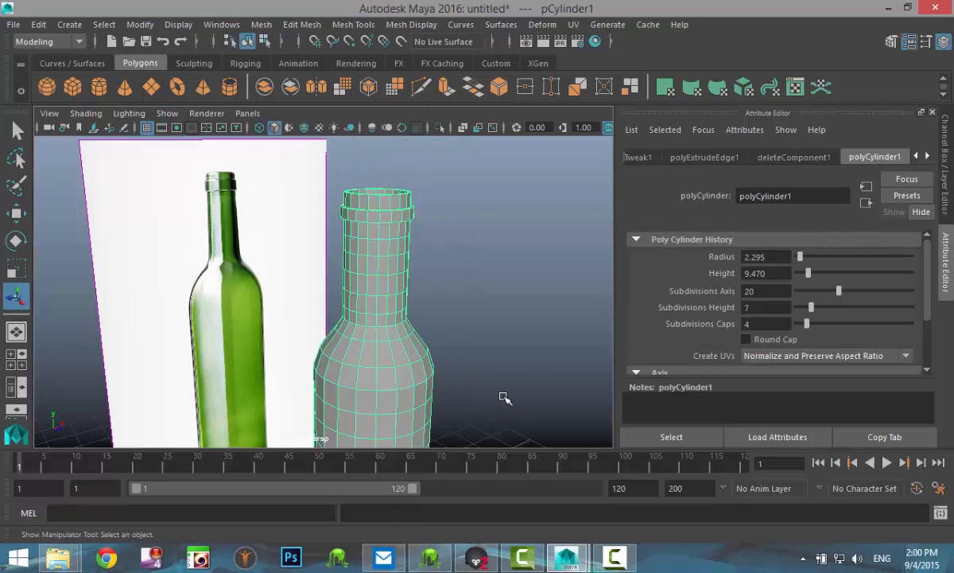
{"action": "left_click", "coordinate": [496, 274]}
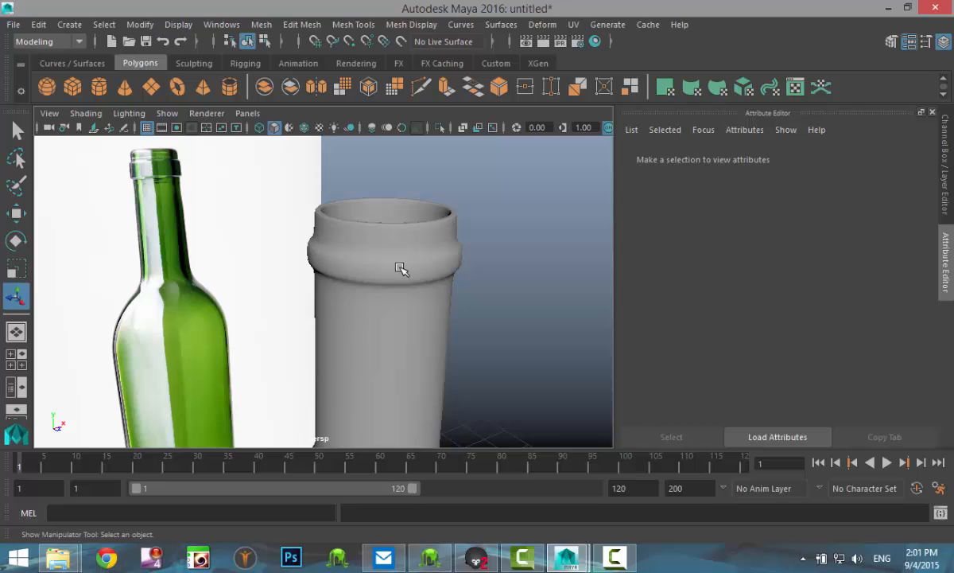
Step: Add edge loops at the lip ring's edges to tighten it, then view the smoothed bottle from the front
{"action": "left_click", "coordinate": [390, 295]}
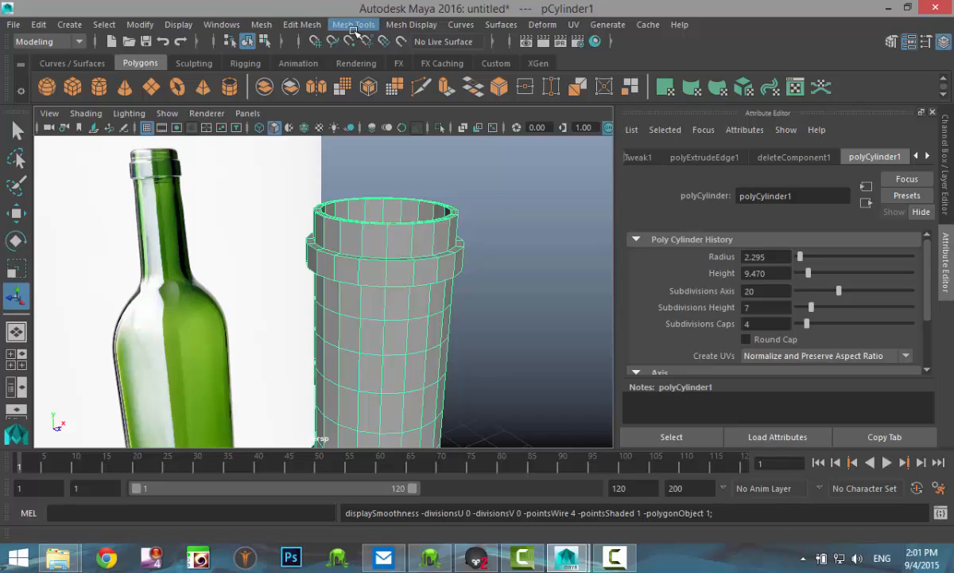
{"action": "left_click", "coordinate": [302, 26]}
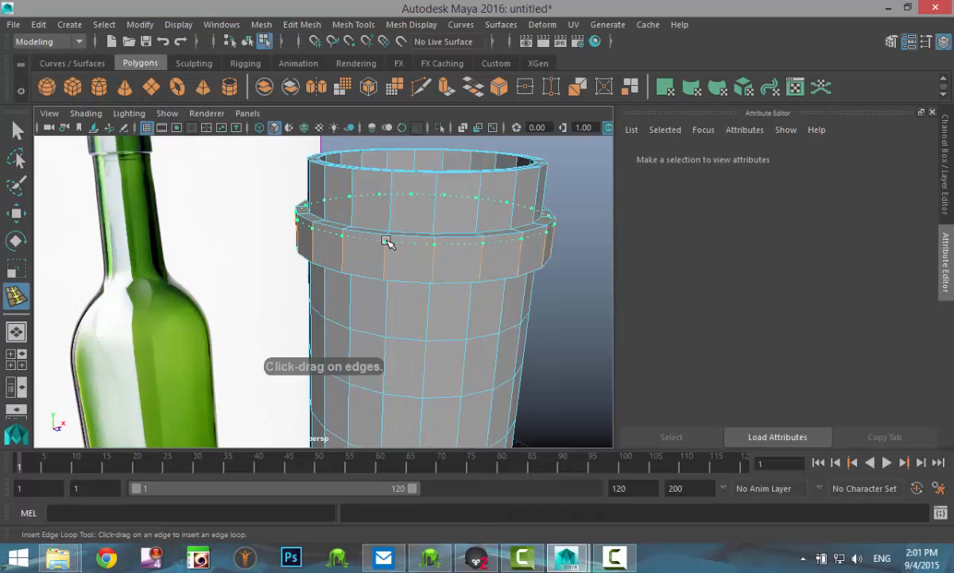
{"action": "left_click_drag", "start_coordinate": [389, 242], "coordinate": [390, 273]}
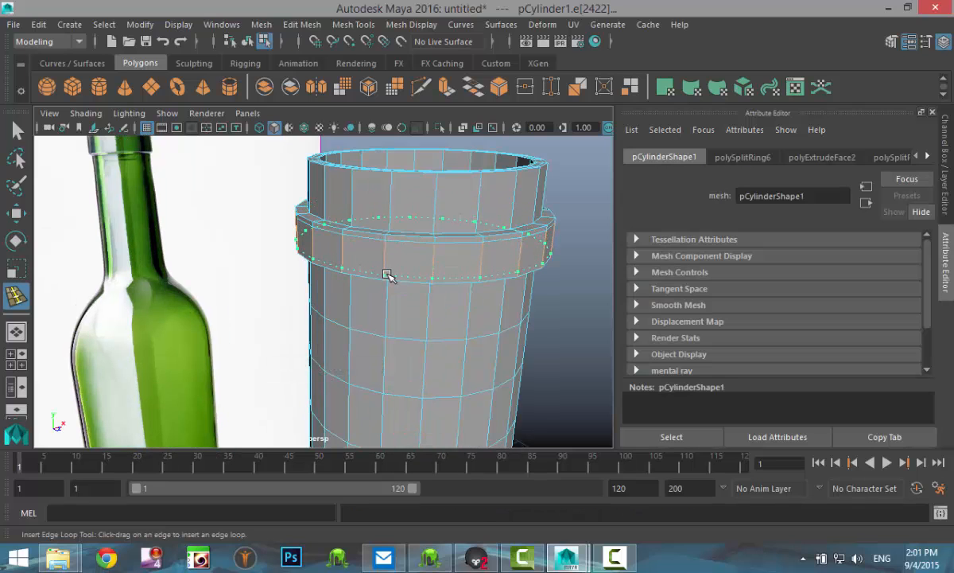
{"action": "right_click", "coordinate": [390, 277]}
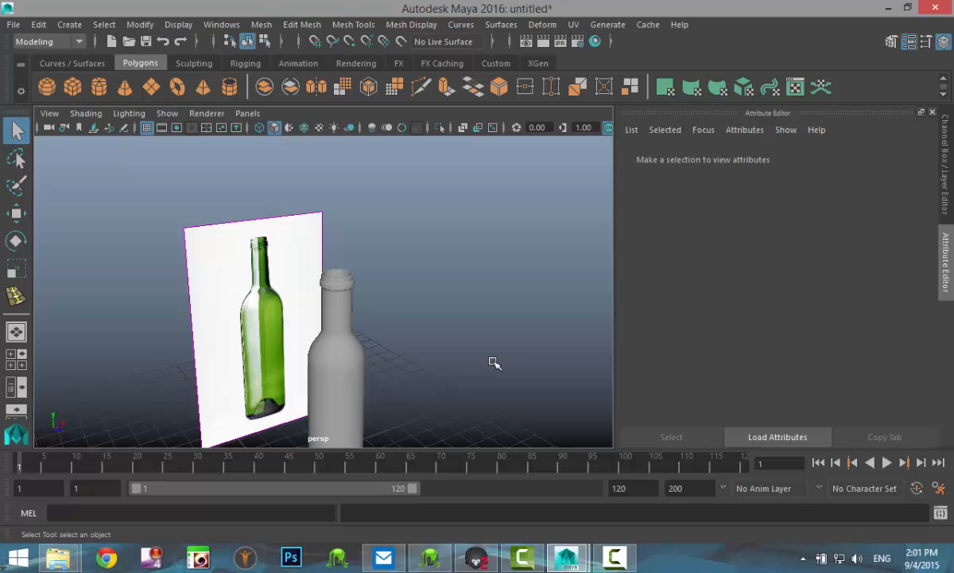
{"action": "left_click_drag", "start_coordinate": [493, 363], "coordinate": [385, 310]}
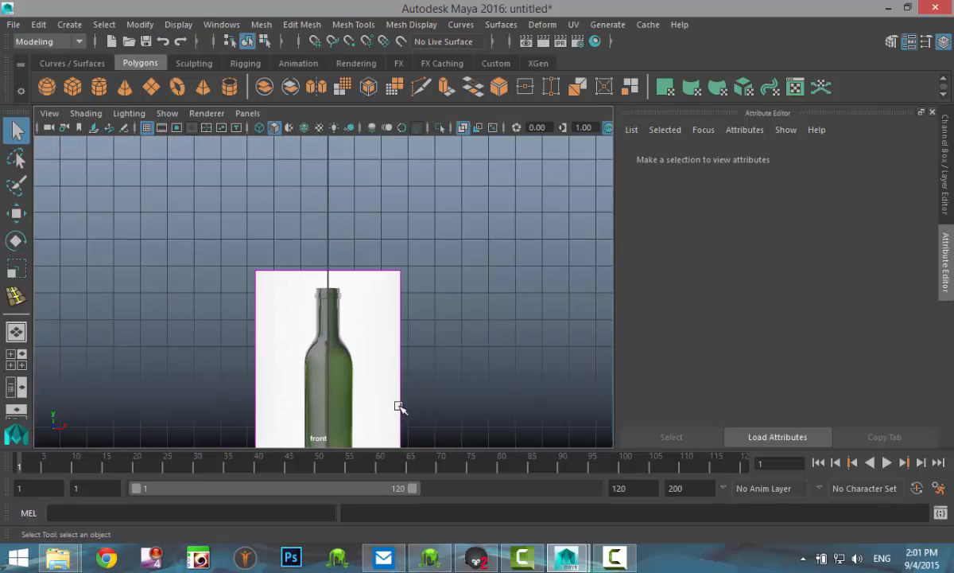
Step: Select the bottle in object mode and scale it up to the reference bottle's height
{"action": "left_click", "coordinate": [342, 350]}
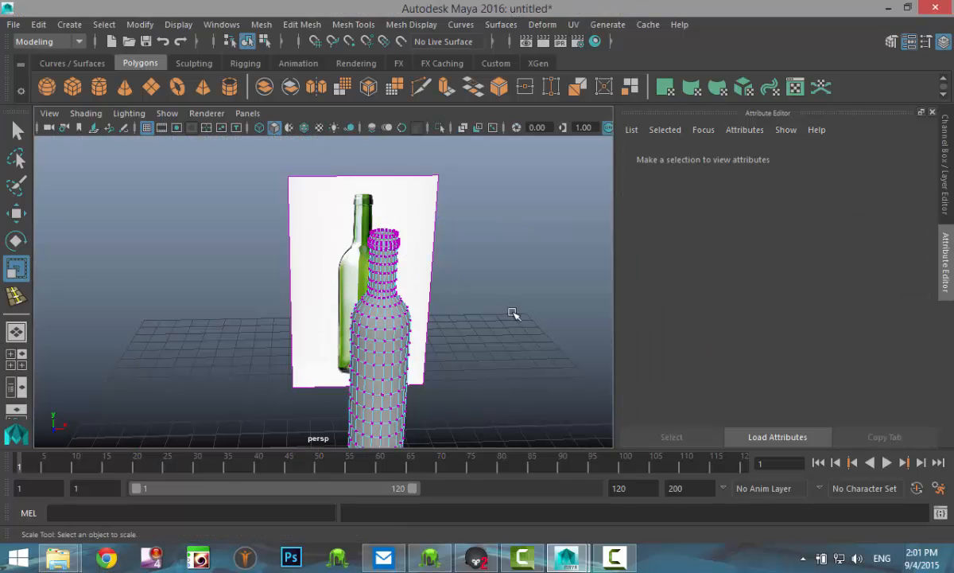
{"action": "right_click", "coordinate": [363, 311]}
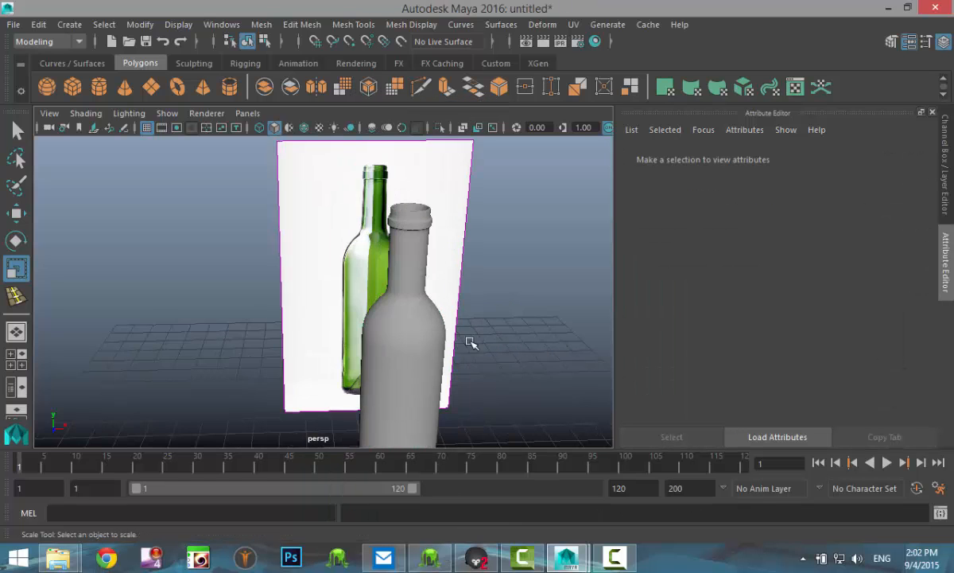
{"action": "left_click_drag", "start_coordinate": [469, 342], "coordinate": [470, 226]}
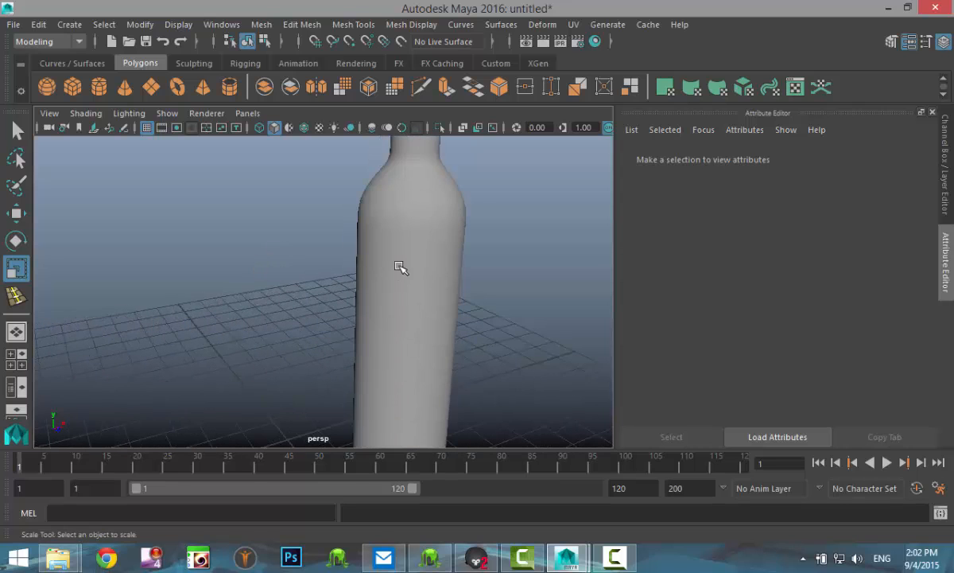
{"action": "right_click", "coordinate": [401, 267]}
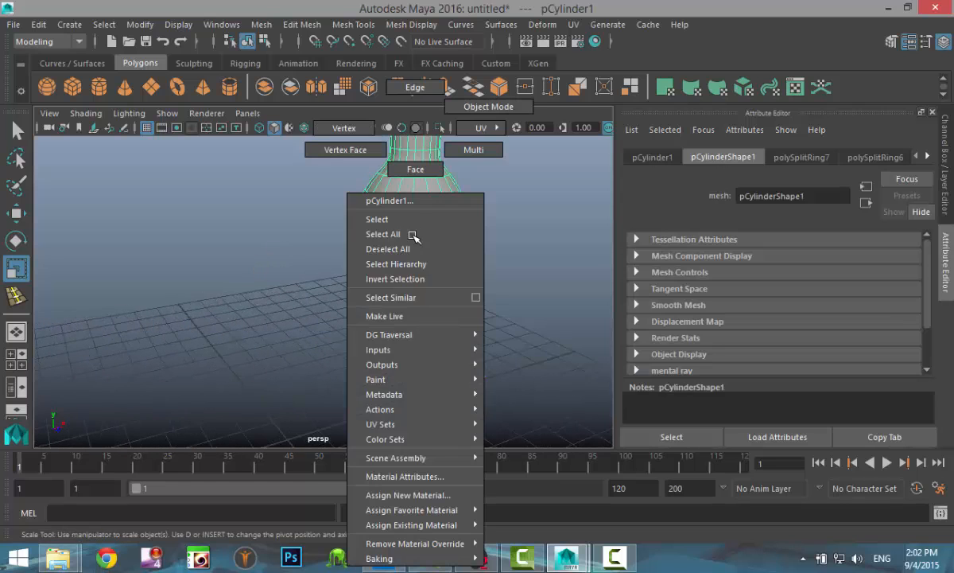
Step: Assign a new mia_material_x mental ray material to the bottle and show its attributes
{"action": "left_click", "coordinate": [410, 495]}
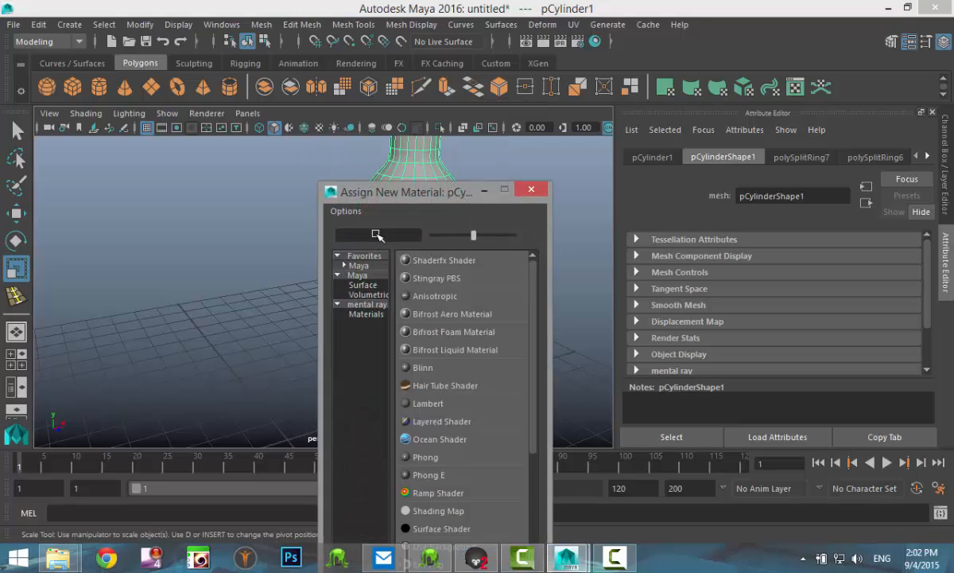
{"action": "type", "text": "mia"}
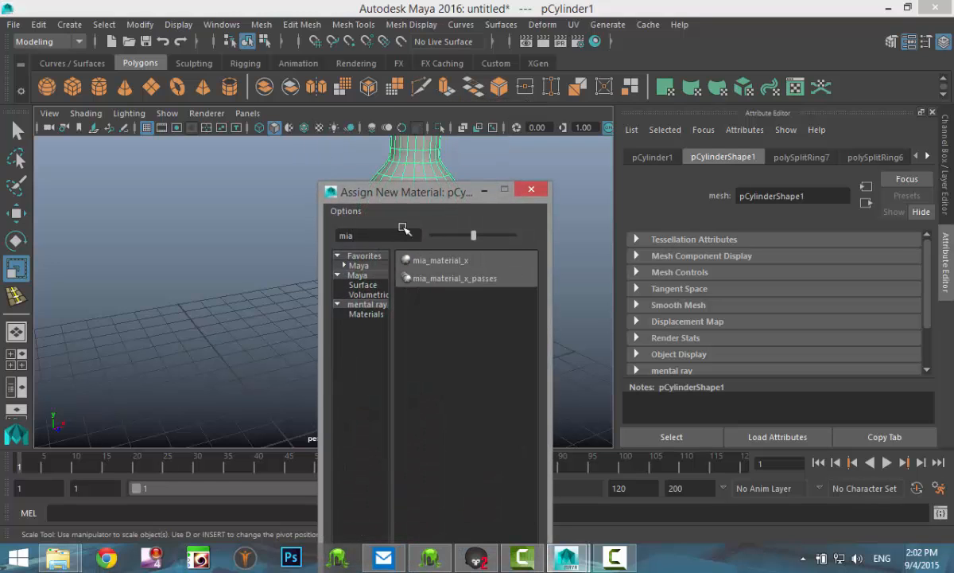
{"action": "double_click", "coordinate": [443, 261]}
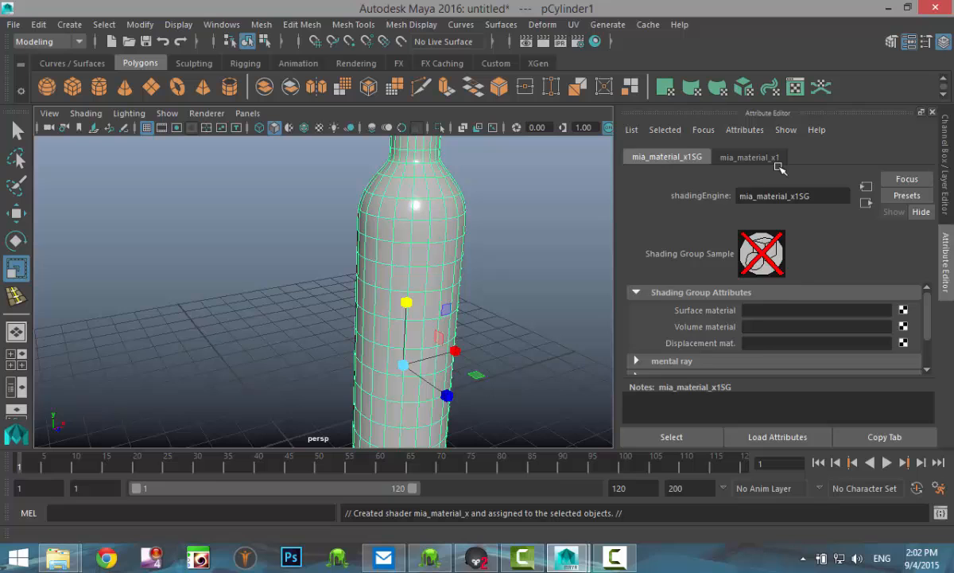
{"action": "left_click", "coordinate": [906, 194]}
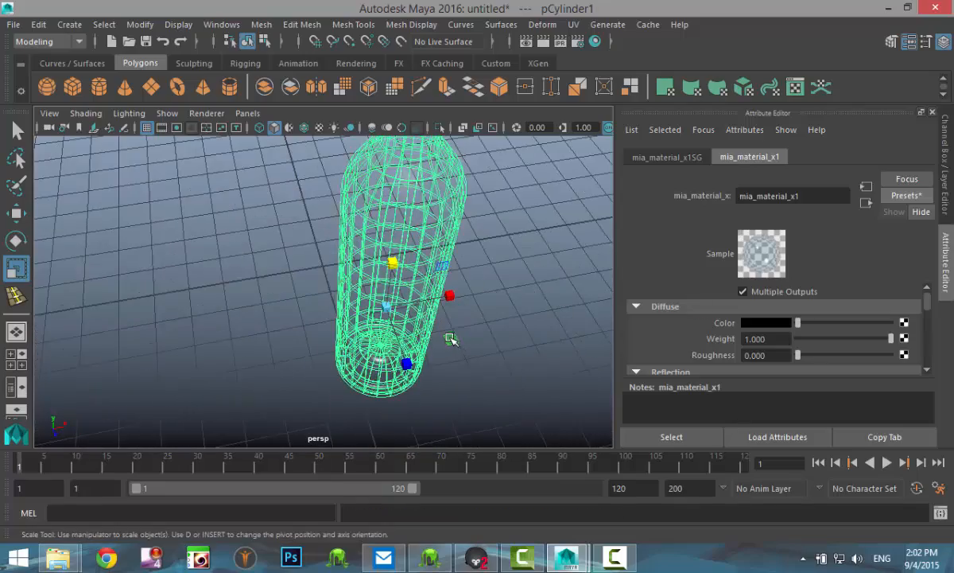
{"action": "left_click_drag", "start_coordinate": [414, 318], "coordinate": [453, 310]}
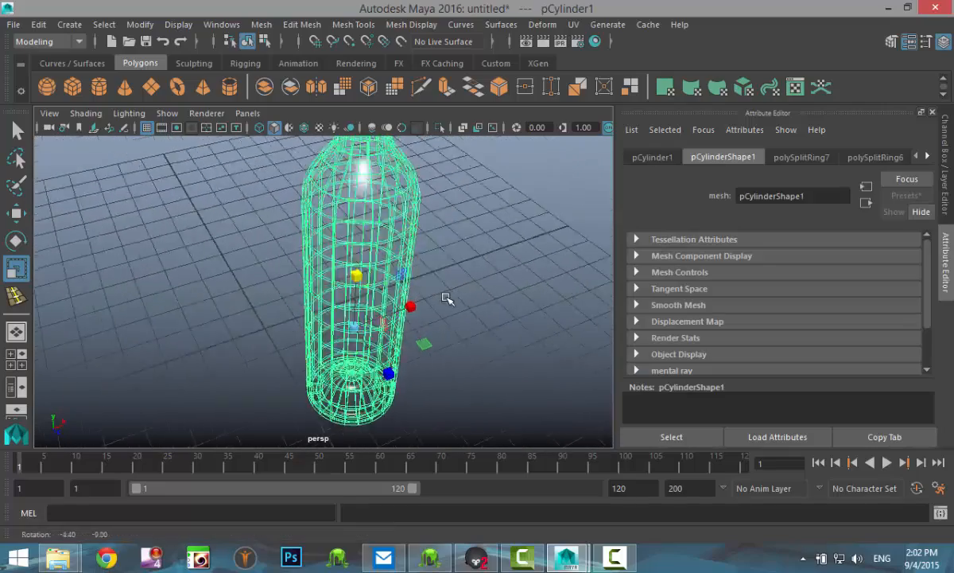
Step: Select faces near the bottle's base in face mode and reshape them with the Scale tool
{"action": "left_click_drag", "start_coordinate": [445, 299], "coordinate": [469, 279]}
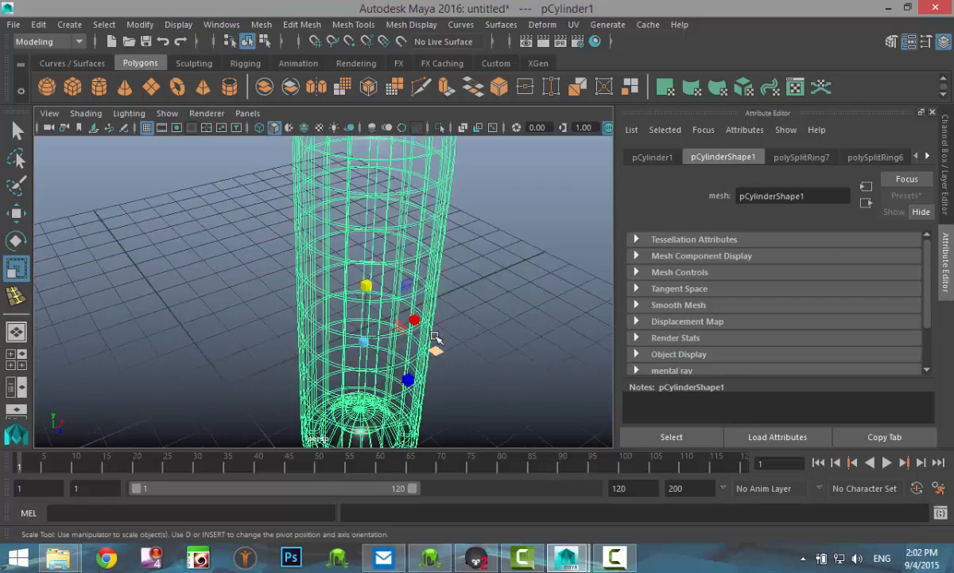
{"action": "right_click", "coordinate": [413, 322]}
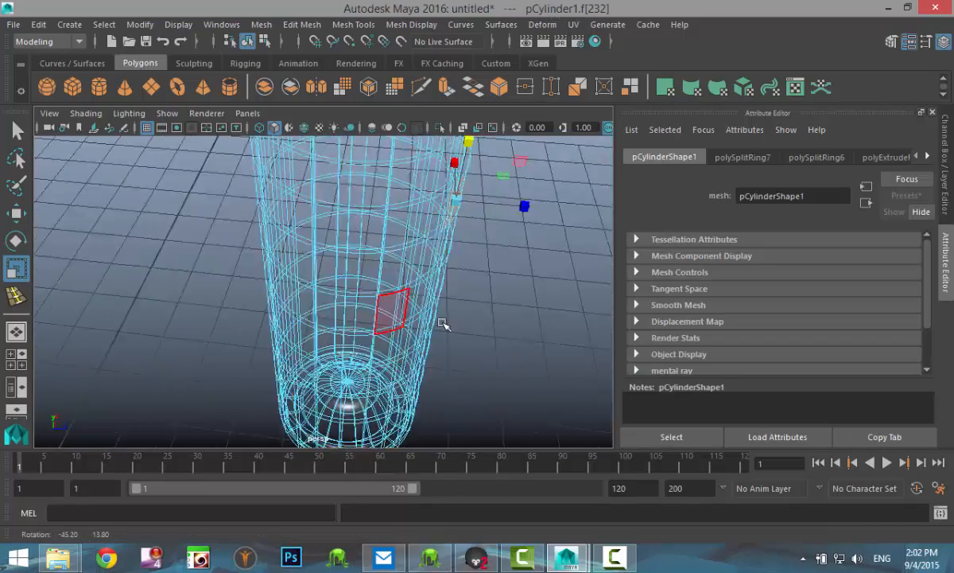
{"action": "left_click_drag", "start_coordinate": [444, 325], "coordinate": [512, 290]}
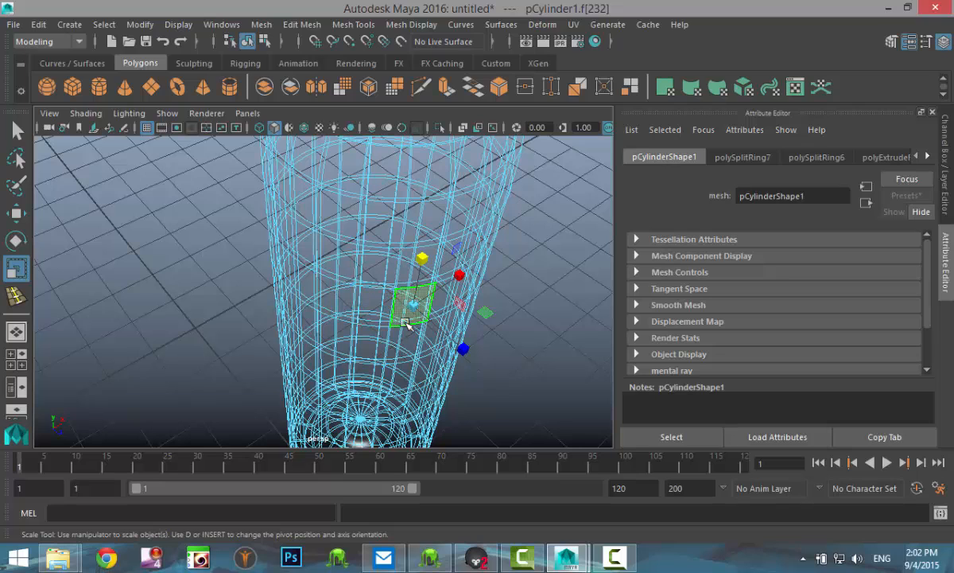
{"action": "left_click", "coordinate": [302, 321]}
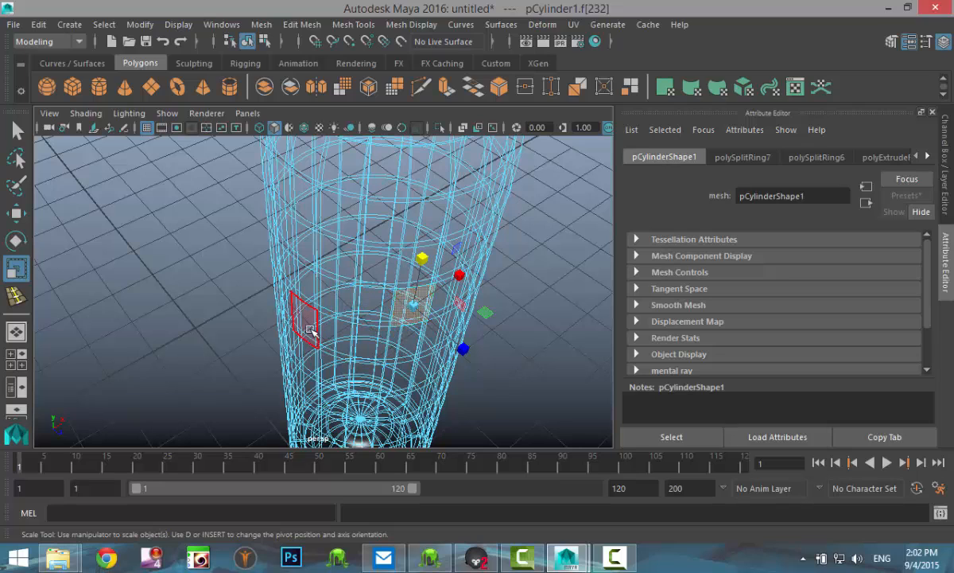
{"action": "left_click_drag", "start_coordinate": [307, 329], "coordinate": [337, 276]}
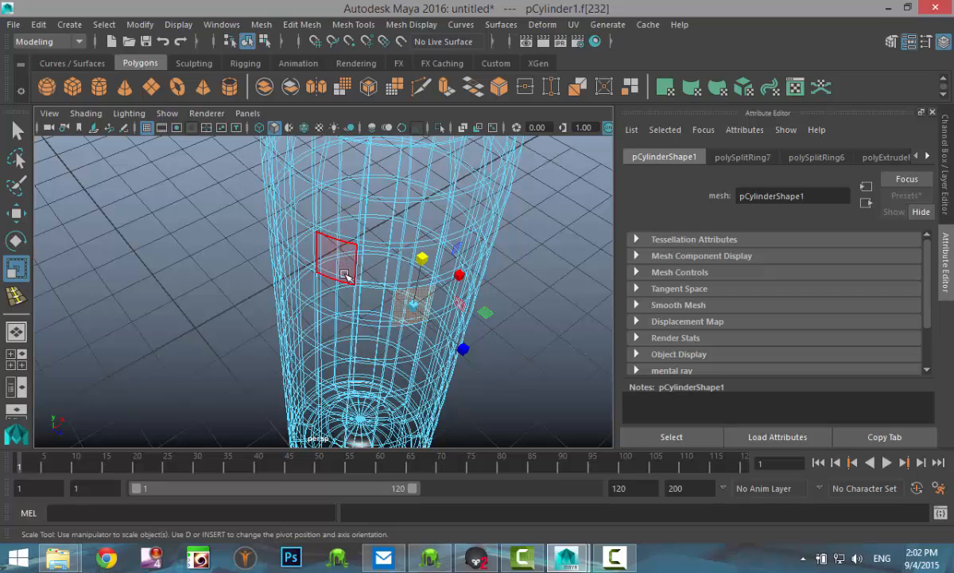
{"action": "left_click_drag", "start_coordinate": [337, 258], "coordinate": [442, 334]}
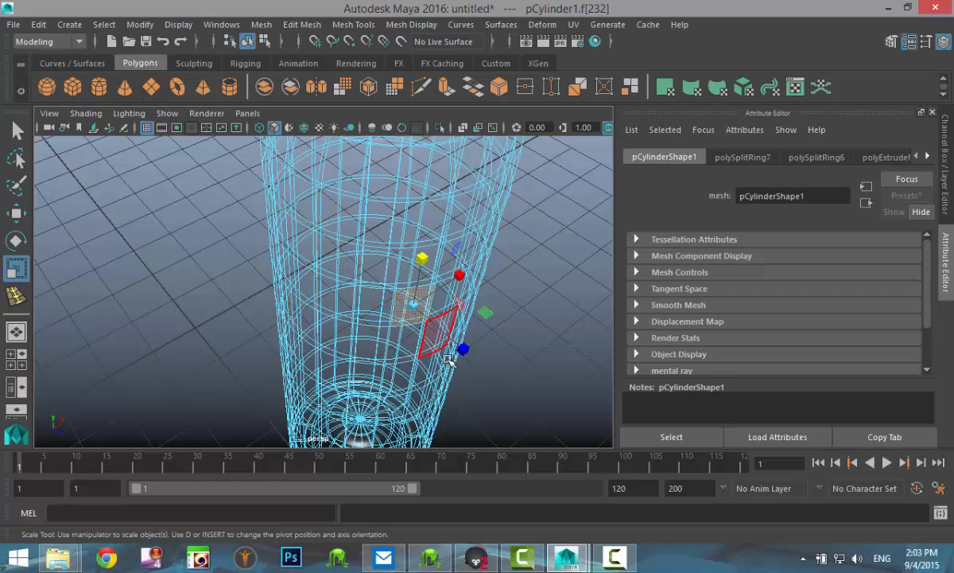
{"action": "left_click_drag", "start_coordinate": [442, 334], "coordinate": [483, 226]}
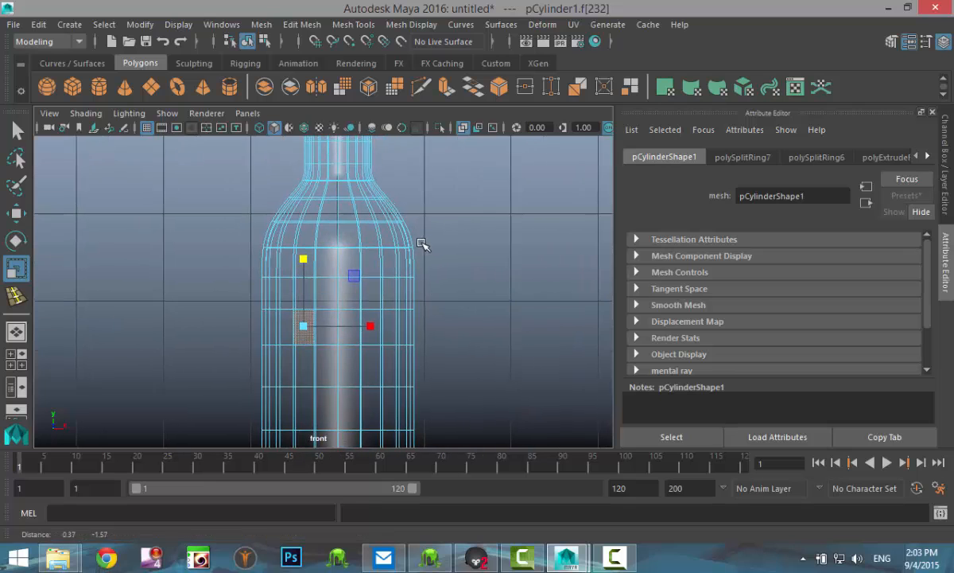
{"action": "scroll", "scroll_direction": "down", "scroll_amount": 3}
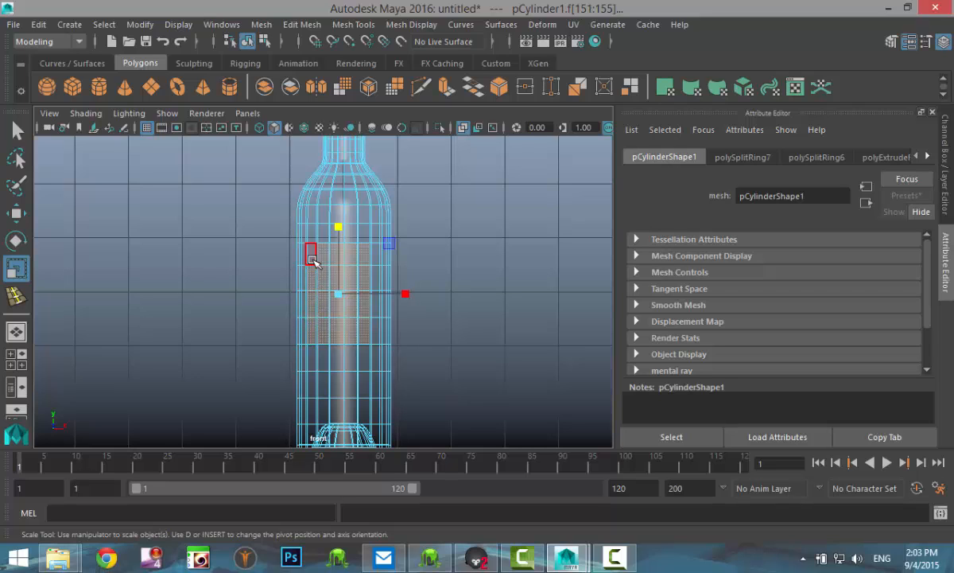
Step: Marquee-select the band of faces around the bottle body for the label
{"action": "left_click_drag", "start_coordinate": [312, 255], "coordinate": [379, 305]}
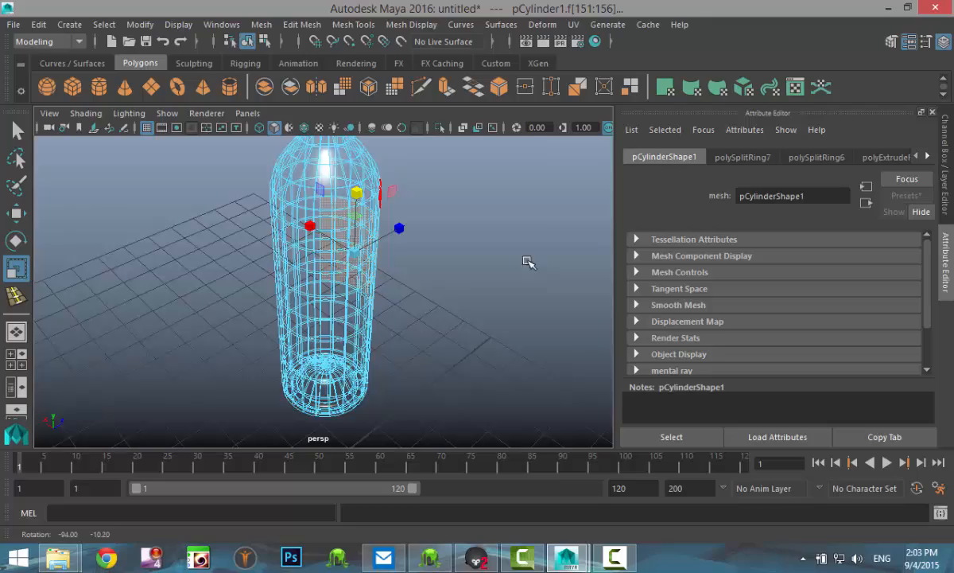
{"action": "left_click_drag", "start_coordinate": [528, 262], "coordinate": [283, 210]}
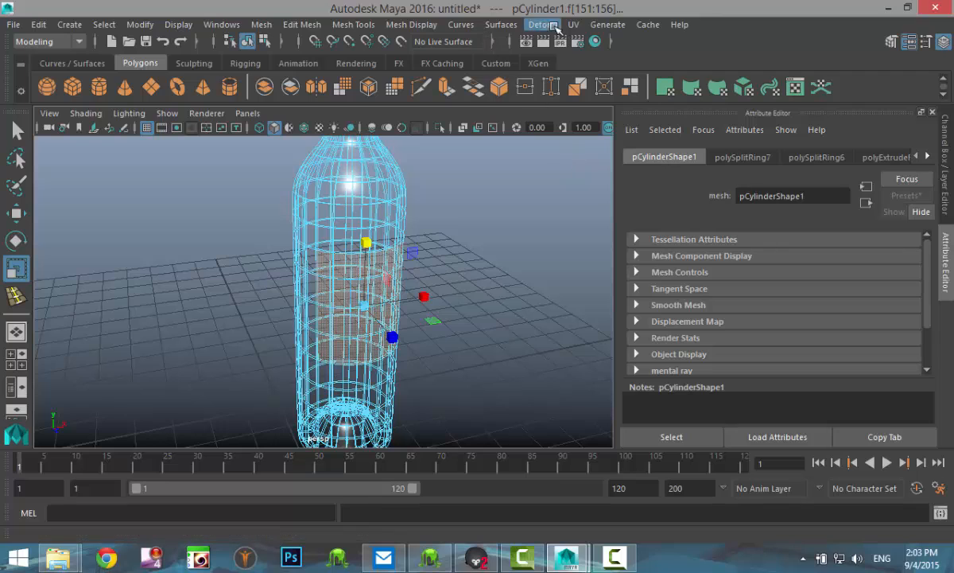
Step: Apply a cylindrical UV projection to the selected label faces
{"action": "left_click", "coordinate": [573, 26]}
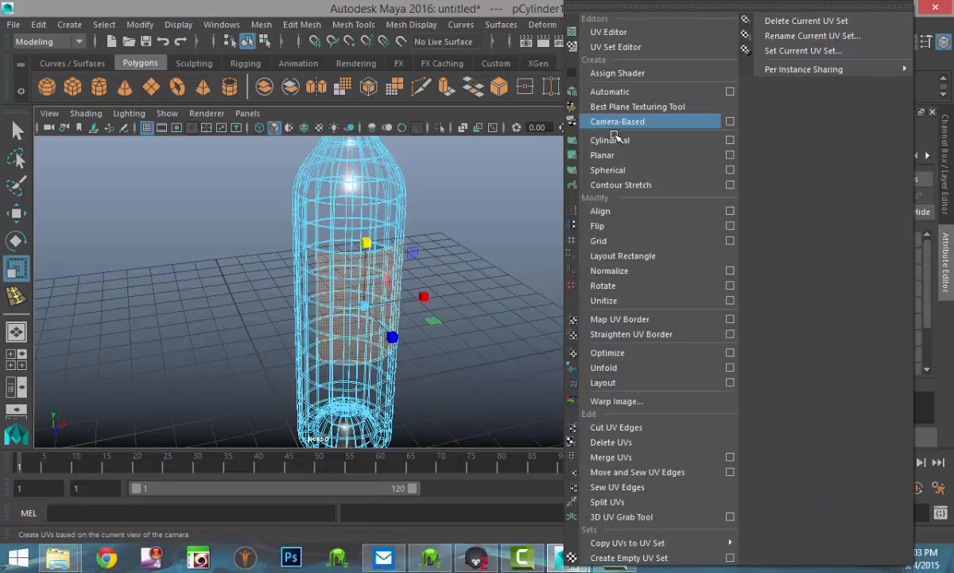
{"action": "mouse_move", "coordinate": [611, 140]}
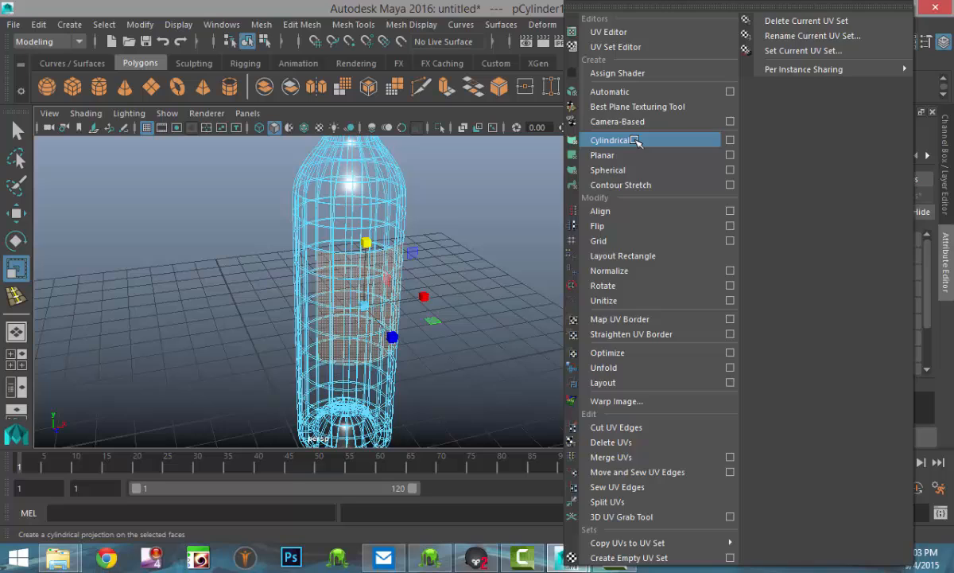
{"action": "left_click", "coordinate": [614, 140]}
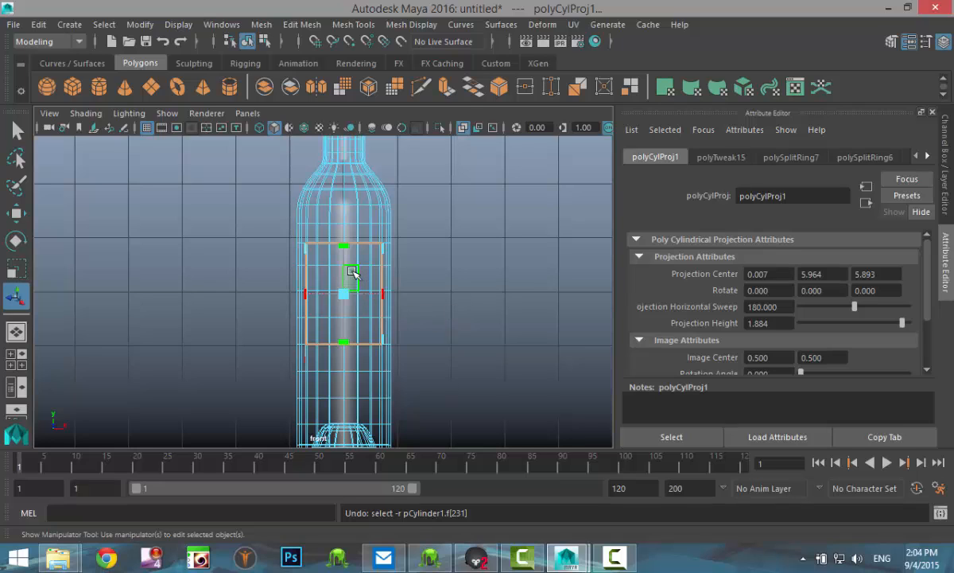
Step: Select the label band faces in face mode and assign them a new Lambert material, lambert2
{"action": "right_click", "coordinate": [353, 270]}
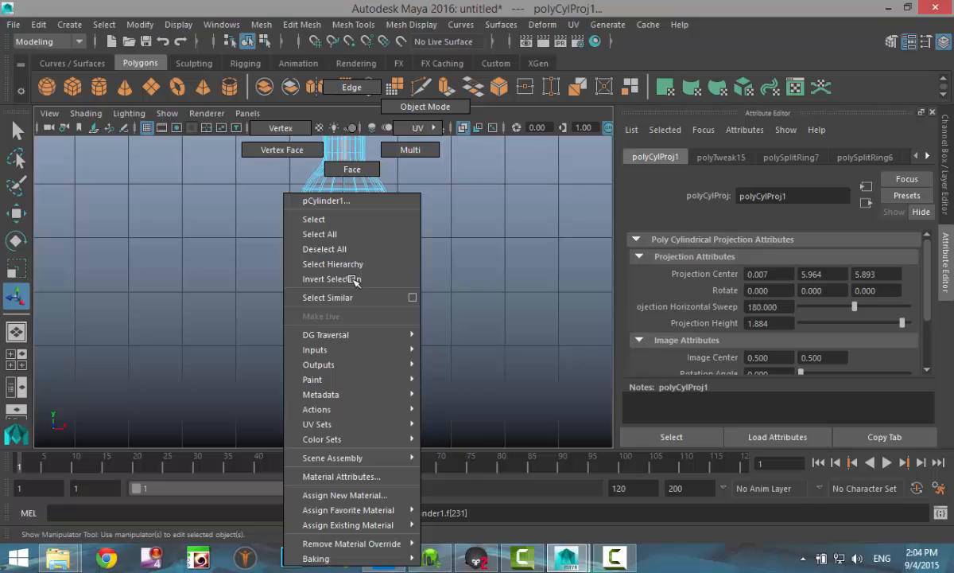
{"action": "left_click", "coordinate": [346, 495]}
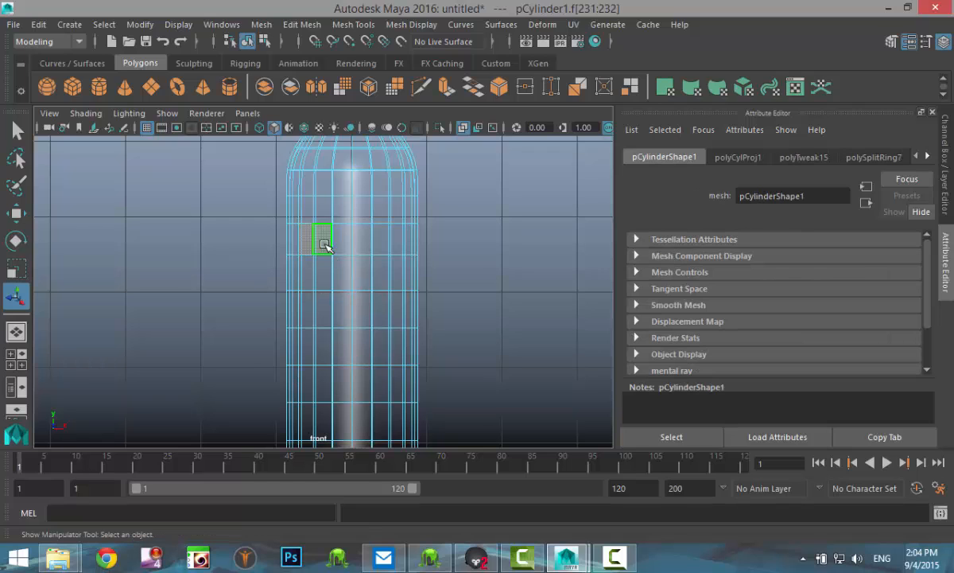
{"action": "left_click_drag", "start_coordinate": [321, 242], "coordinate": [398, 254]}
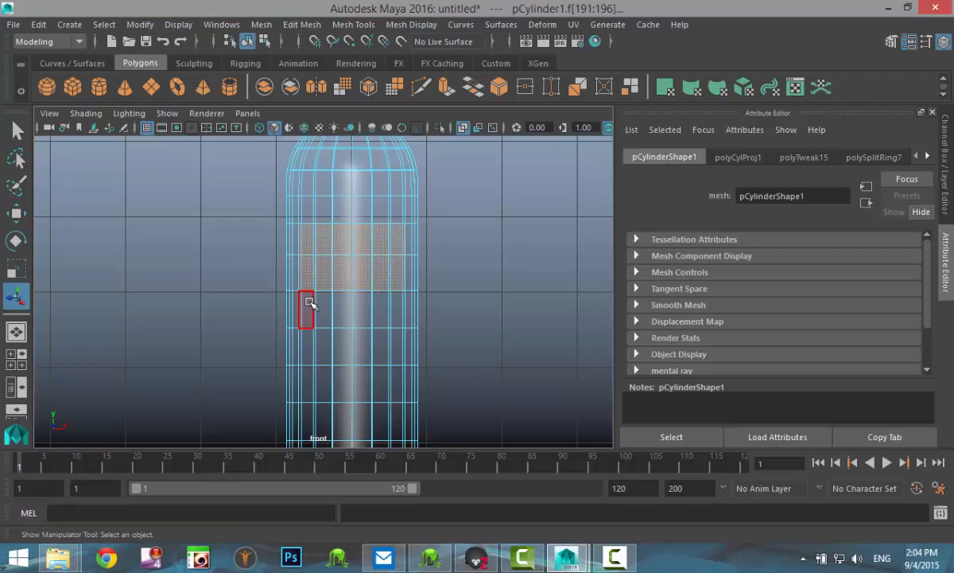
{"action": "left_click", "coordinate": [321, 348]}
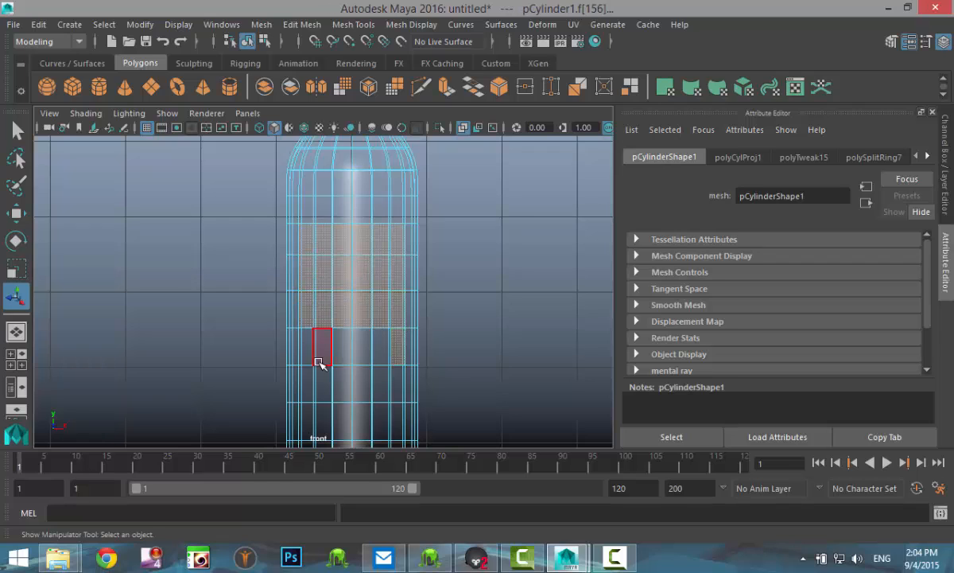
{"action": "left_click", "coordinate": [16, 358]}
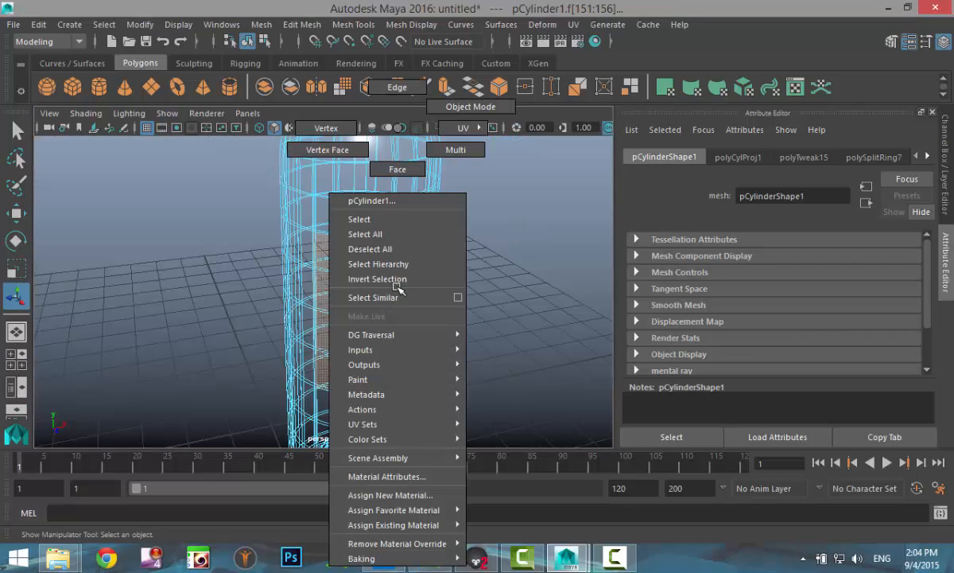
{"action": "left_click", "coordinate": [388, 493]}
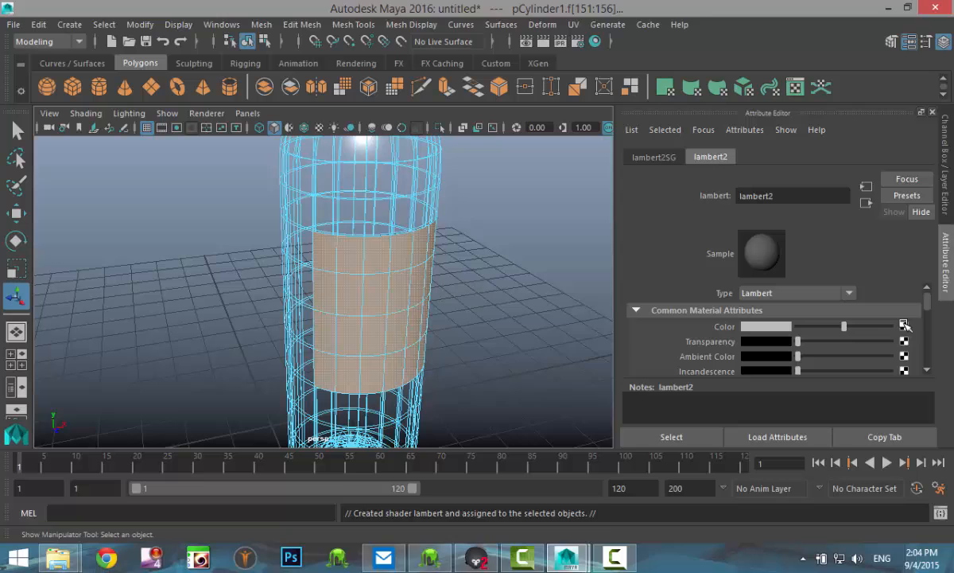
Step: Map wine label.jpg from the Desktop as a file texture on the label material's colour
{"action": "left_click", "coordinate": [905, 326]}
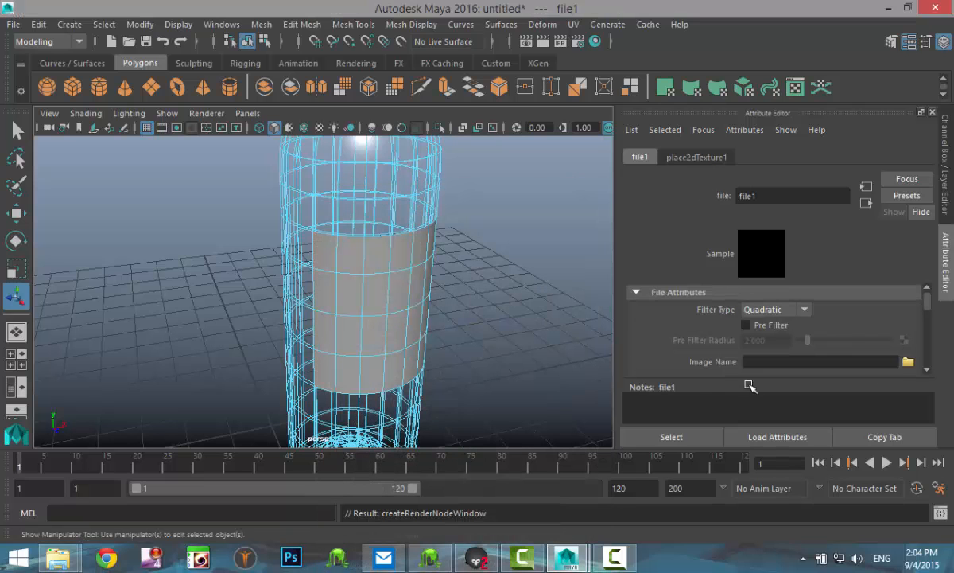
{"action": "left_click", "coordinate": [909, 363]}
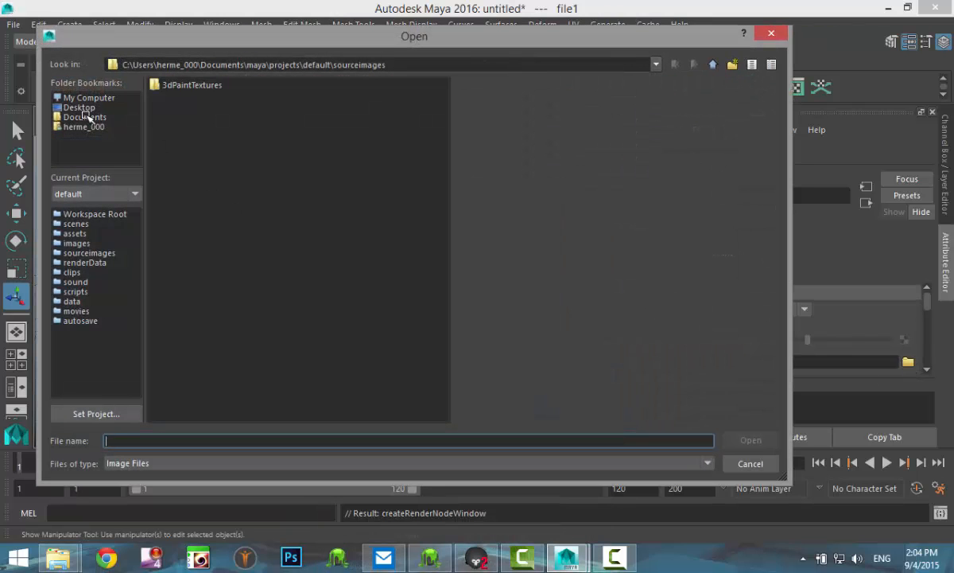
{"action": "left_click", "coordinate": [78, 106]}
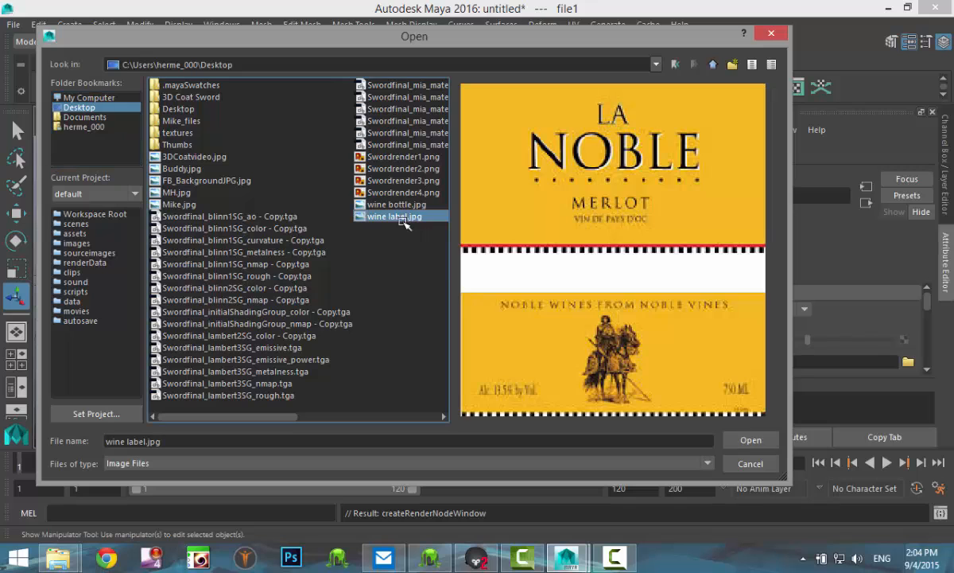
{"action": "left_click", "coordinate": [749, 439]}
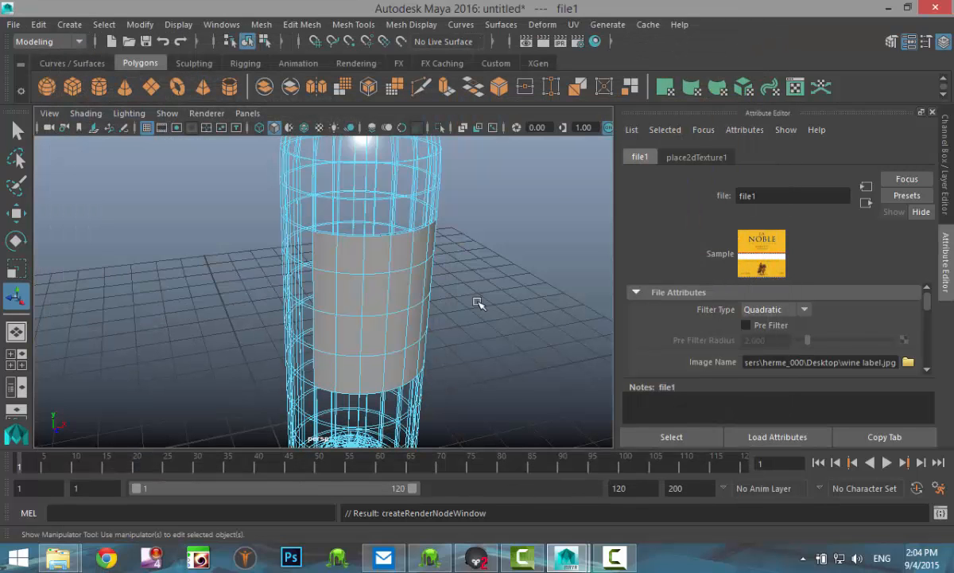
Step: Enable textured display in the viewport and turn the view to face the label
{"action": "left_click", "coordinate": [305, 127]}
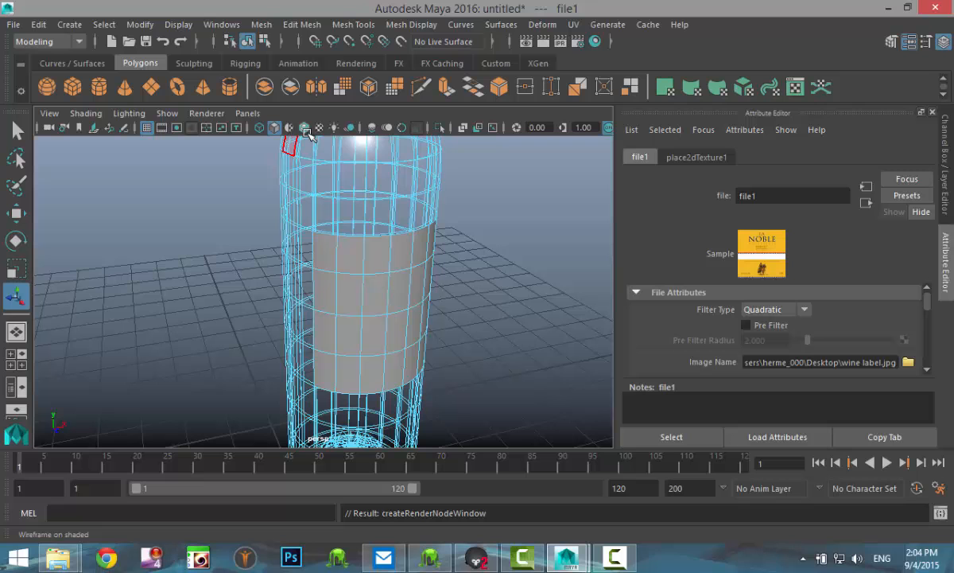
{"action": "left_click", "coordinate": [321, 127]}
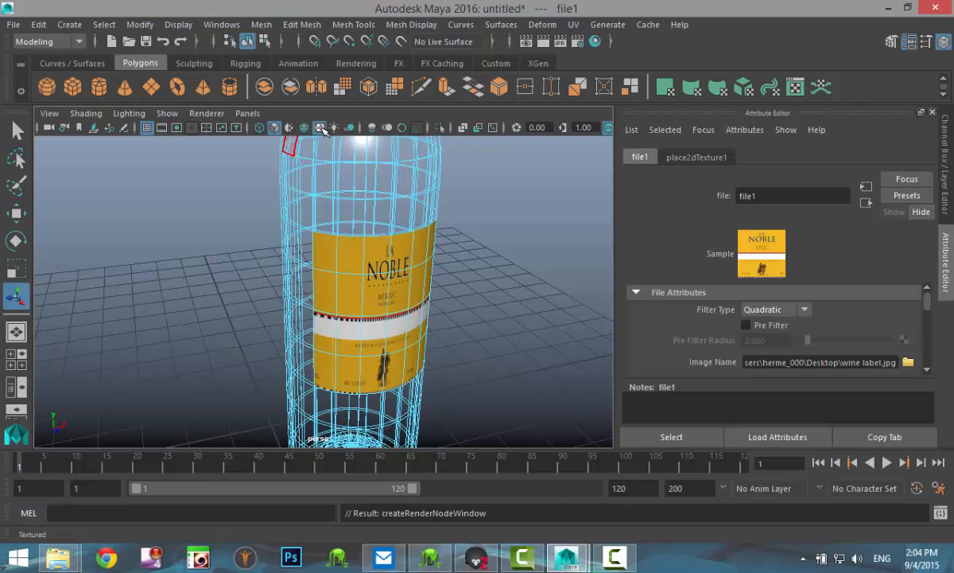
{"action": "left_click_drag", "start_coordinate": [358, 278], "coordinate": [442, 293]}
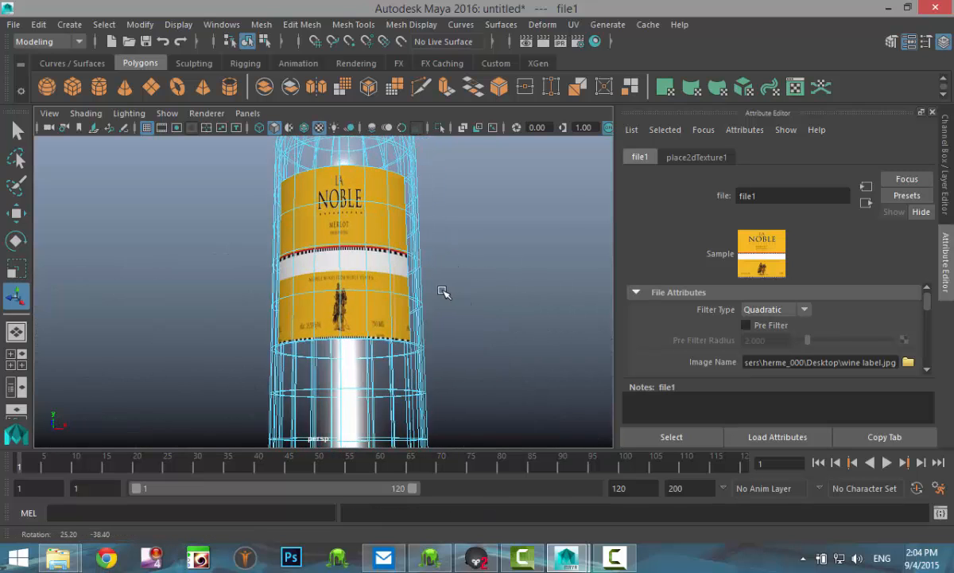
{"action": "left_click_drag", "start_coordinate": [444, 292], "coordinate": [499, 382]}
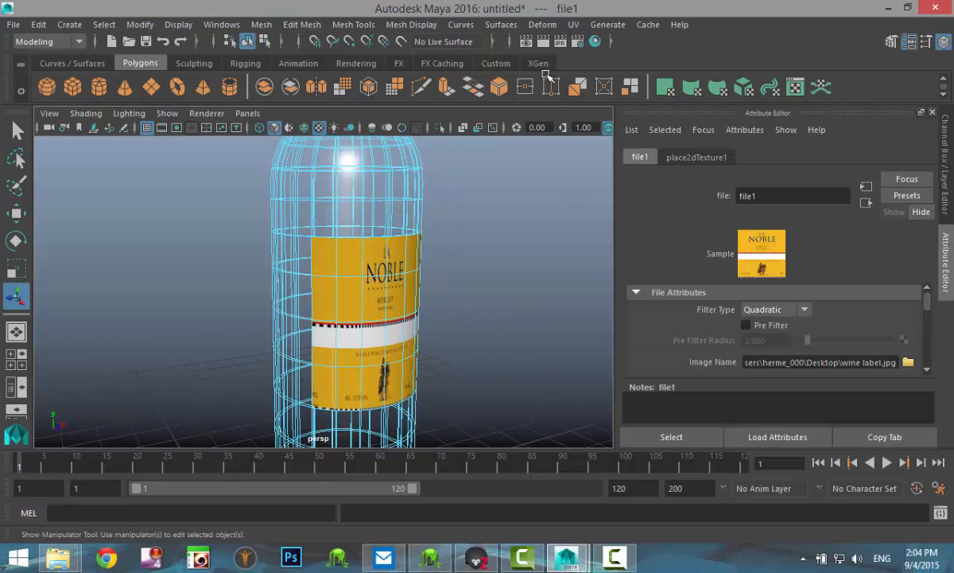
Step: Fit the label band's UVs over the La Noble image in the UV Editor
{"action": "left_click", "coordinate": [573, 25]}
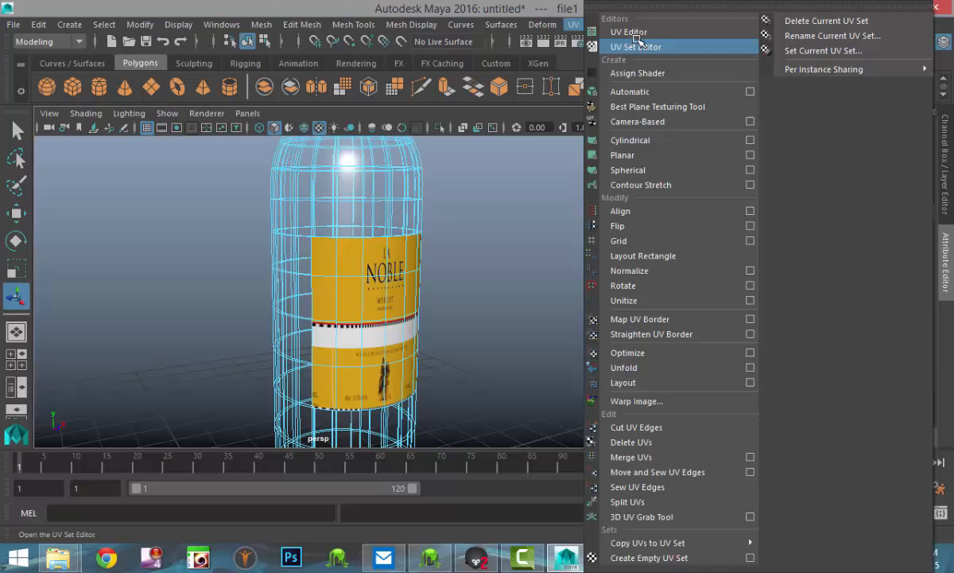
{"action": "left_click", "coordinate": [630, 32]}
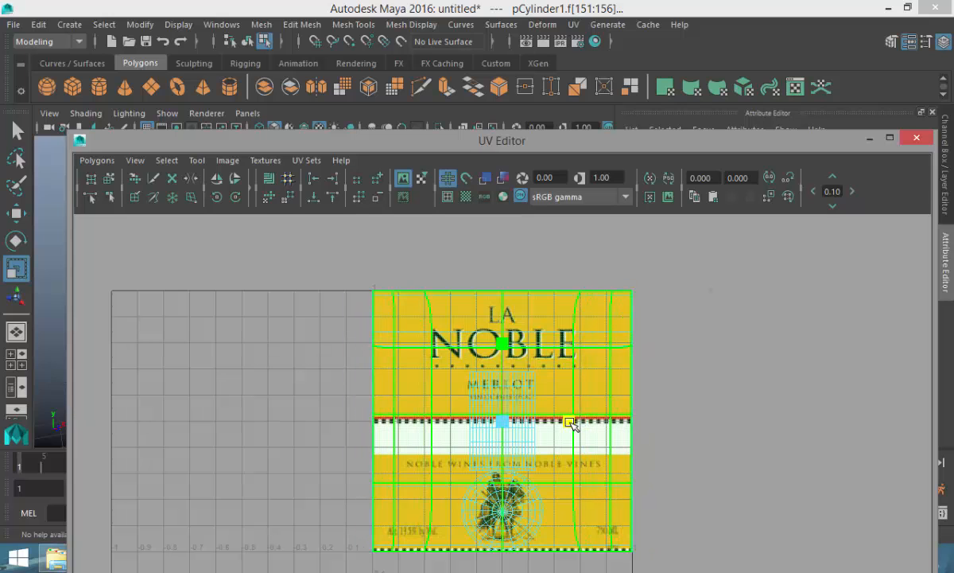
{"action": "left_click", "coordinate": [917, 137]}
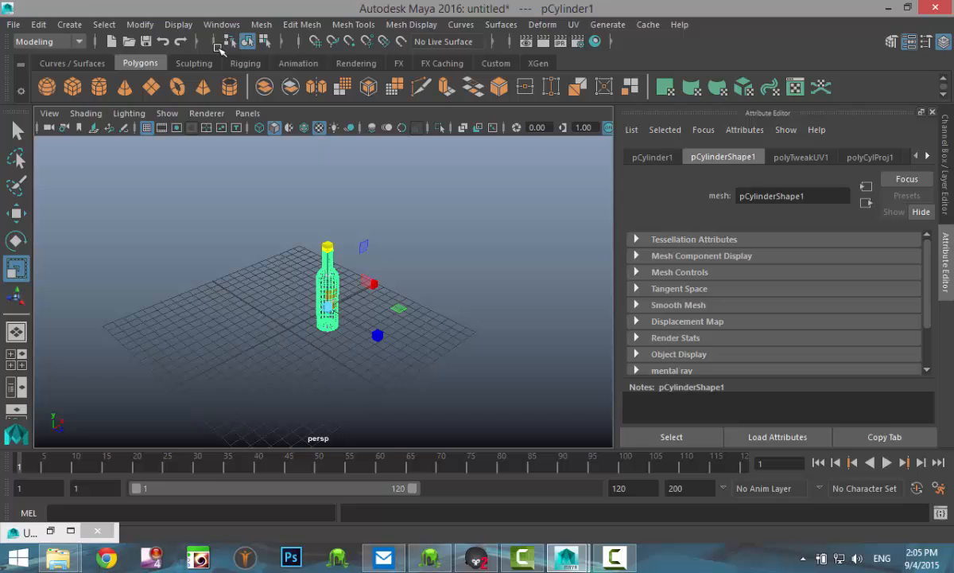
Step: Delete the bottle's construction history and freeze its transformations
{"action": "left_click", "coordinate": [38, 26]}
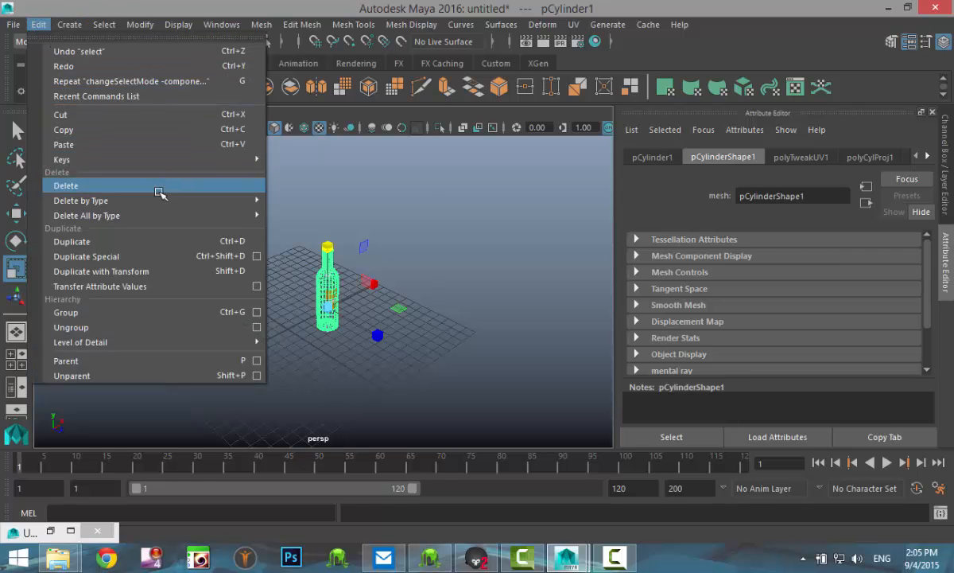
{"action": "left_click", "coordinate": [65, 184]}
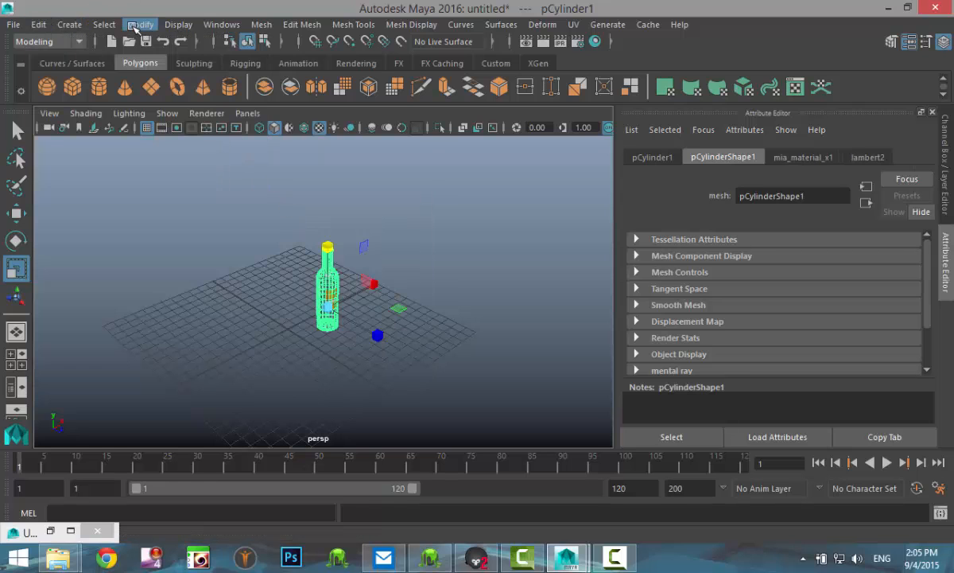
{"action": "left_click", "coordinate": [140, 24]}
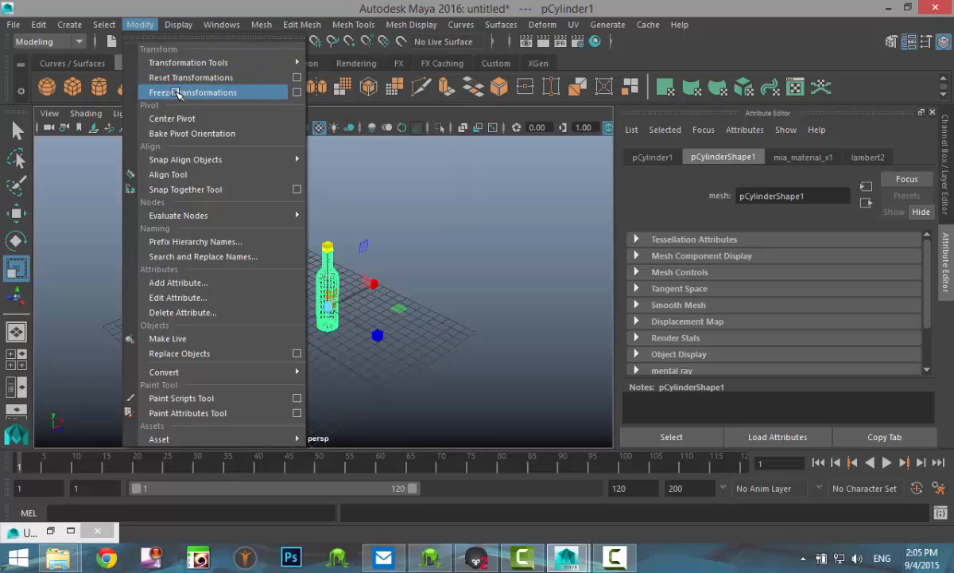
{"action": "left_click", "coordinate": [191, 92]}
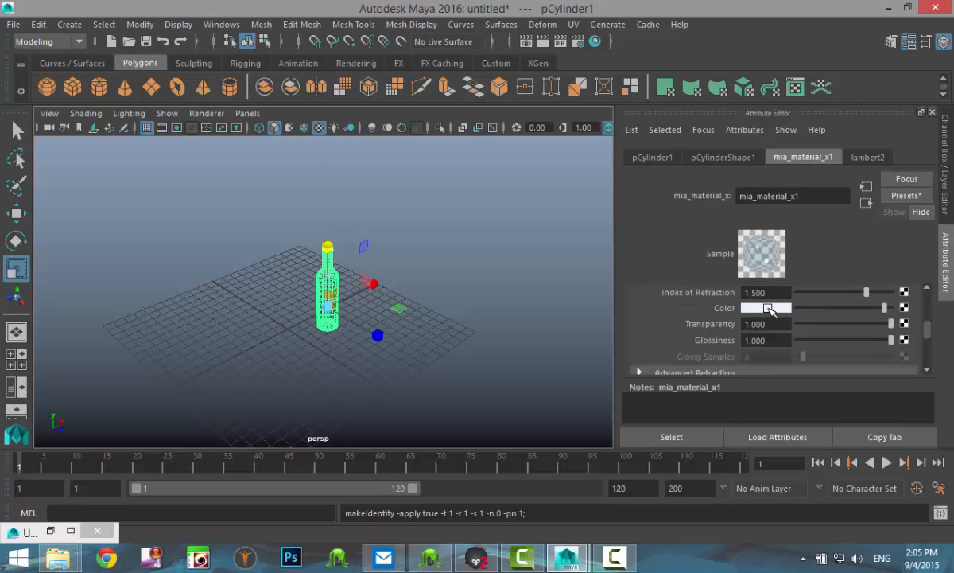
Step: Set the mia_material_x1 colour to a very dark green, HSV value about 0.04
{"action": "left_click", "coordinate": [764, 309]}
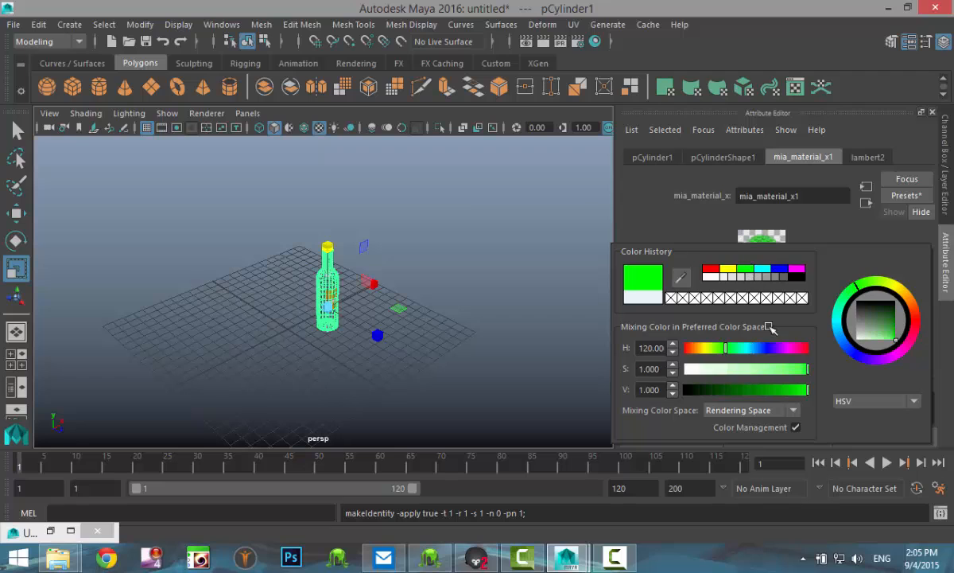
{"action": "left_click_drag", "start_coordinate": [804, 388], "coordinate": [747, 388]}
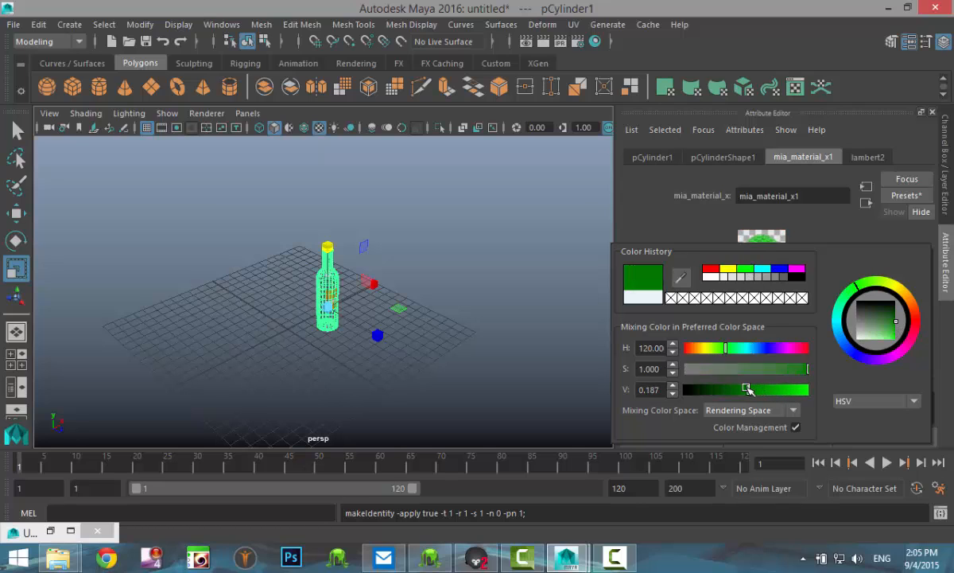
{"action": "left_click_drag", "start_coordinate": [745, 388], "coordinate": [716, 388]}
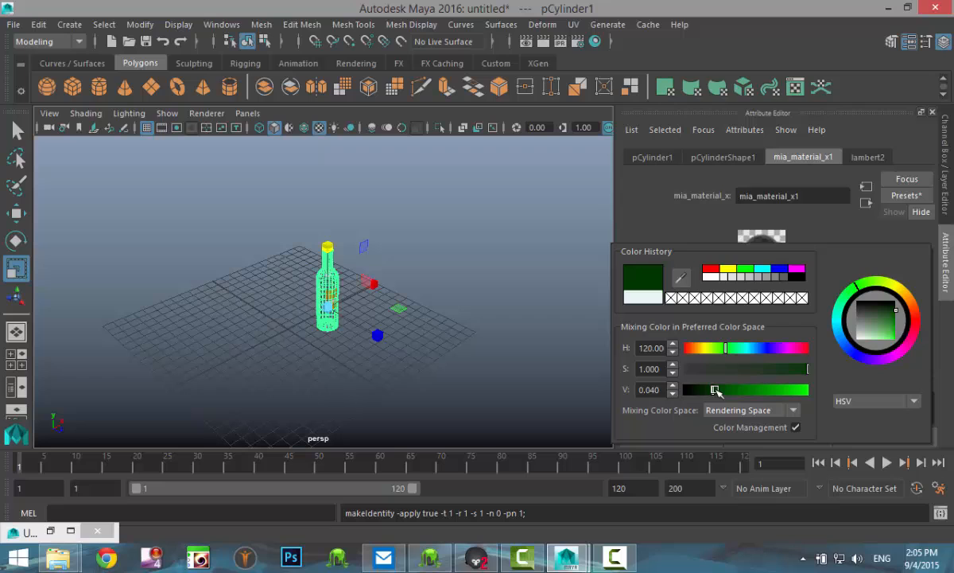
{"action": "left_click_drag", "start_coordinate": [716, 388], "coordinate": [719, 388]}
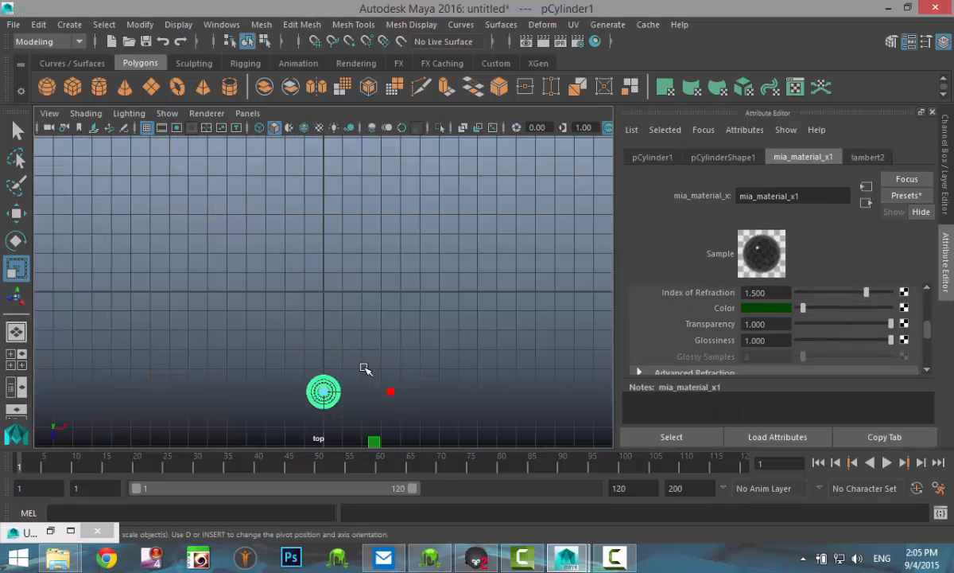
Step: Create a large polygon plane beneath the bottle as the floor
{"action": "left_click_drag", "start_coordinate": [324, 392], "coordinate": [325, 308]}
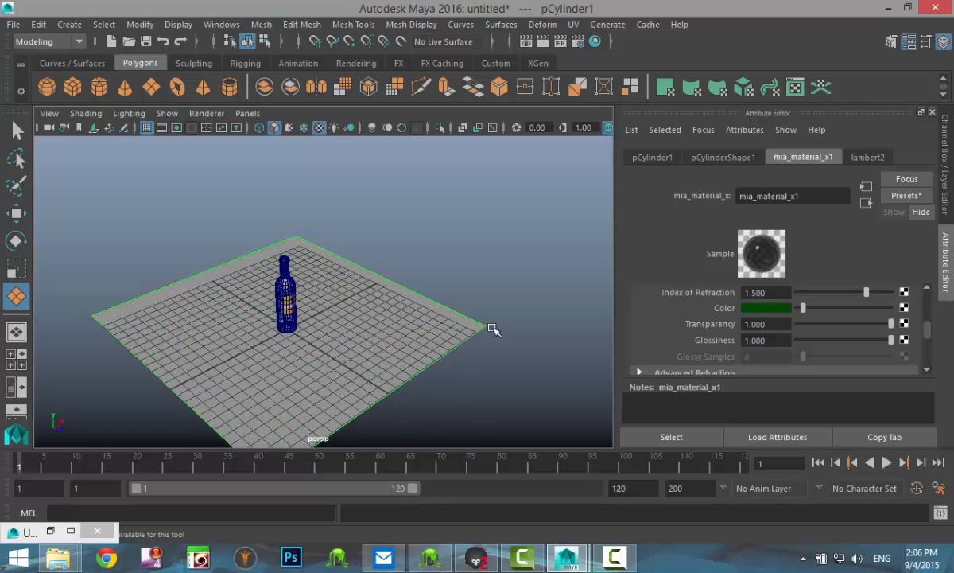
Step: Assign a new Phong E material (phongE1) to the floor plane
{"action": "left_click", "coordinate": [337, 352]}
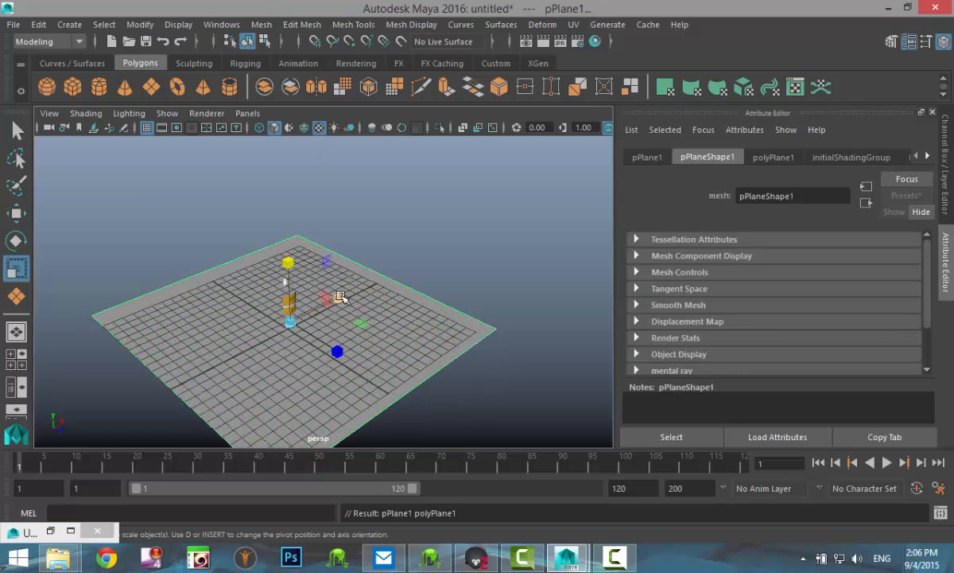
{"action": "left_click_drag", "start_coordinate": [337, 299], "coordinate": [428, 410]}
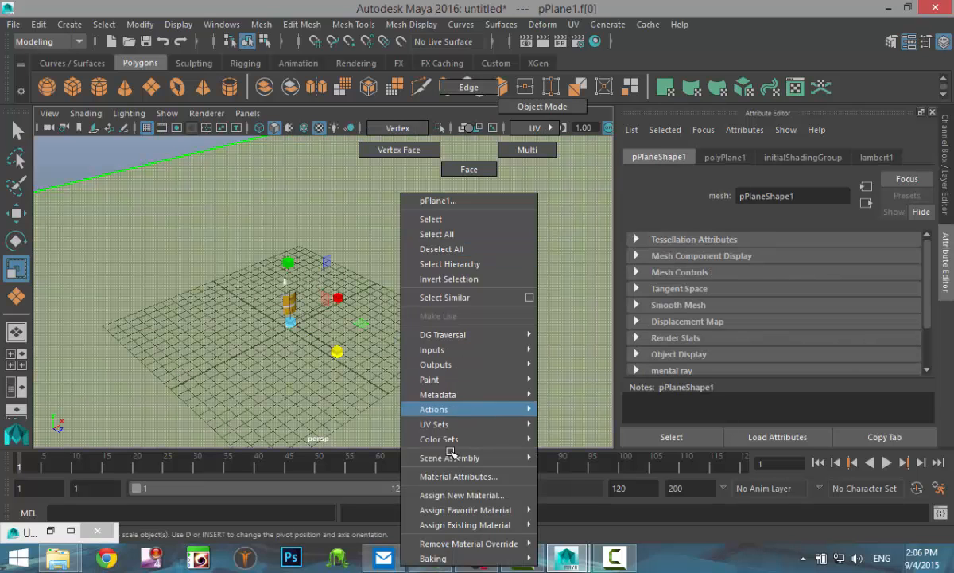
{"action": "left_click", "coordinate": [458, 493]}
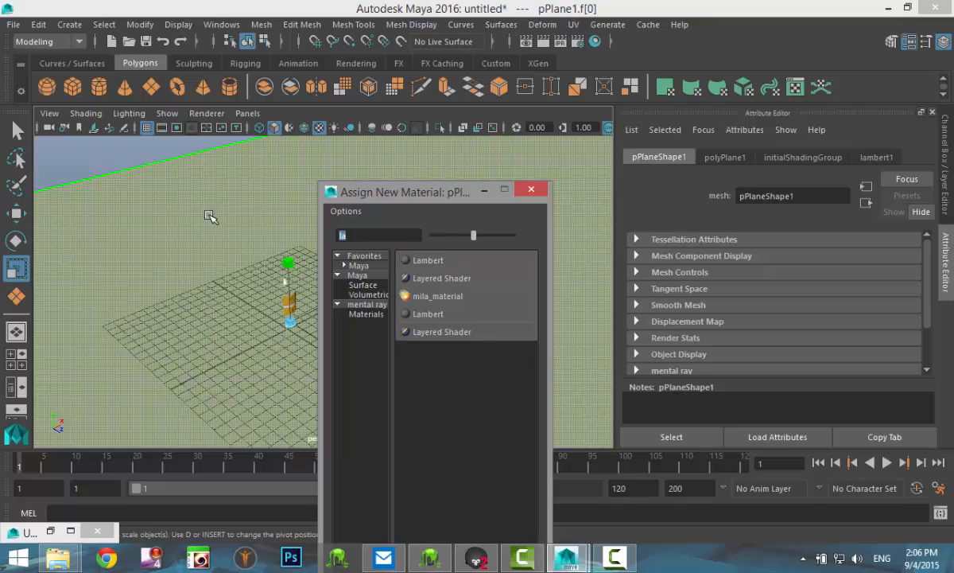
{"action": "type", "text": "ph"}
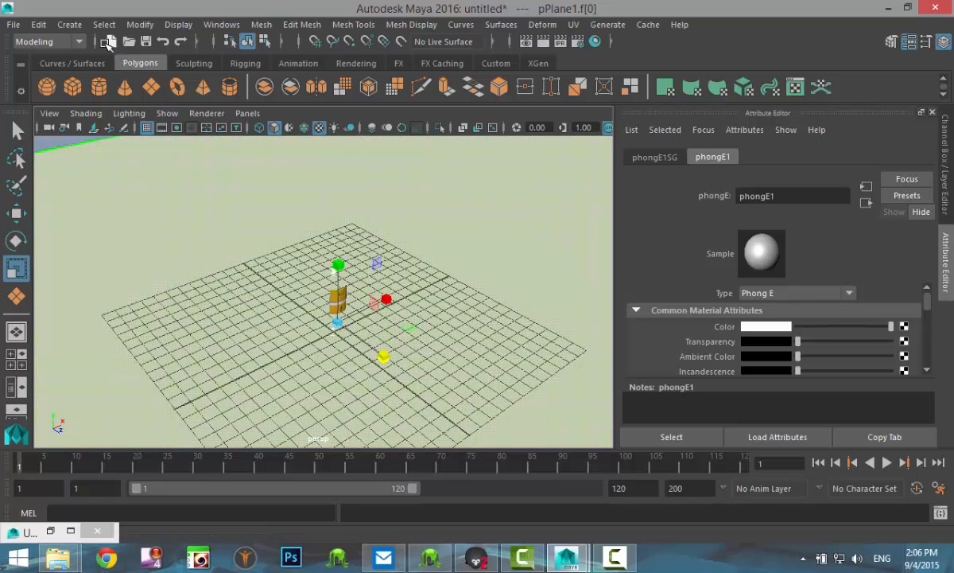
{"action": "left_click", "coordinate": [70, 26]}
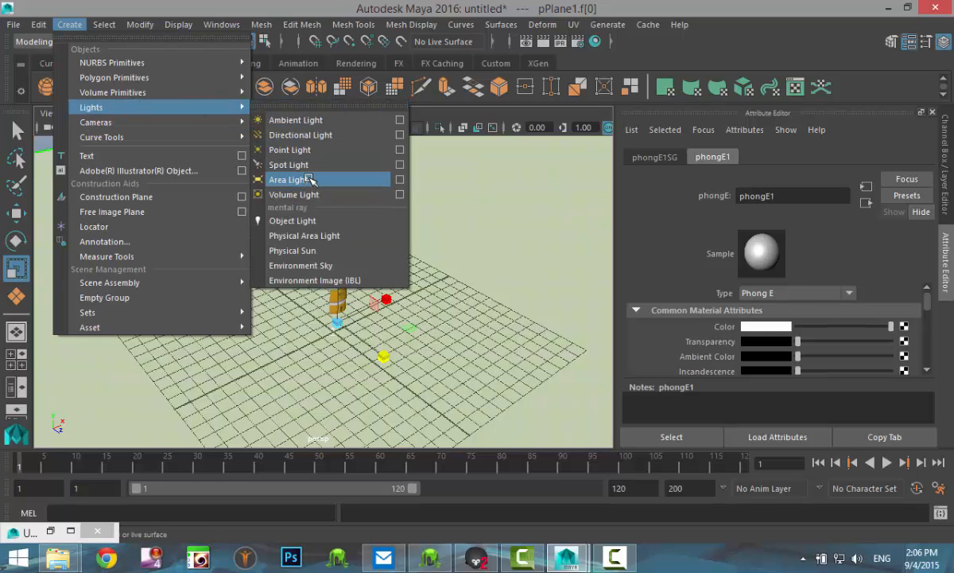
Step: Add an area light with Use All Lights on, aimed down and placed beside the bottle
{"action": "left_click", "coordinate": [287, 178]}
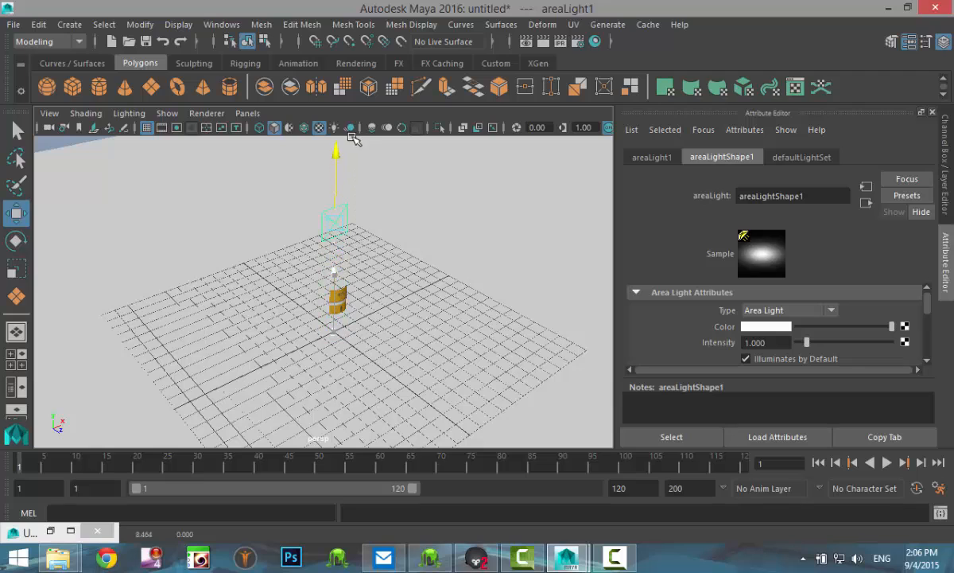
{"action": "left_click", "coordinate": [334, 127]}
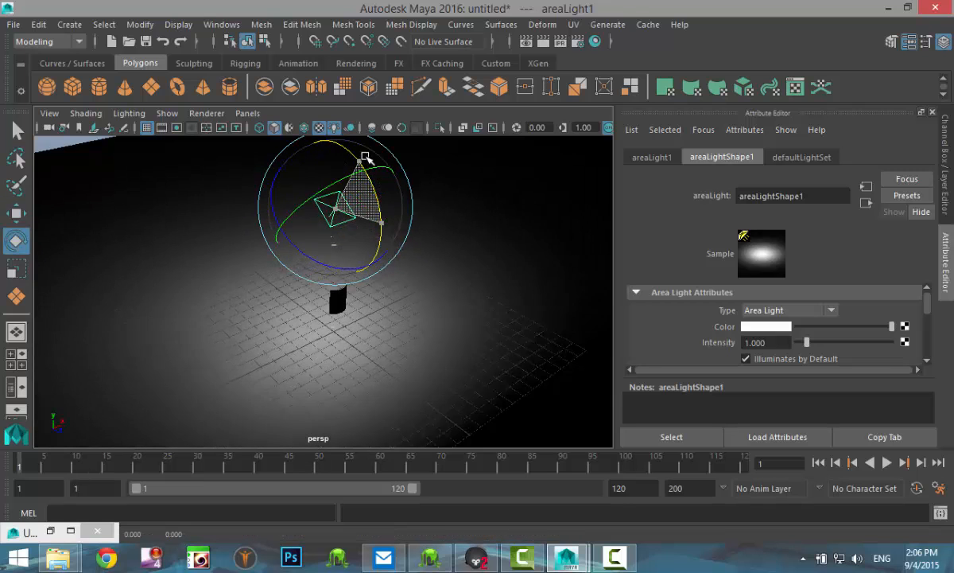
{"action": "left_click_drag", "start_coordinate": [364, 157], "coordinate": [366, 242]}
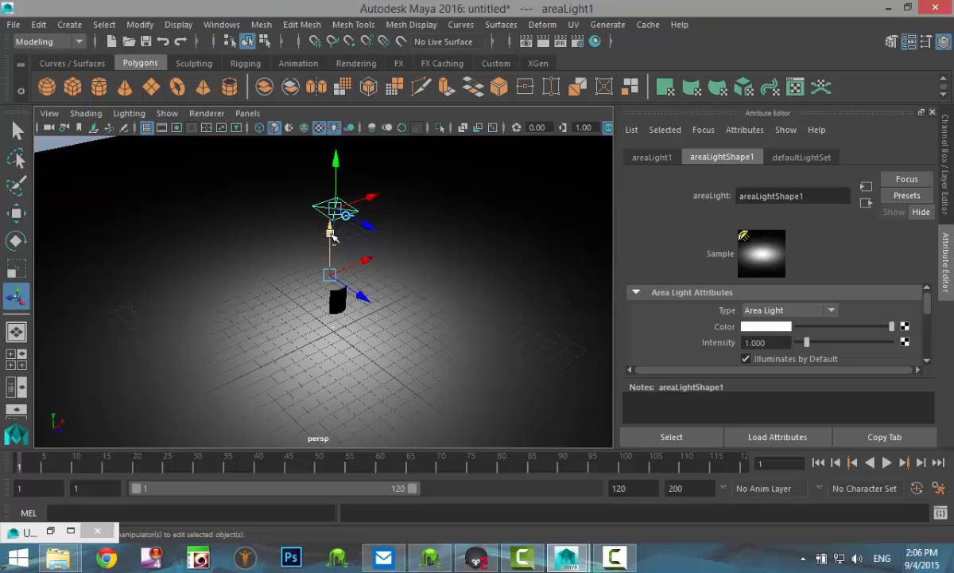
{"action": "left_click_drag", "start_coordinate": [334, 231], "coordinate": [331, 310]}
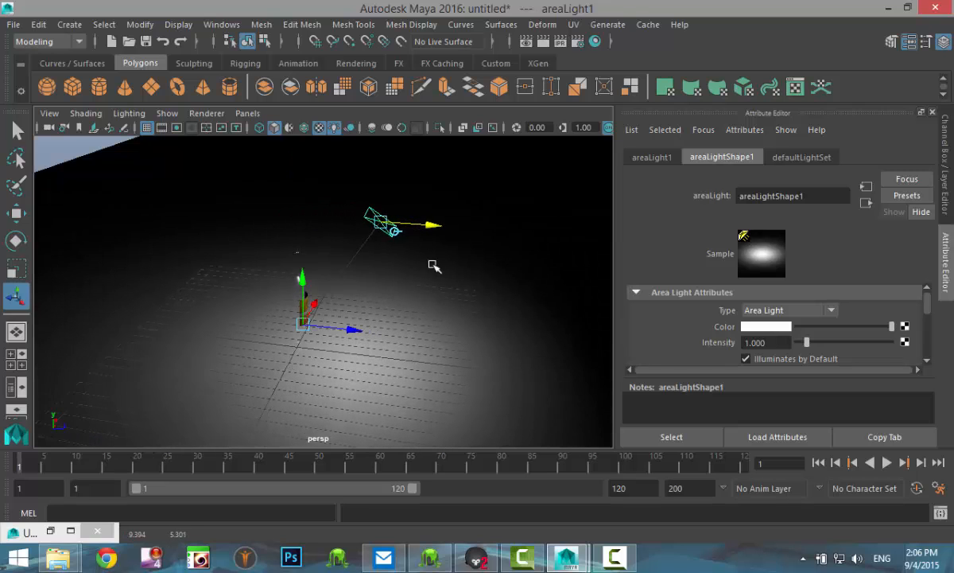
{"action": "left_click_drag", "start_coordinate": [433, 267], "coordinate": [382, 350]}
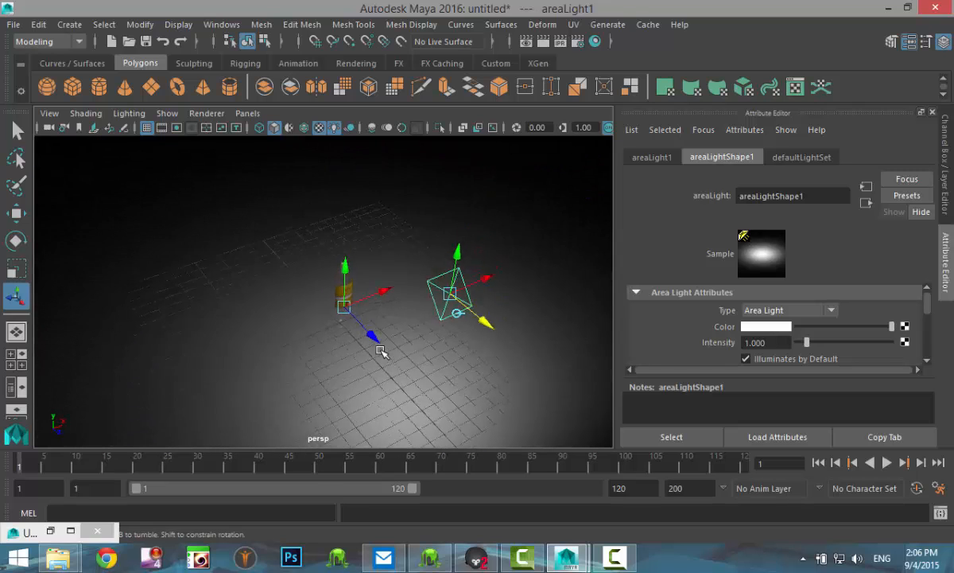
{"action": "left_click_drag", "start_coordinate": [382, 350], "coordinate": [374, 347]}
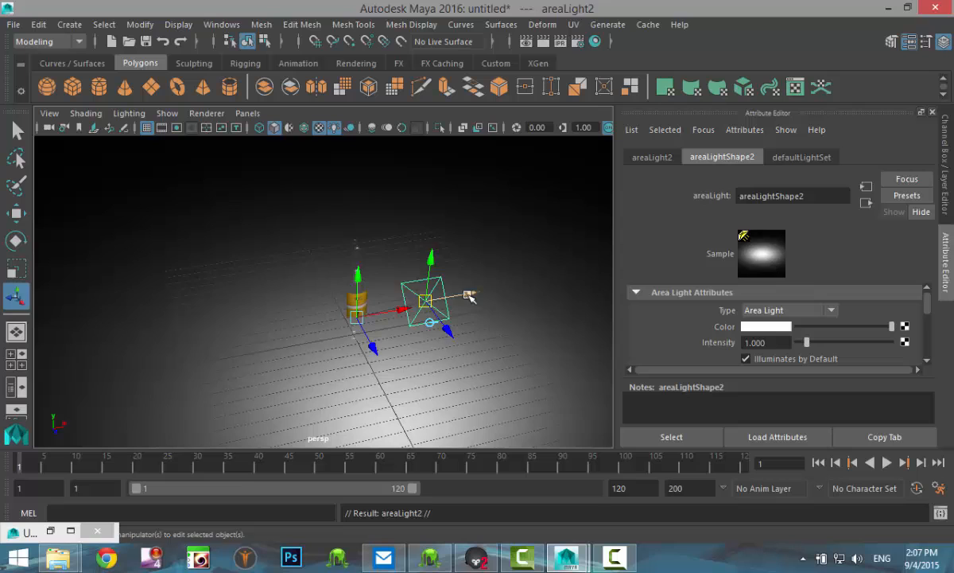
Step: Move the duplicated lights to the bottle's other side and above it
{"action": "left_click_drag", "start_coordinate": [426, 300], "coordinate": [231, 326]}
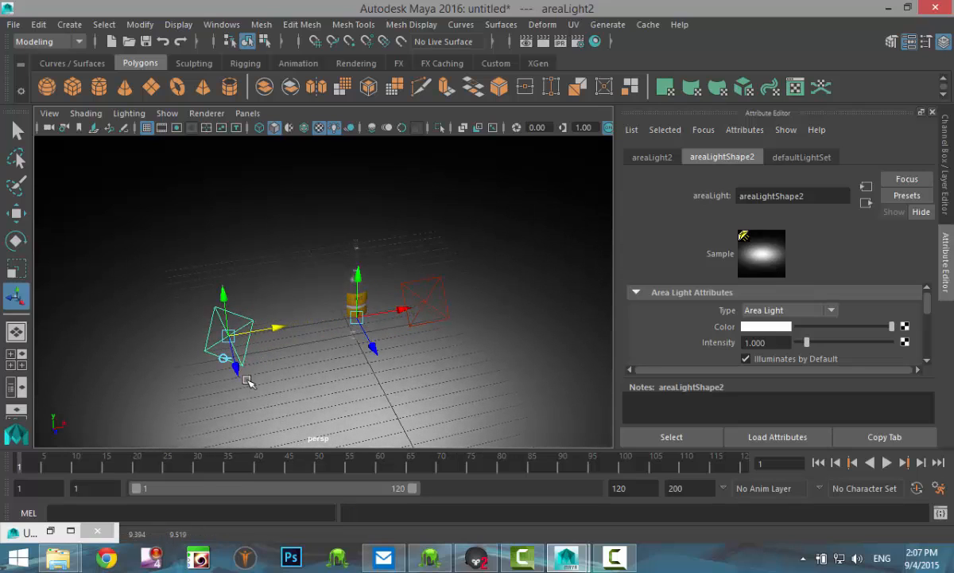
{"action": "left_click_drag", "start_coordinate": [230, 342], "coordinate": [210, 262]}
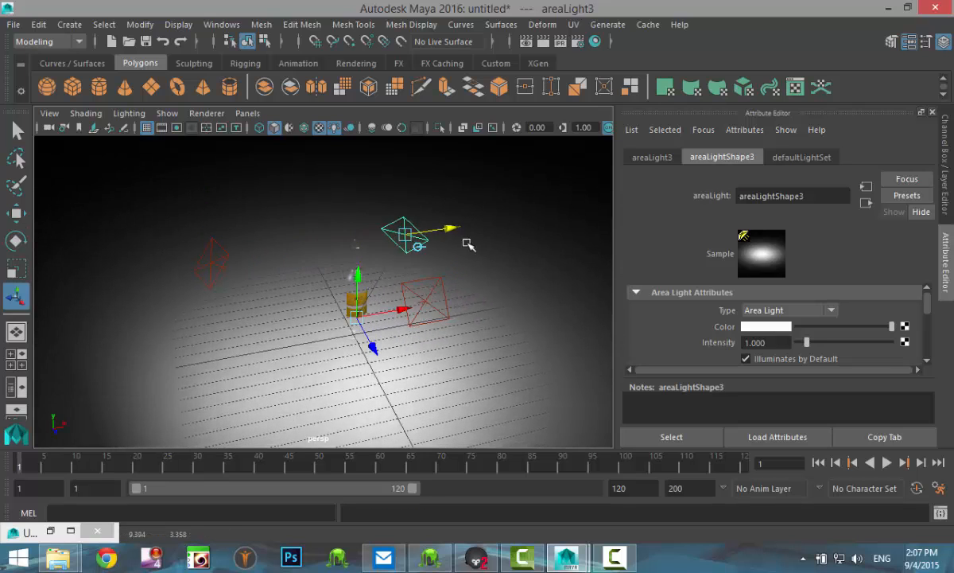
{"action": "left_click_drag", "start_coordinate": [405, 235], "coordinate": [525, 215]}
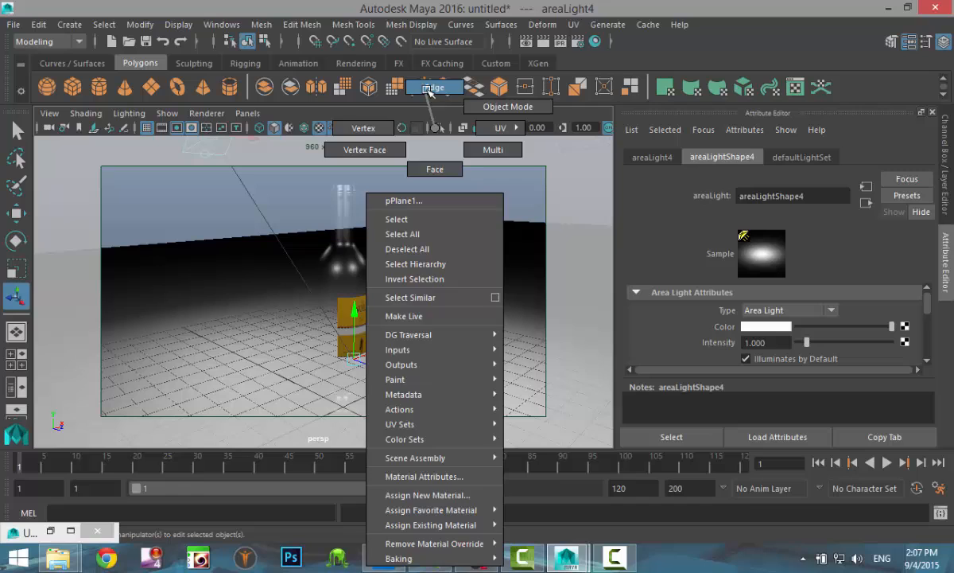
Step: Extrude the plane's back edge into a wall and bevel the corner with extra segments
{"action": "left_click", "coordinate": [396, 219]}
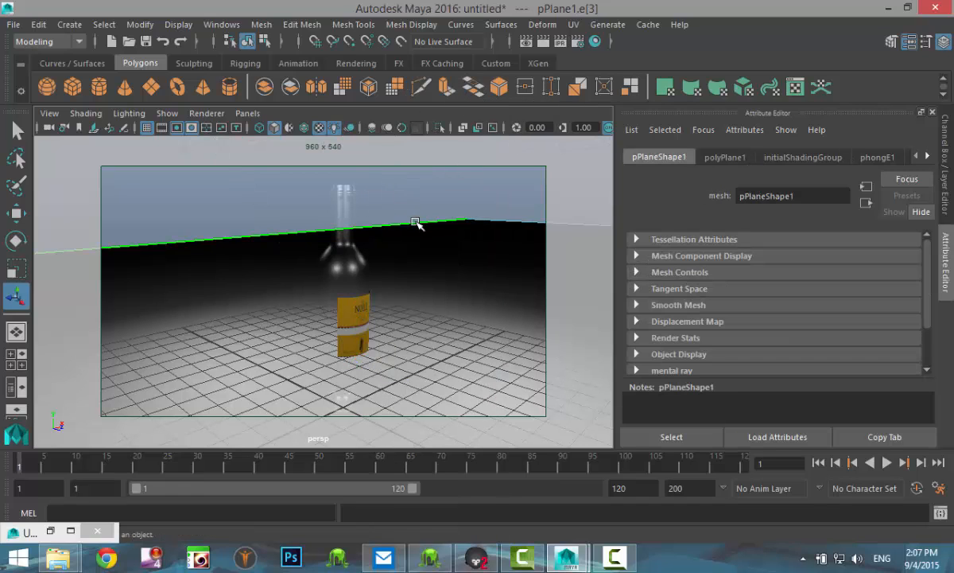
{"action": "left_click", "coordinate": [302, 25]}
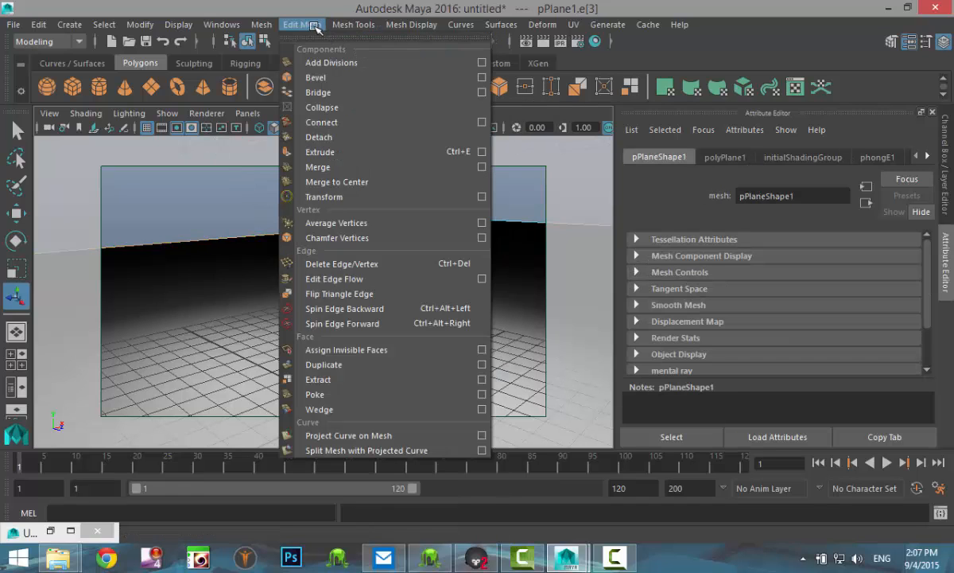
{"action": "left_click", "coordinate": [320, 151]}
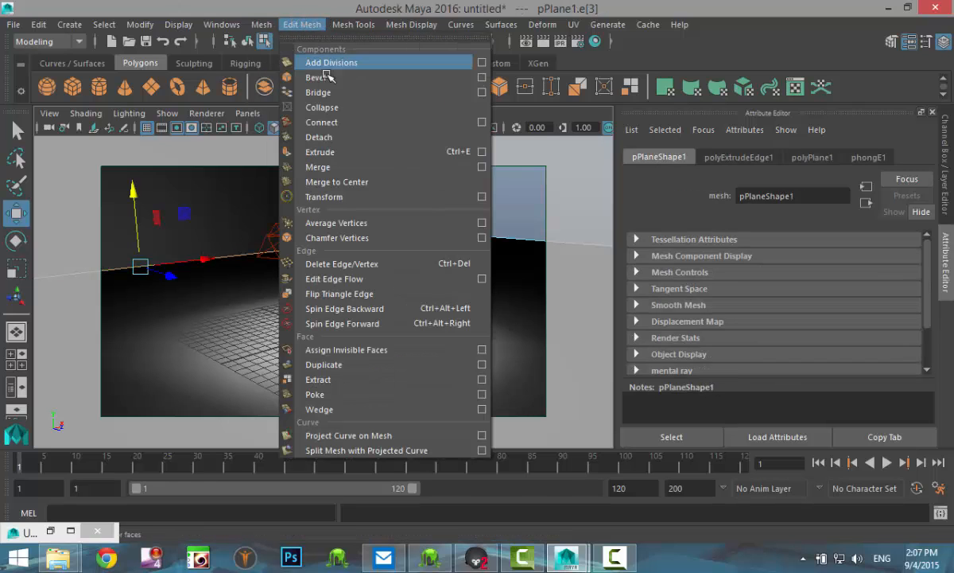
{"action": "left_click", "coordinate": [318, 76]}
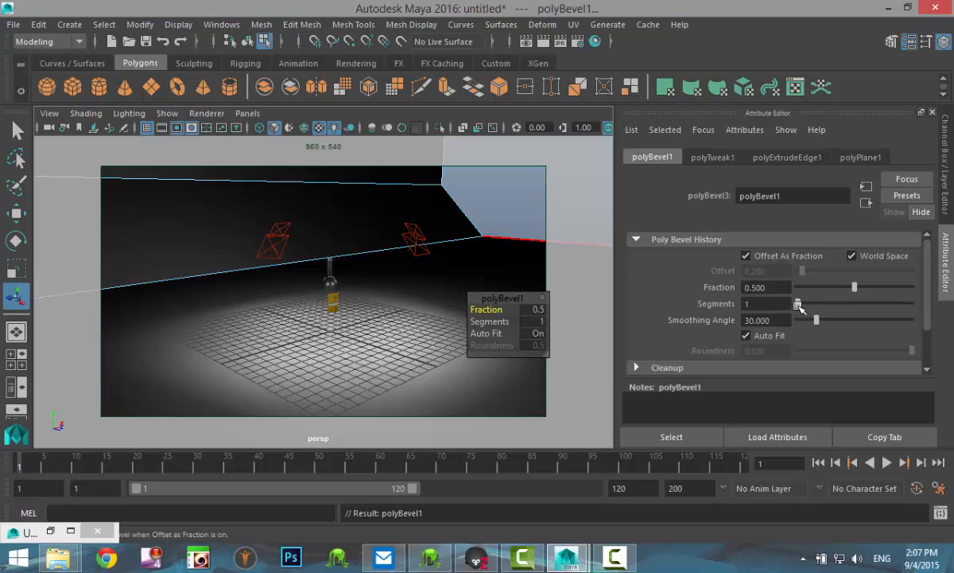
{"action": "left_click_drag", "start_coordinate": [803, 302], "coordinate": [891, 303]}
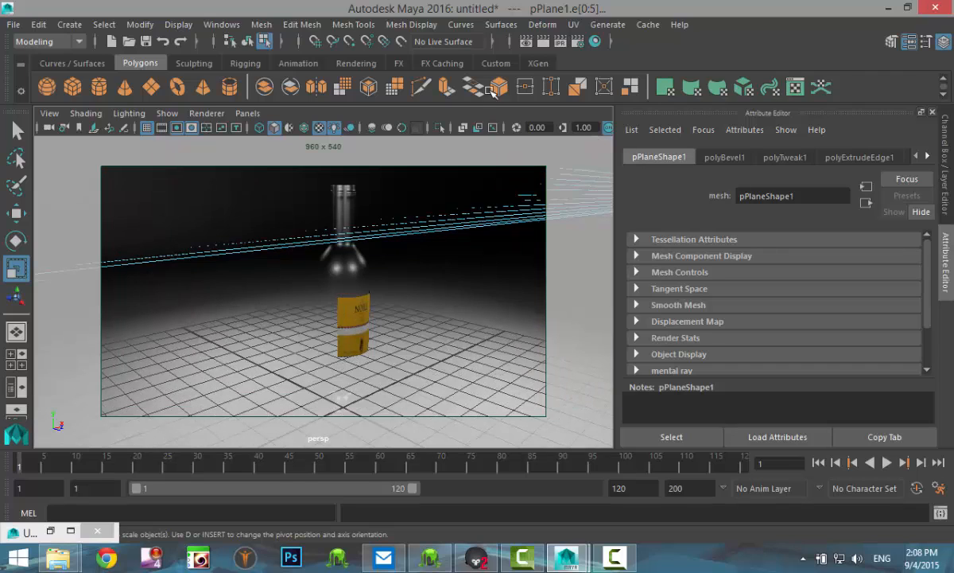
{"action": "mouse_move", "coordinate": [580, 44]}
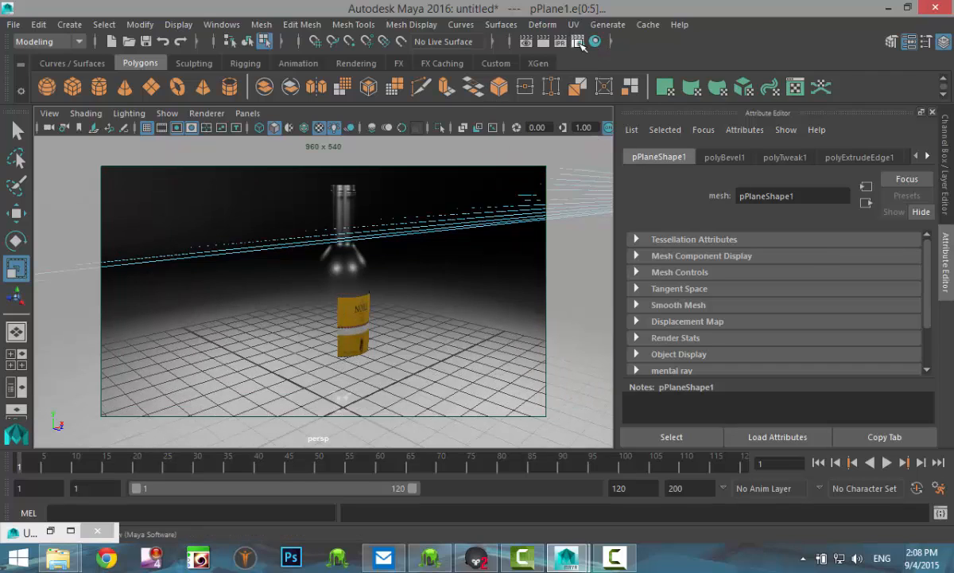
{"action": "left_click", "coordinate": [579, 41]}
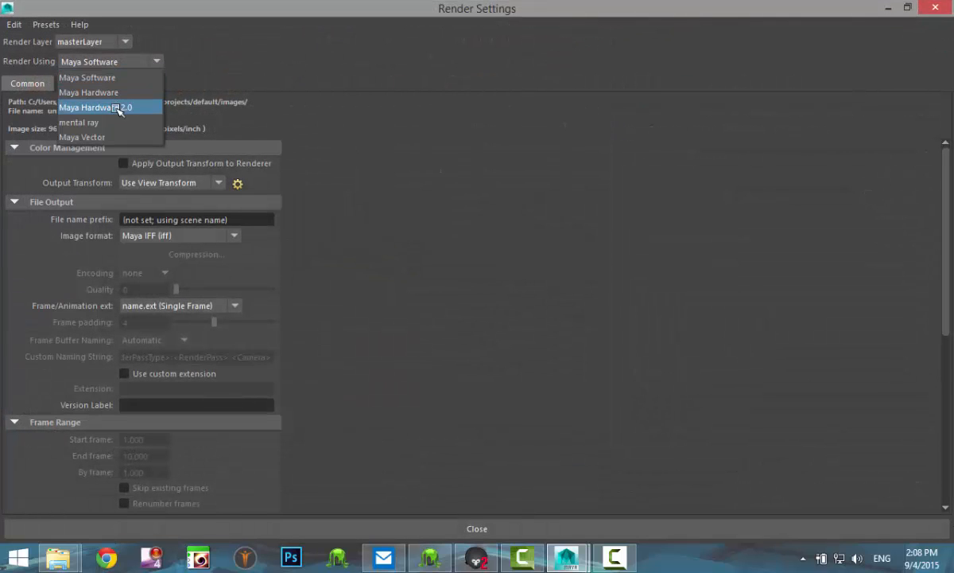
Step: Set Render Using to mental ray with the HD 1080 (1920 by 1080) image size preset
{"action": "left_click", "coordinate": [82, 137]}
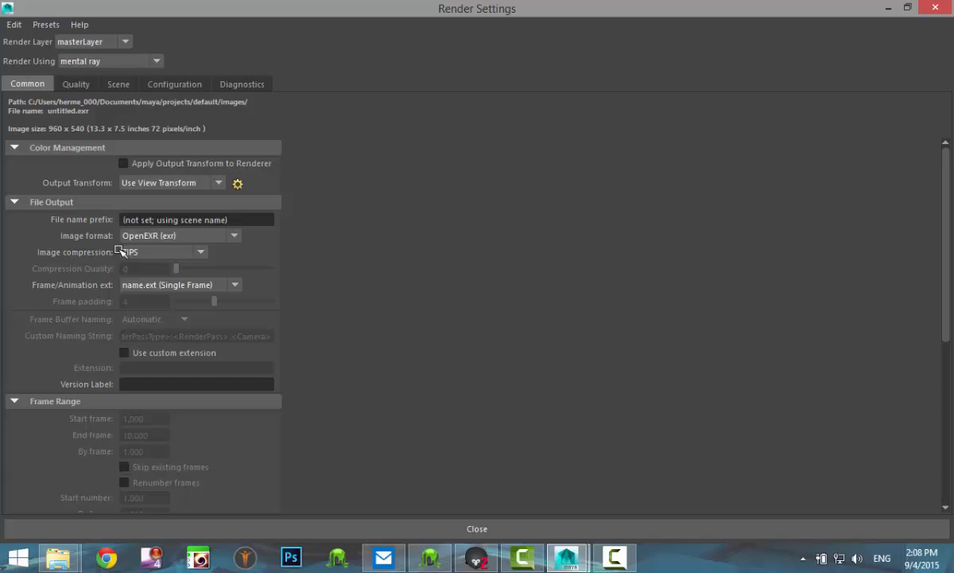
{"action": "scroll", "scroll_direction": "down", "scroll_amount": 3}
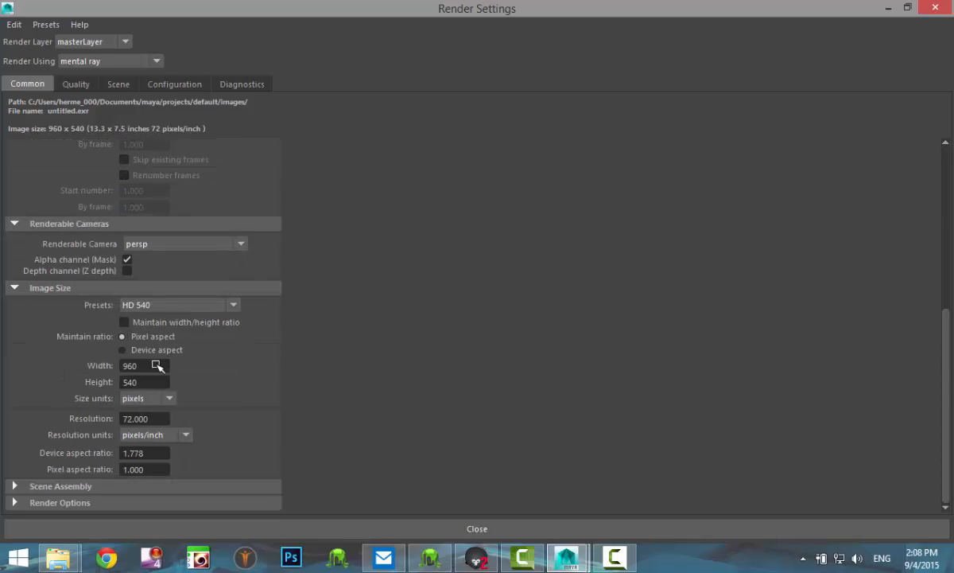
{"action": "left_click", "coordinate": [232, 306]}
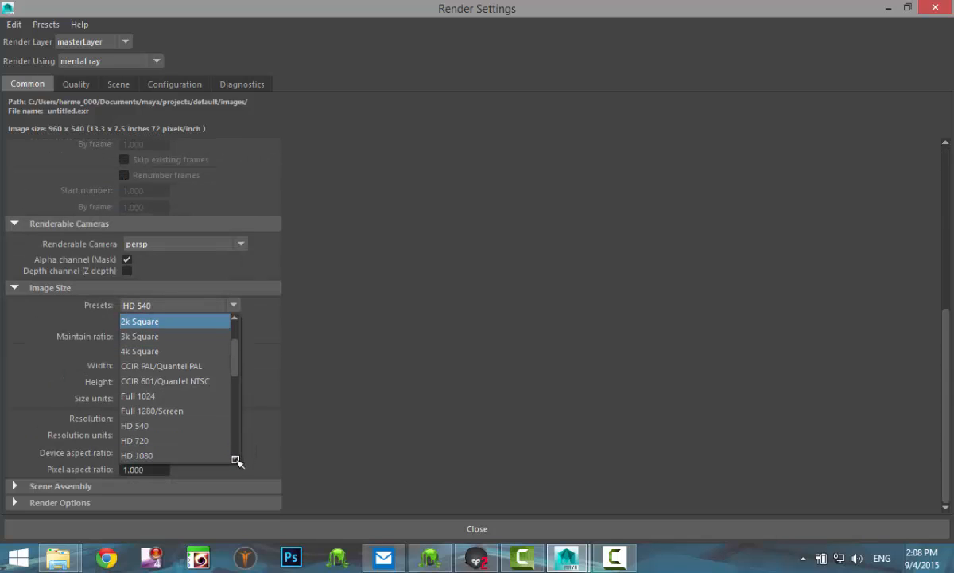
{"action": "left_click", "coordinate": [137, 455]}
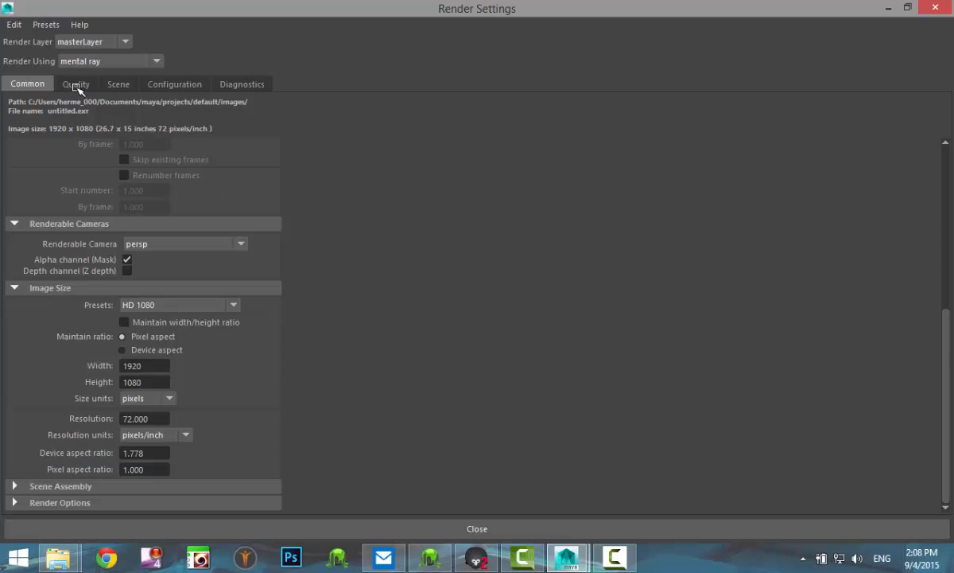
{"action": "left_click", "coordinate": [76, 83]}
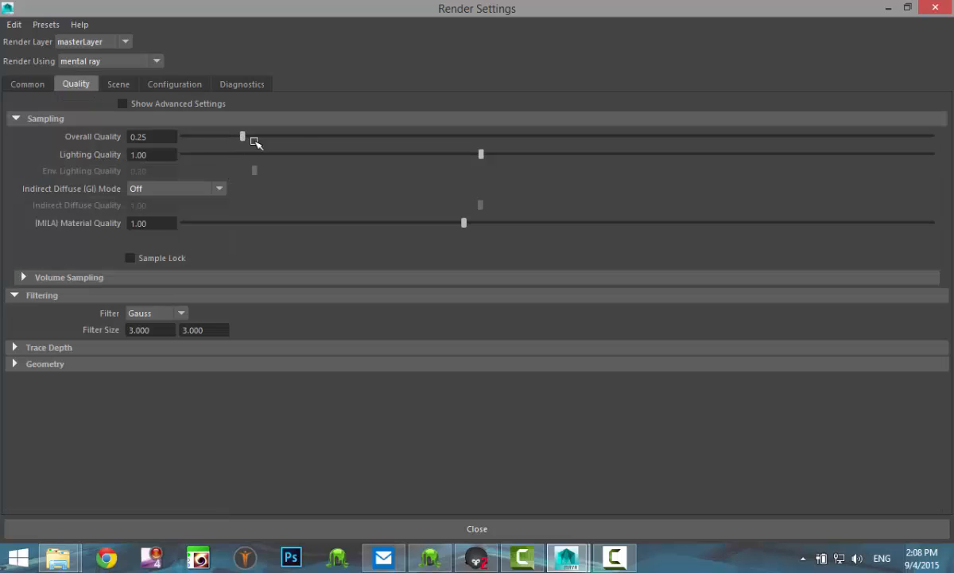
Step: Raise mental ray Overall Quality and Lighting Quality to 1.50
{"action": "left_click_drag", "start_coordinate": [242, 137], "coordinate": [676, 137]}
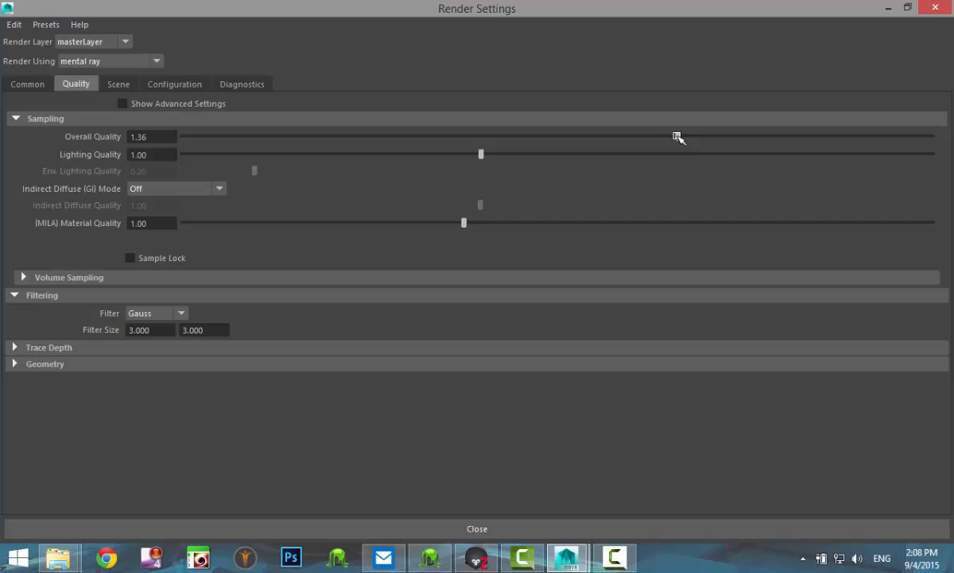
{"action": "left_click_drag", "start_coordinate": [677, 137], "coordinate": [735, 137]}
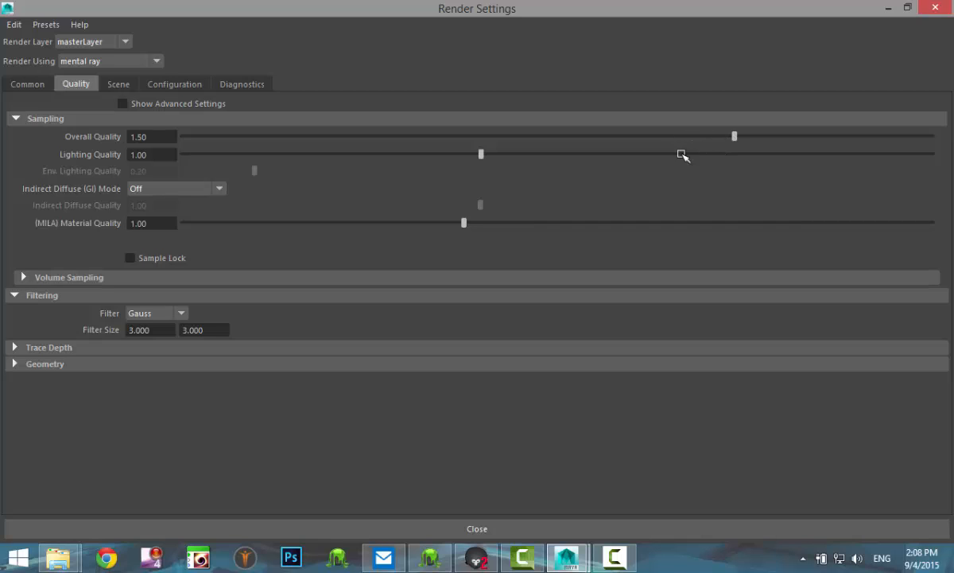
{"action": "left_click_drag", "start_coordinate": [481, 154], "coordinate": [633, 154]}
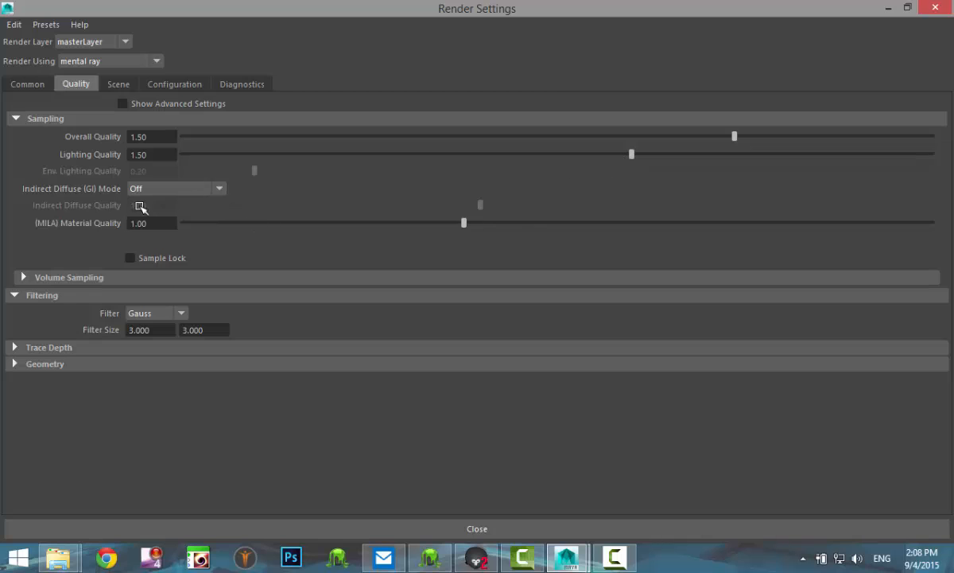
Step: Review the Scene and Configuration pages and land on Diagnostics
{"action": "left_click", "coordinate": [118, 82]}
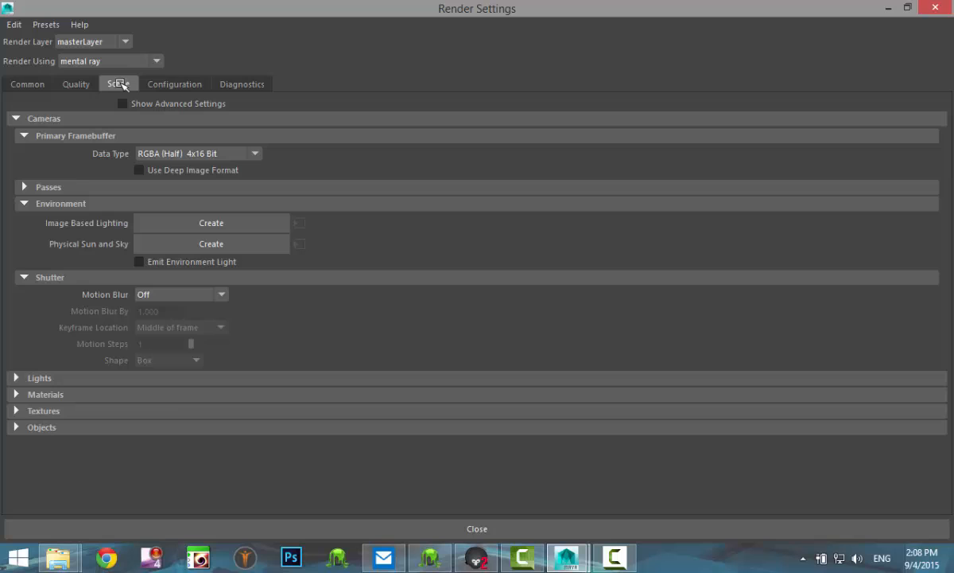
{"action": "left_click", "coordinate": [175, 83]}
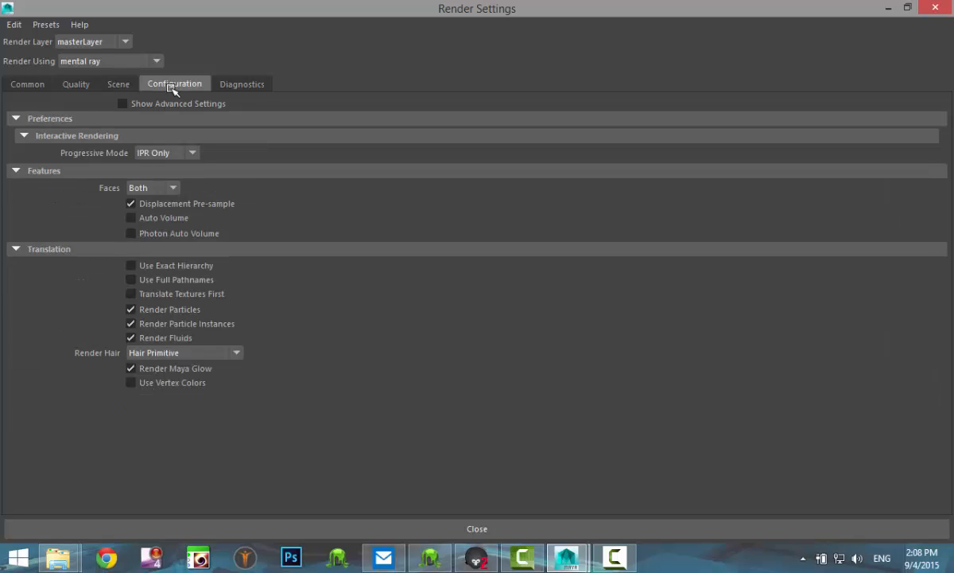
{"action": "left_click", "coordinate": [242, 83]}
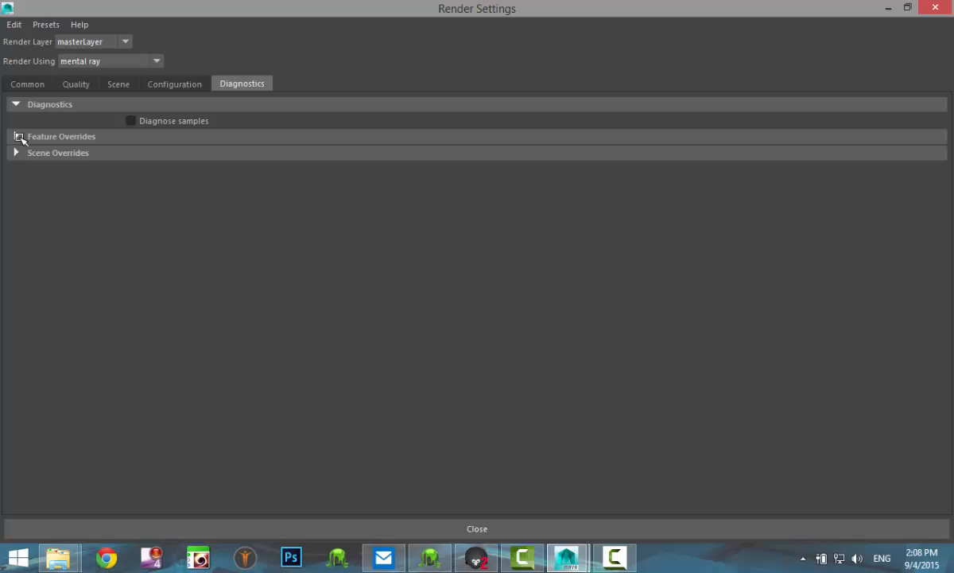
Step: Under Scene Overrides set Global Illum Generating and Caustics Generating to On
{"action": "left_click", "coordinate": [16, 137]}
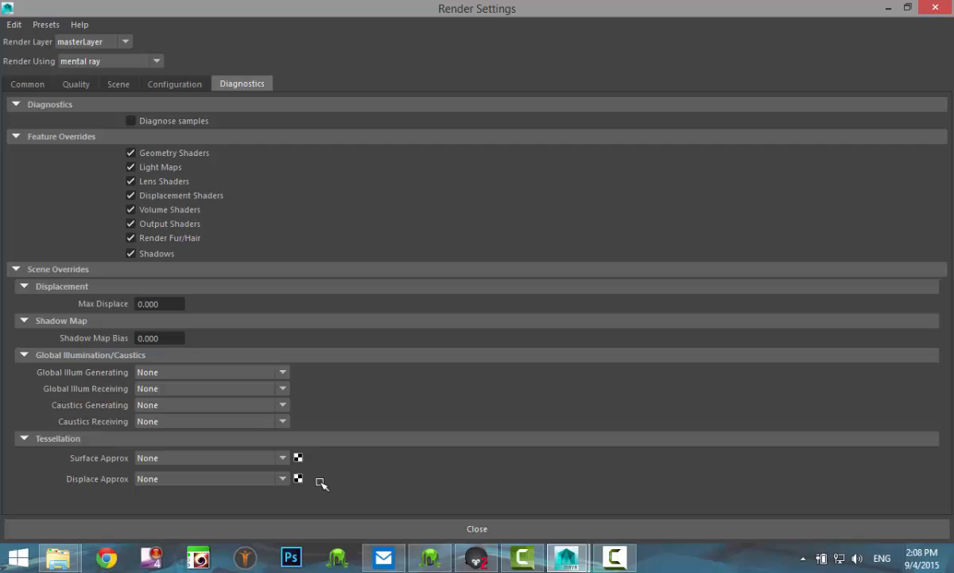
{"action": "left_click", "coordinate": [283, 372]}
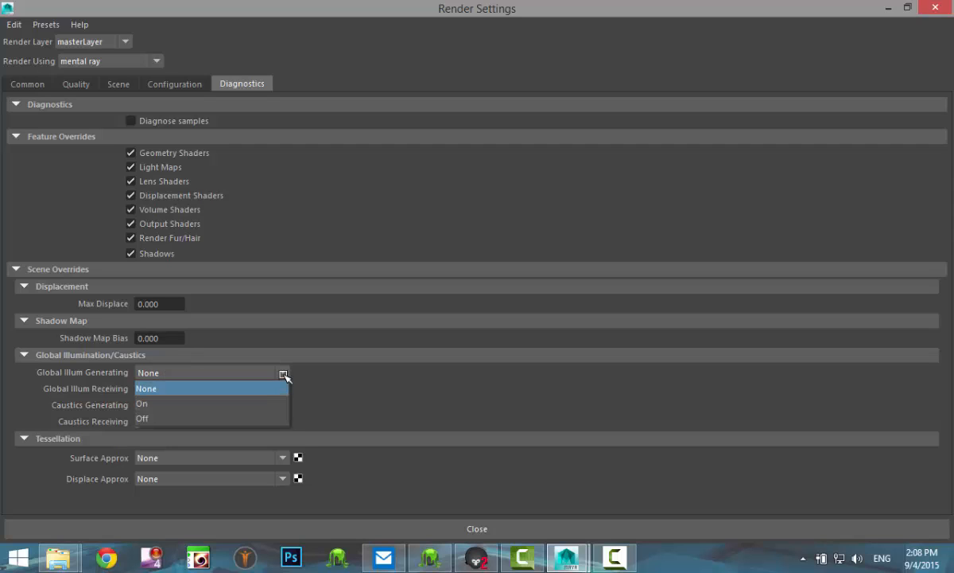
{"action": "left_click", "coordinate": [141, 404]}
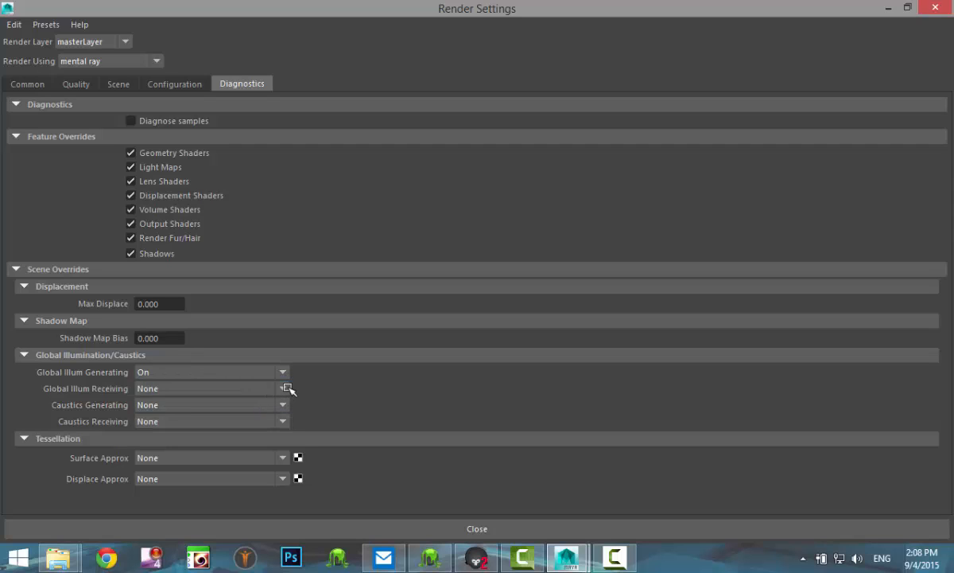
{"action": "mouse_move", "coordinate": [271, 417]}
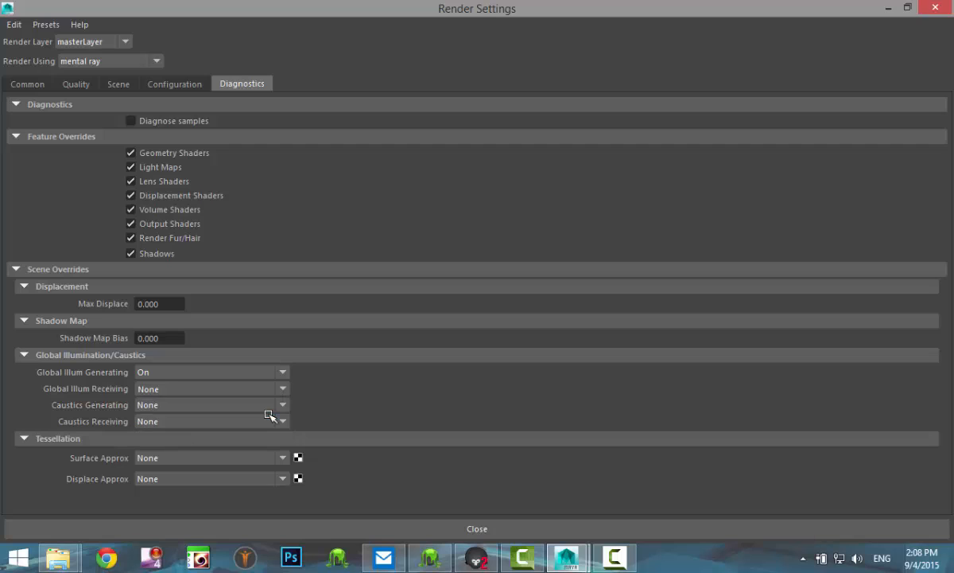
{"action": "left_click", "coordinate": [282, 420]}
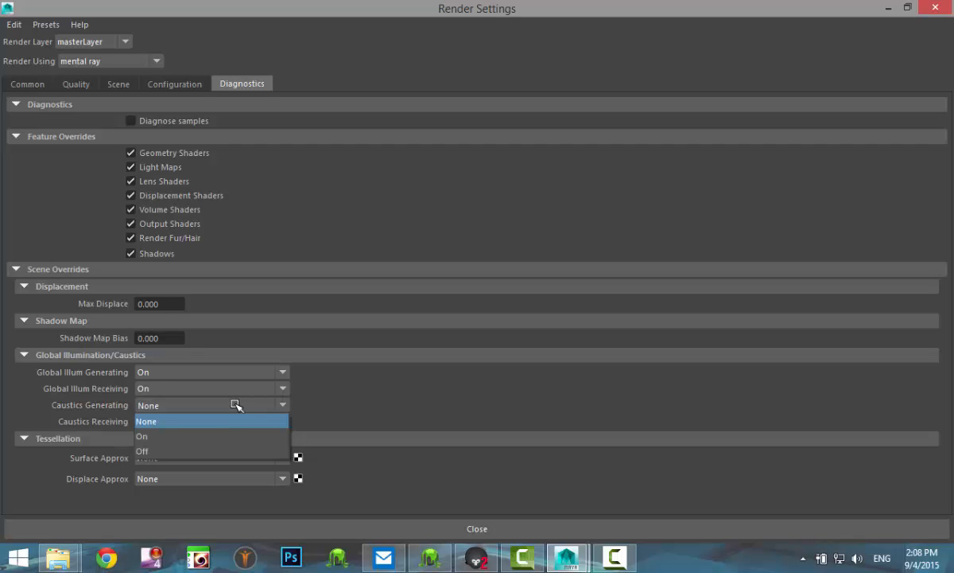
{"action": "left_click", "coordinate": [142, 436]}
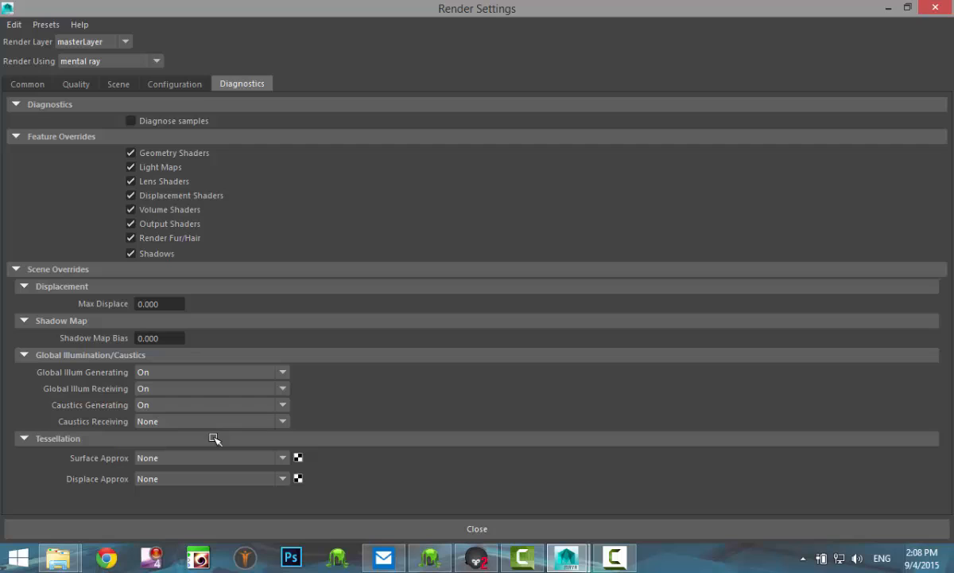
{"action": "mouse_move", "coordinate": [180, 424]}
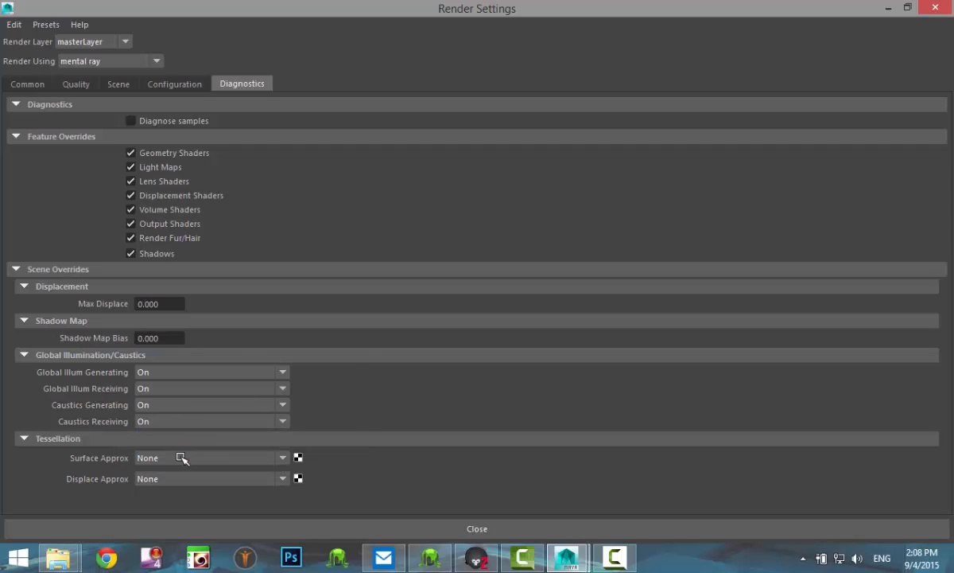
{"action": "mouse_move", "coordinate": [108, 86]}
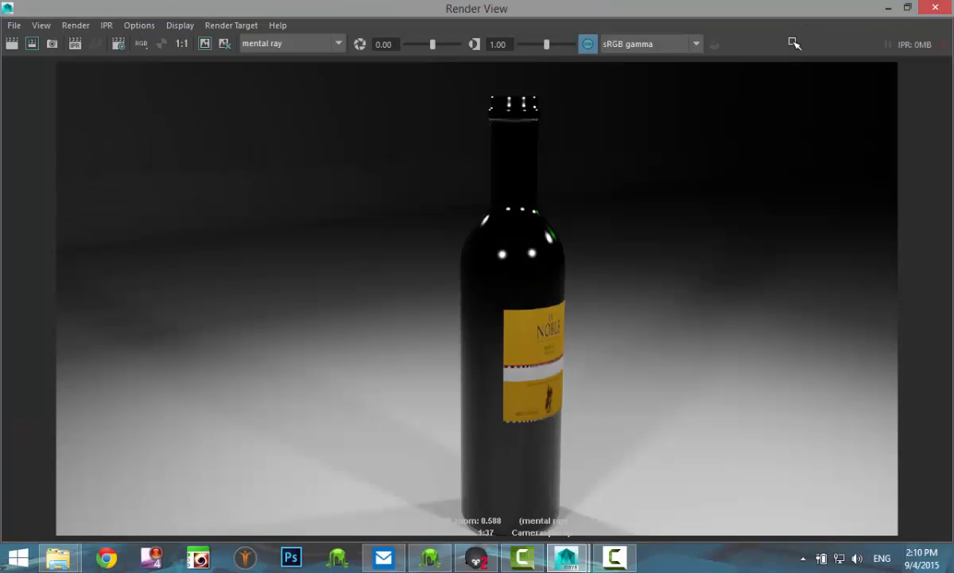
{"action": "mouse_move", "coordinate": [664, 225]}
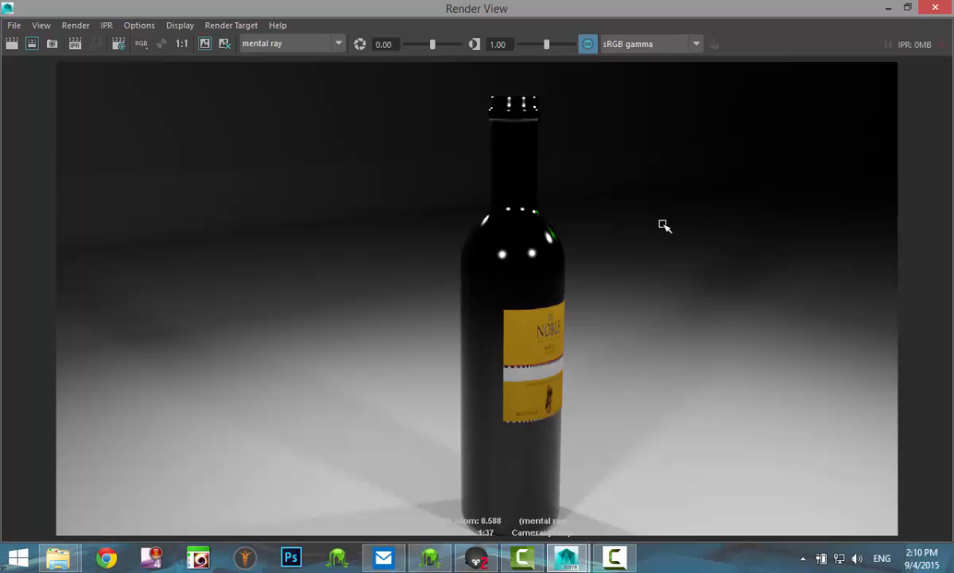
{"action": "mouse_move", "coordinate": [669, 249]}
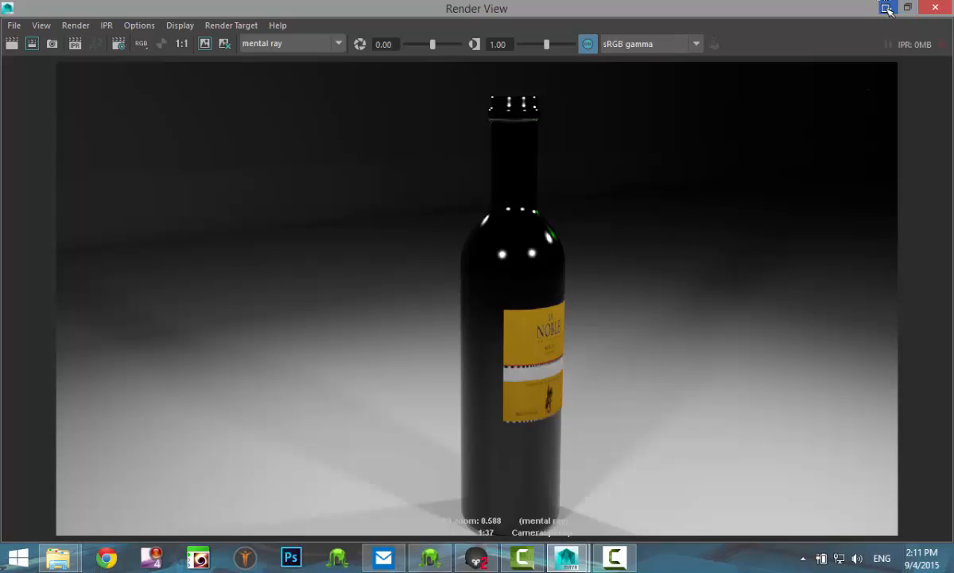
Step: Minimize the Render View after inspecting the dark mental ray render of the bottle
{"action": "left_click", "coordinate": [884, 8]}
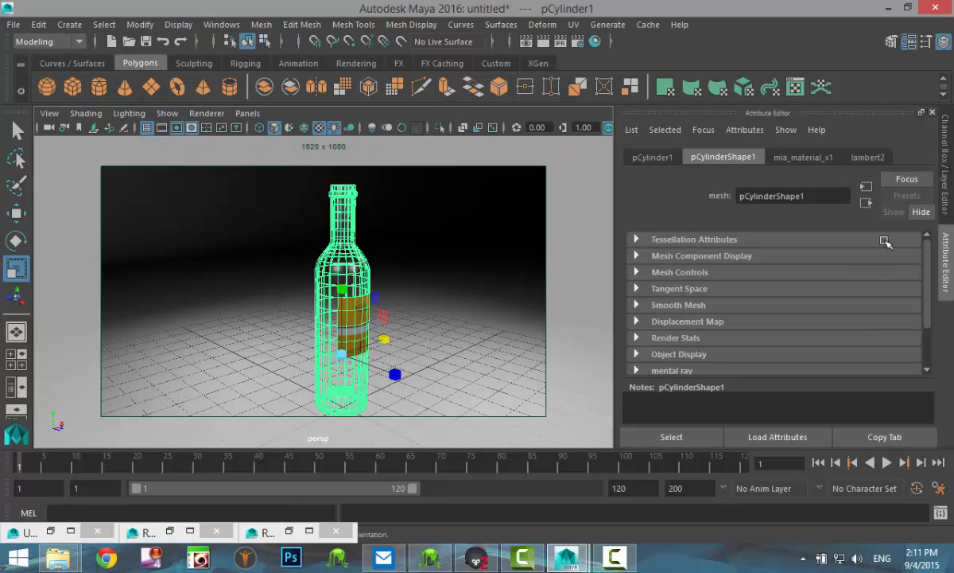
Step: Raise the mia_material_x1 refraction colour's V value to a bright green
{"action": "left_click", "coordinate": [803, 158]}
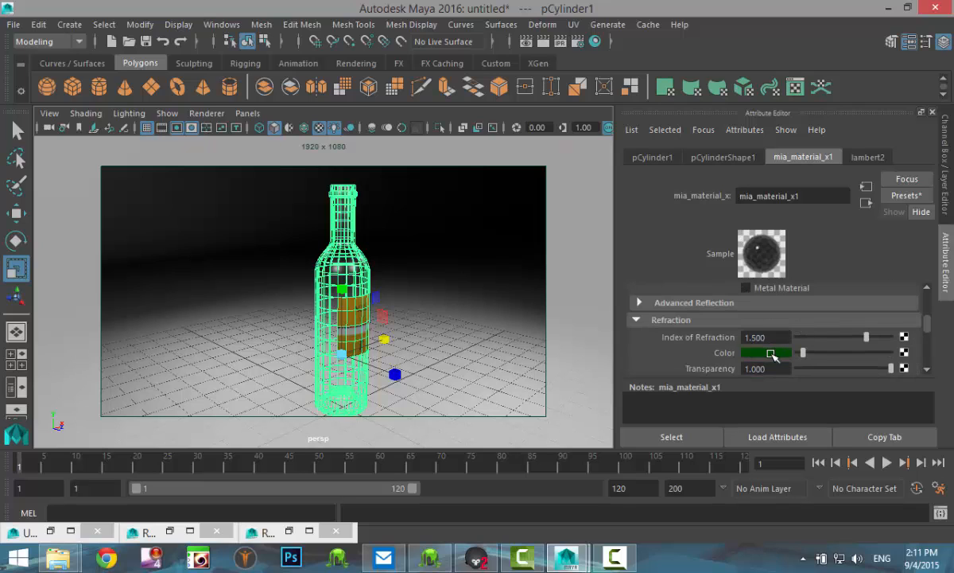
{"action": "left_click", "coordinate": [767, 353]}
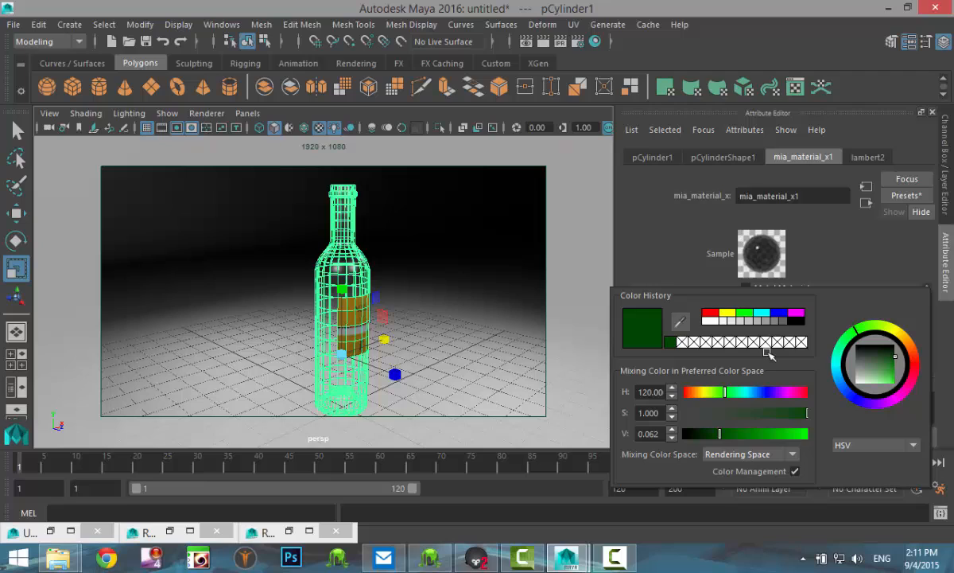
{"action": "left_click_drag", "start_coordinate": [719, 433], "coordinate": [719, 433]}
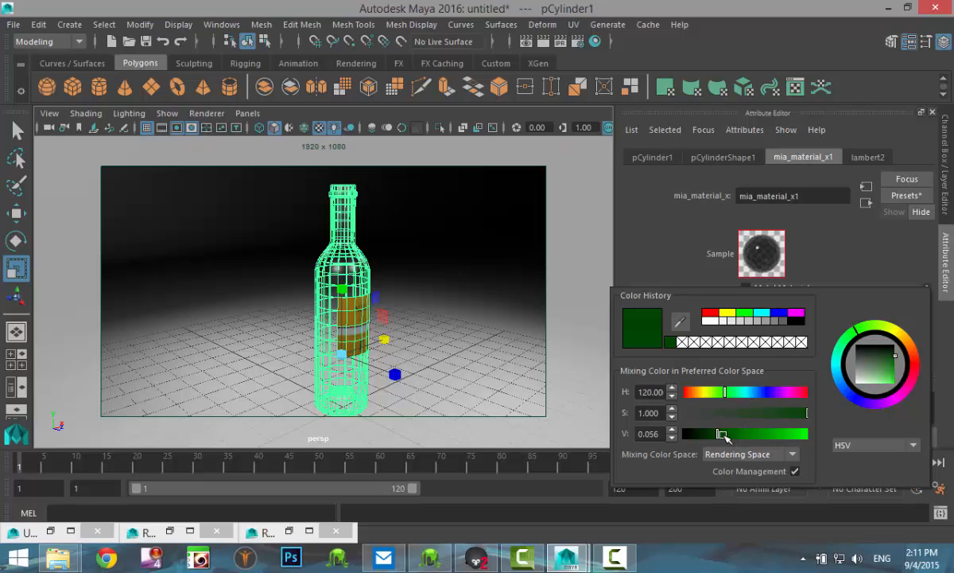
{"action": "left_click_drag", "start_coordinate": [719, 432], "coordinate": [792, 432]}
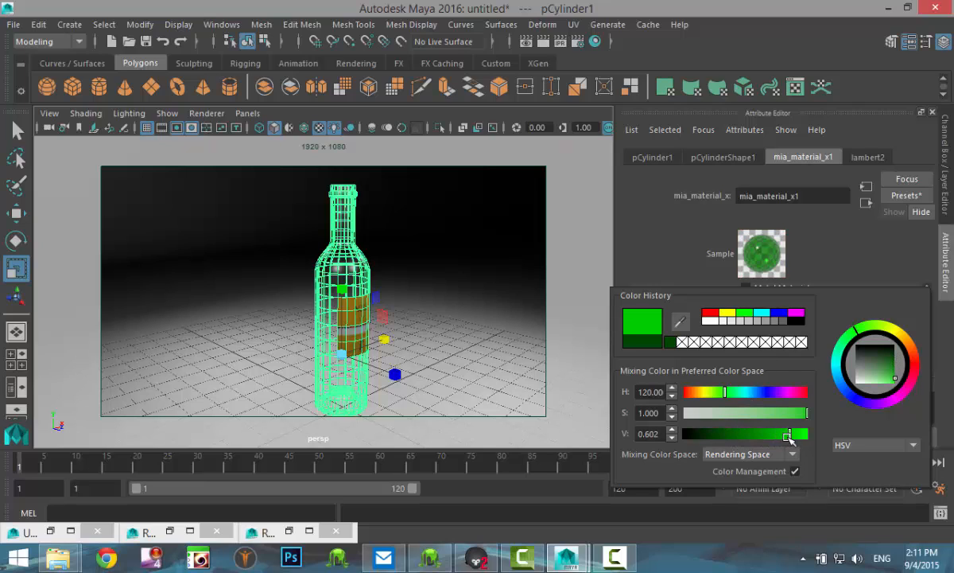
{"action": "left_click_drag", "start_coordinate": [767, 433], "coordinate": [792, 433]}
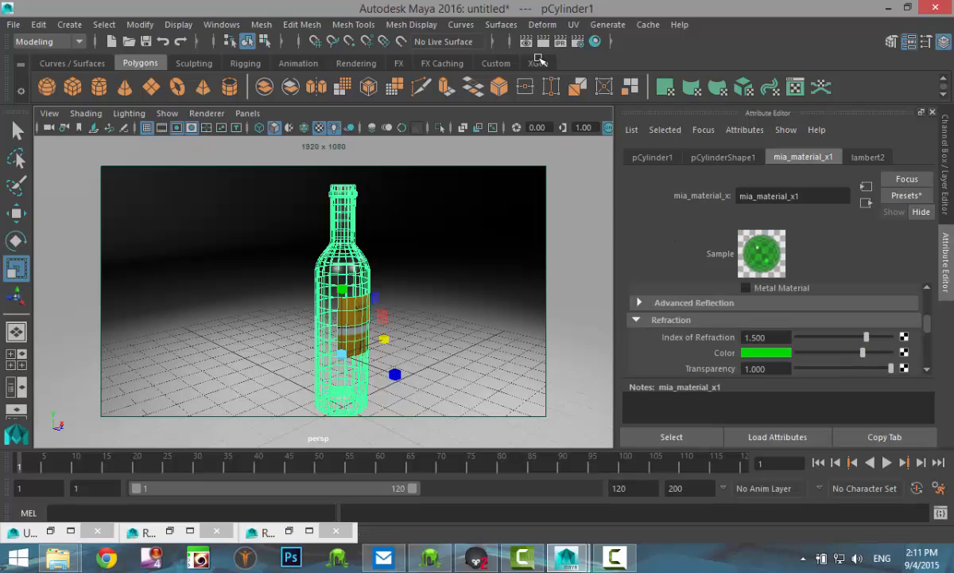
{"action": "mouse_move", "coordinate": [460, 143]}
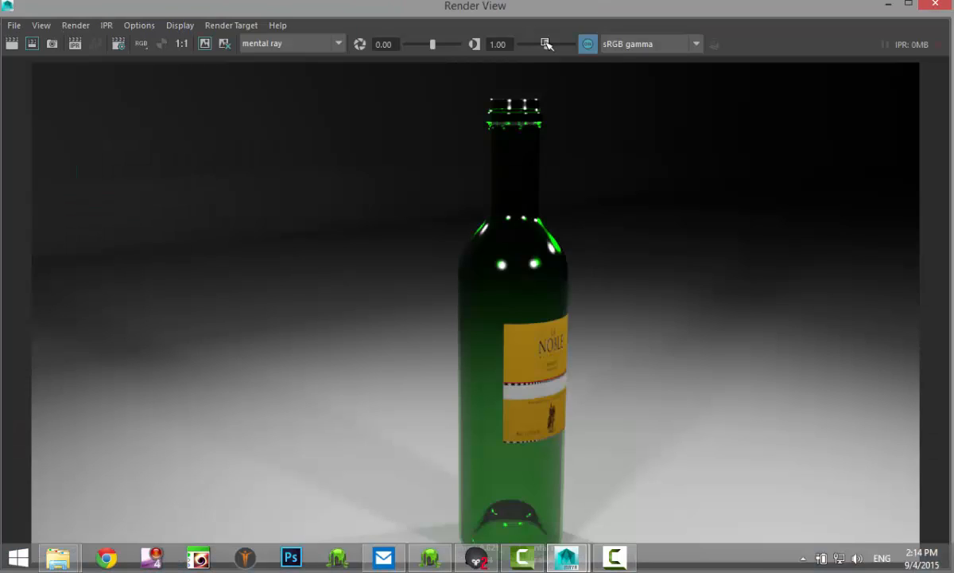
{"action": "mouse_move", "coordinate": [623, 248]}
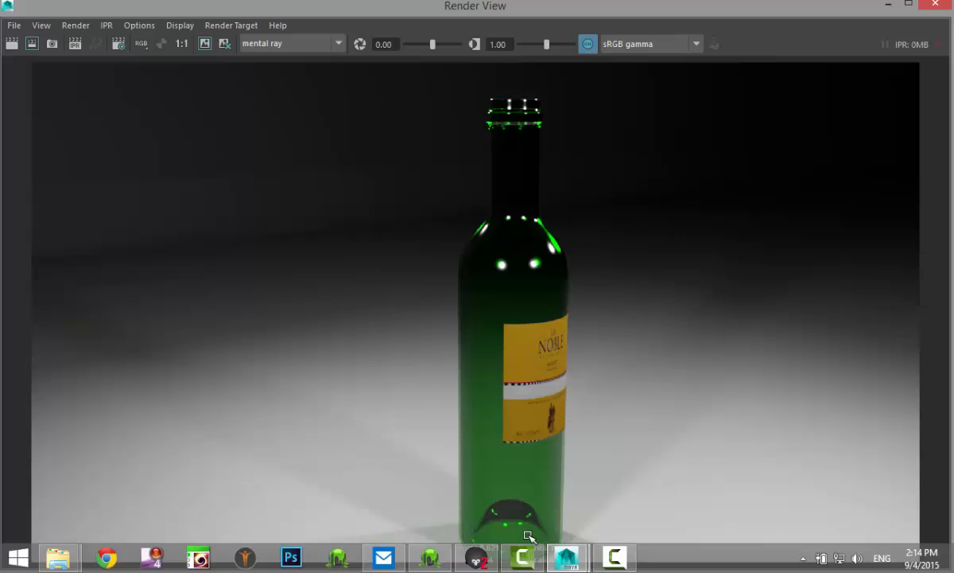
{"action": "mouse_move", "coordinate": [684, 401]}
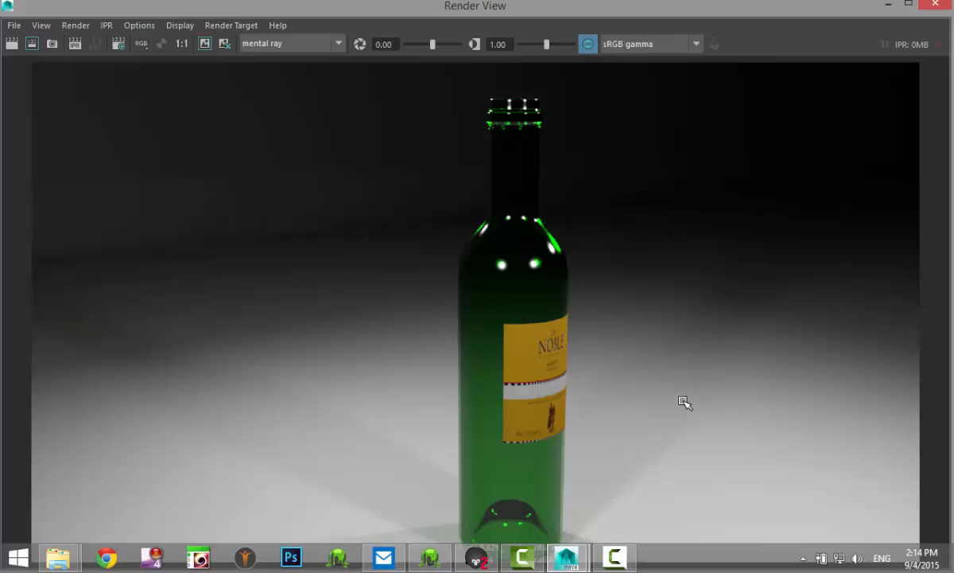
{"action": "mouse_move", "coordinate": [706, 329]}
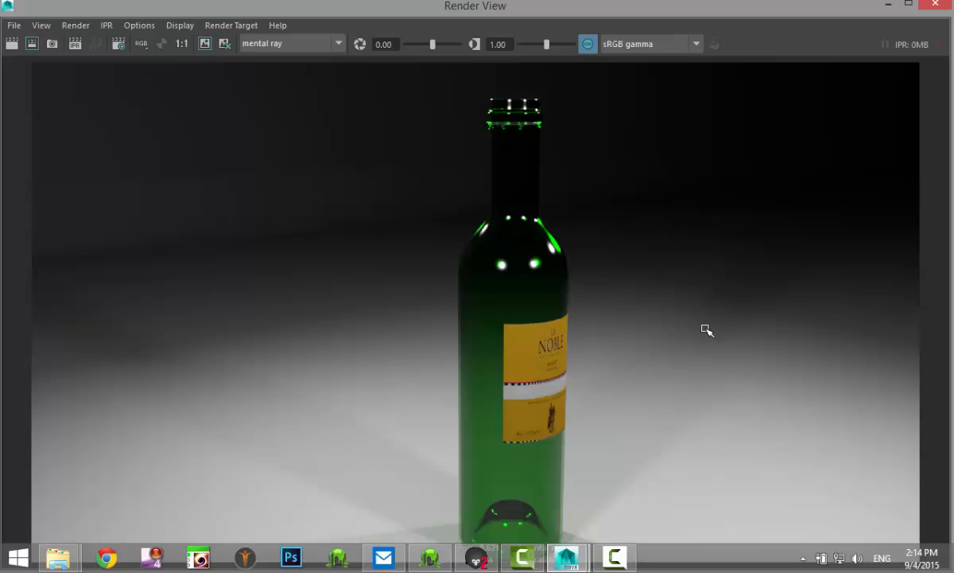
{"action": "mouse_move", "coordinate": [695, 330]}
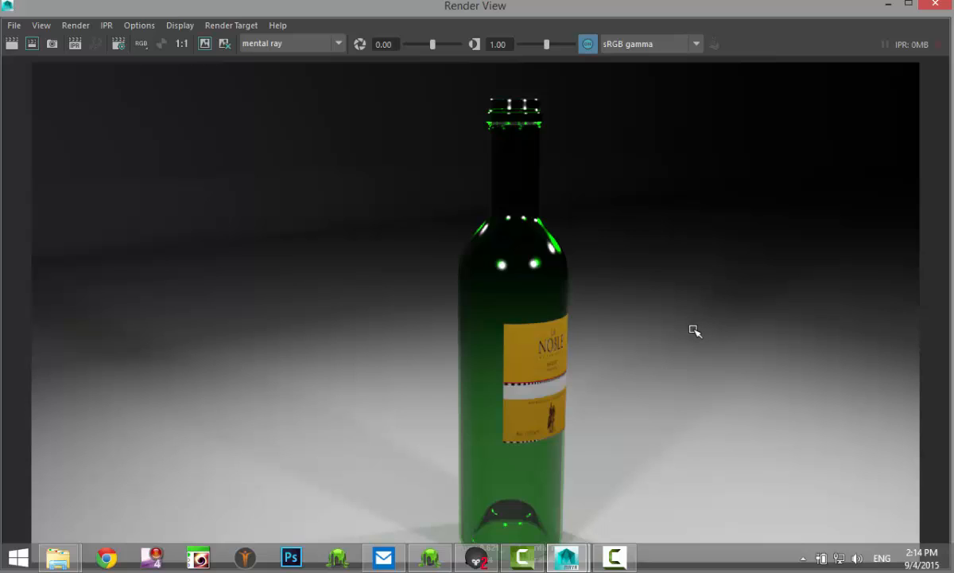
{"action": "mouse_move", "coordinate": [703, 327]}
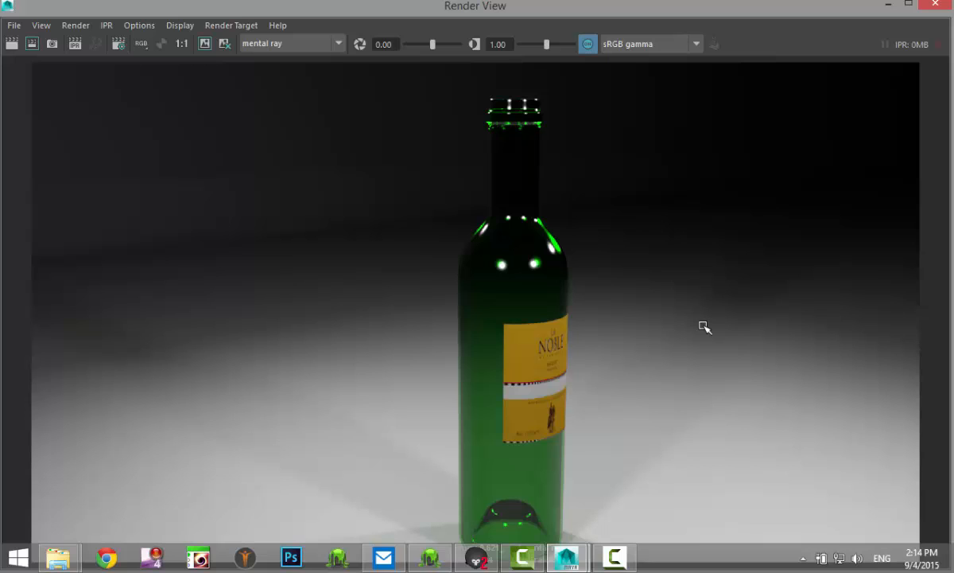
{"action": "mouse_move", "coordinate": [681, 335]}
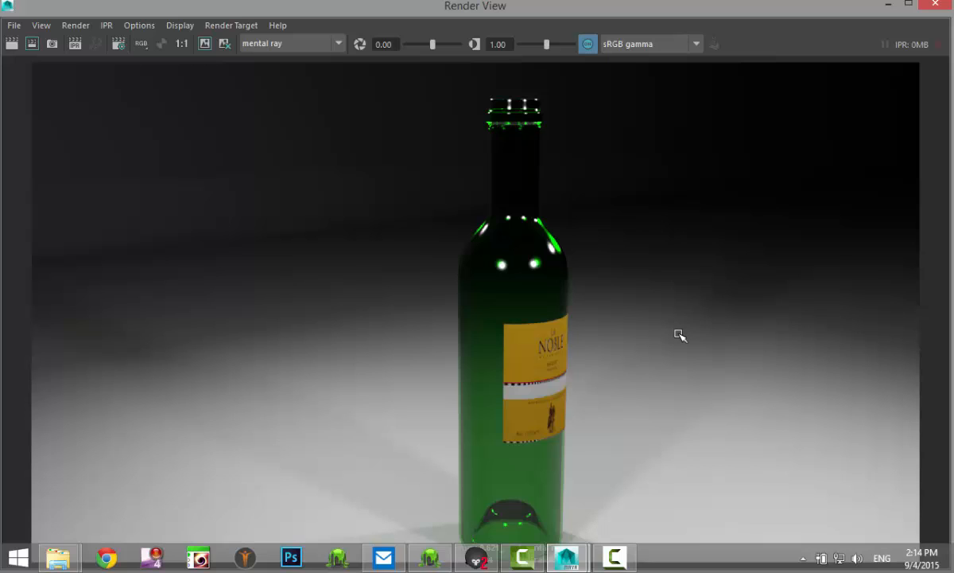